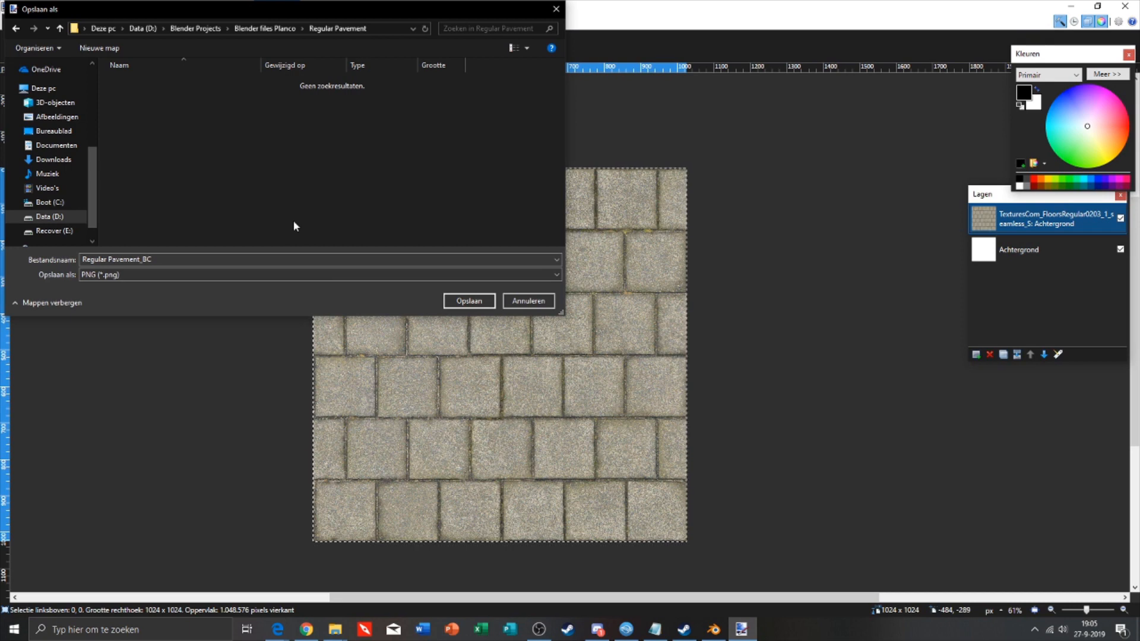
mouse_move(250, 170)
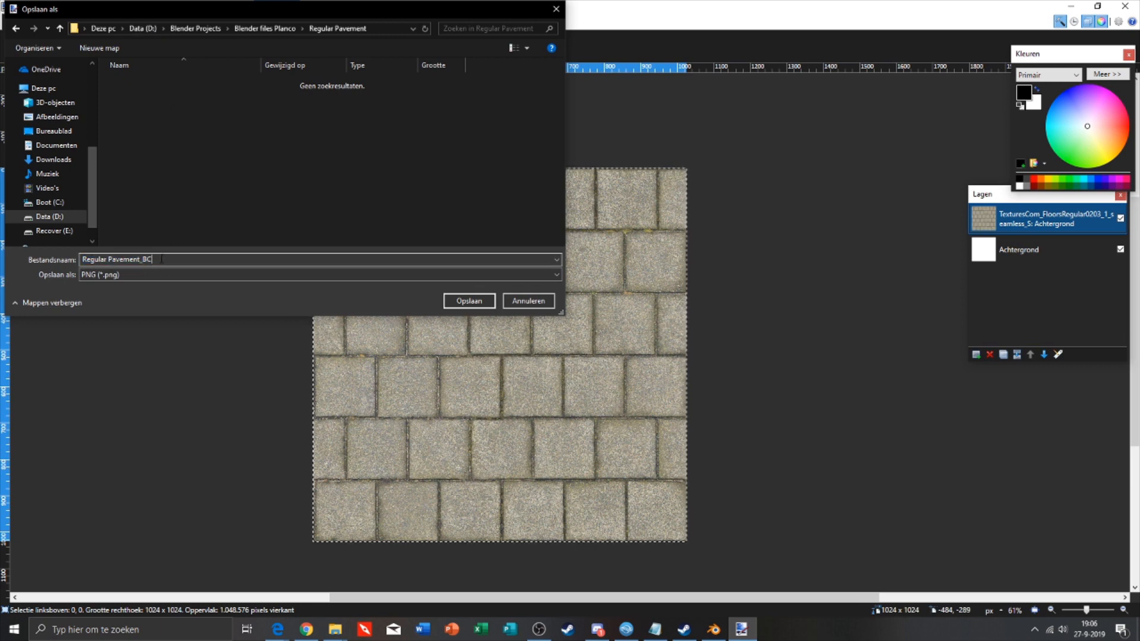
Browse into the empty Regular Pavement folder as the save location for the texture.
double_click(123, 260)
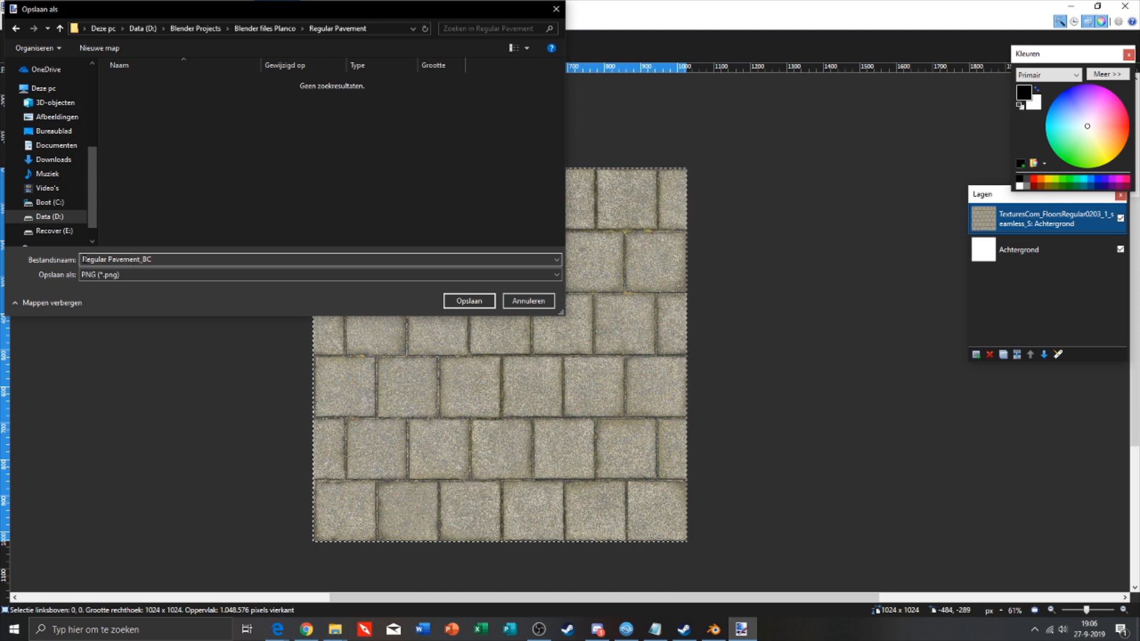
double_click(145, 260)
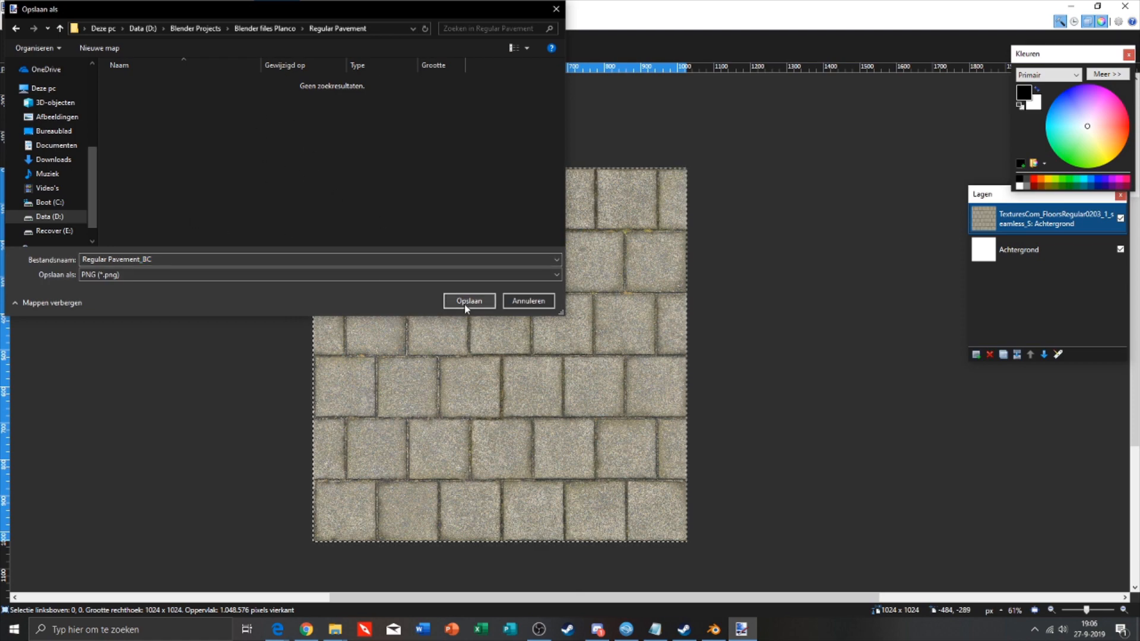
Save the texture as Regular Pavement_BC.png with 32-bit colour depth, flattening the layers.
left_click(468, 301)
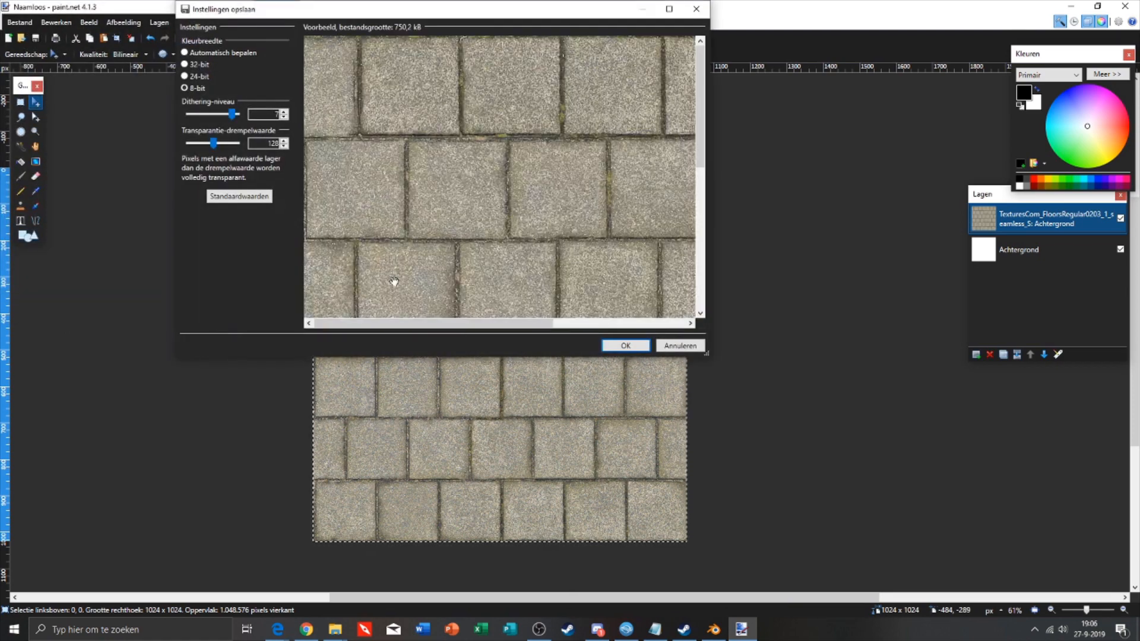
mouse_move(367, 183)
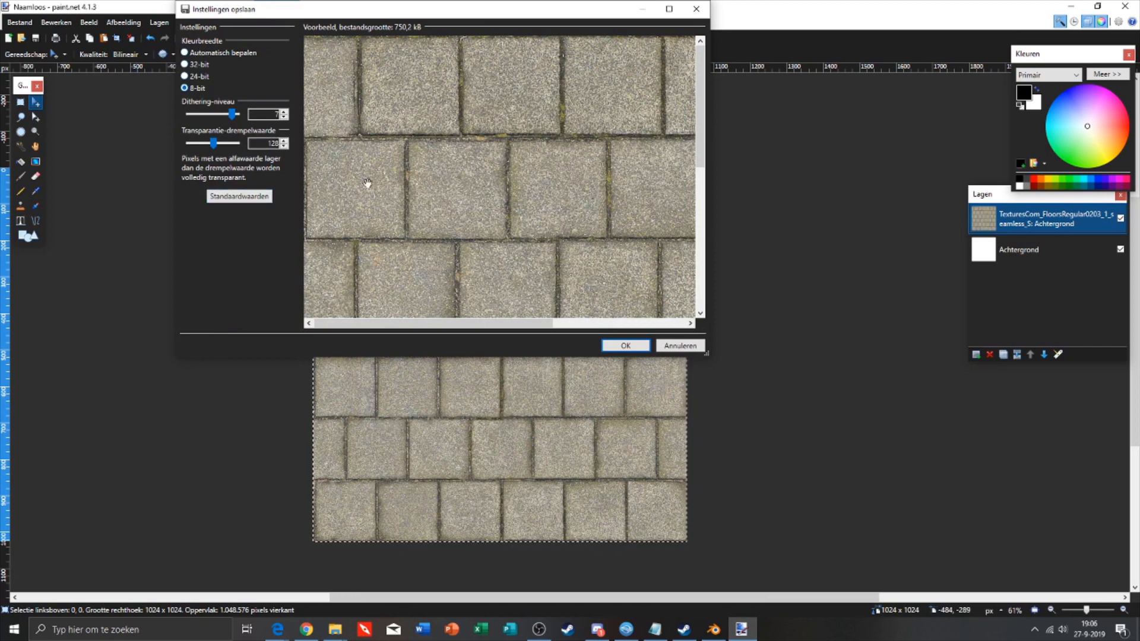
mouse_move(223, 7)
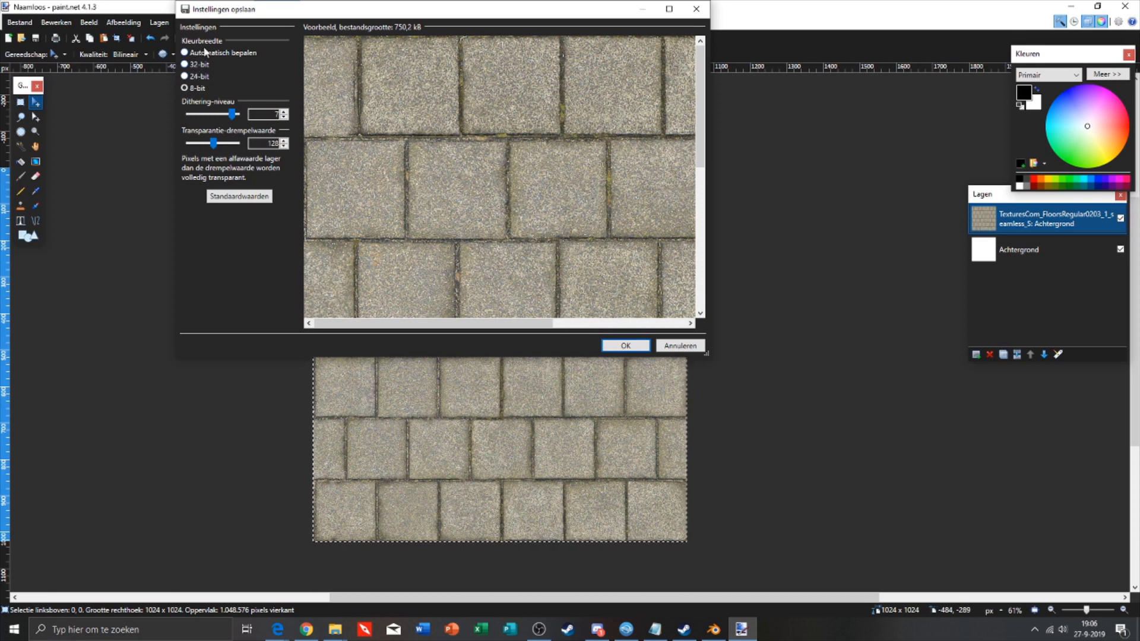
left_click(185, 52)
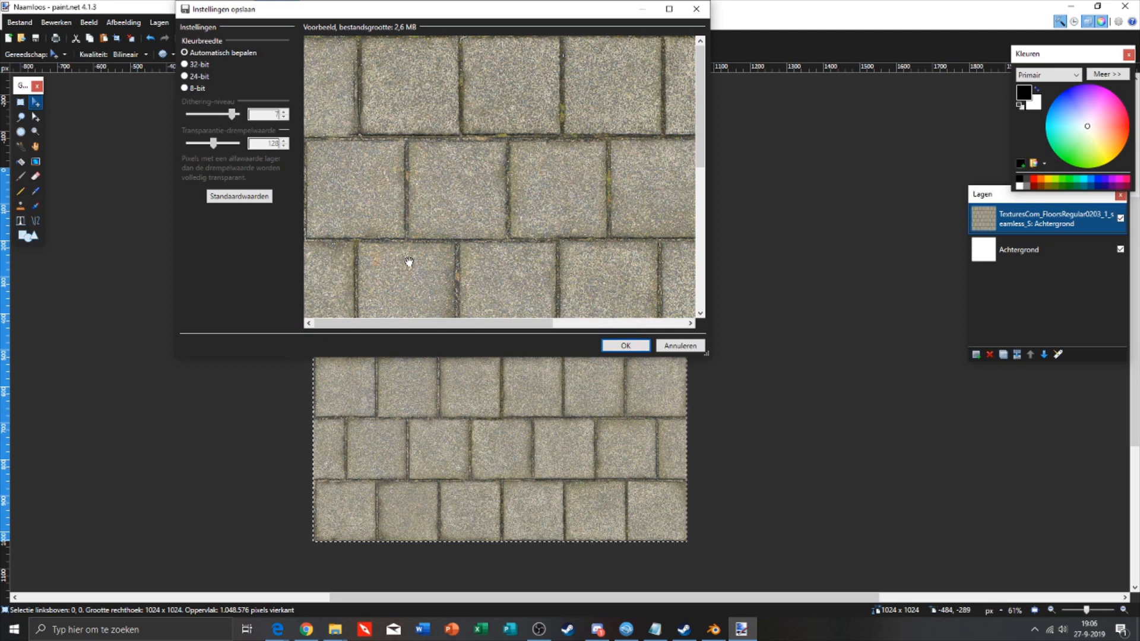
mouse_move(567, 348)
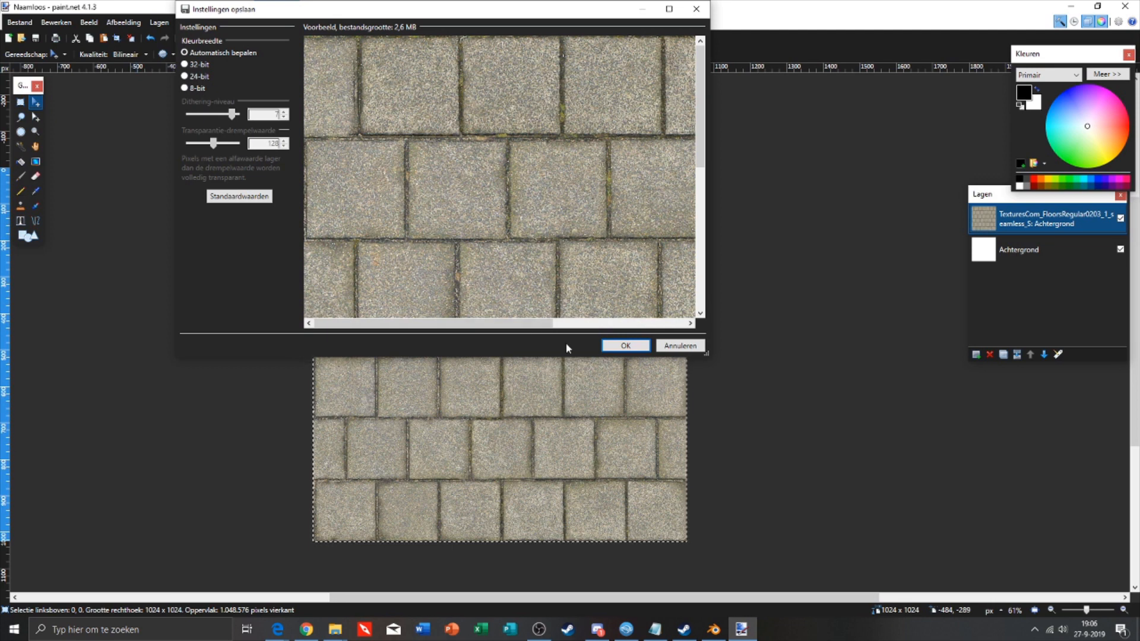
left_click(623, 346)
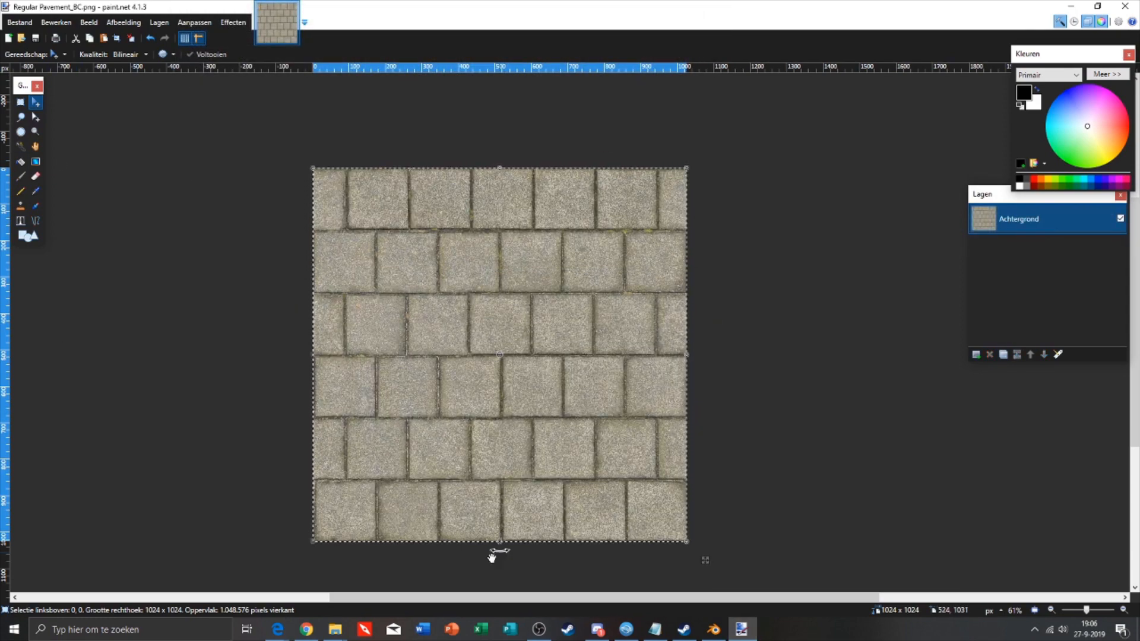
Remove the camera and light so only the cube remains, and show its material settings.
left_click(538, 630)
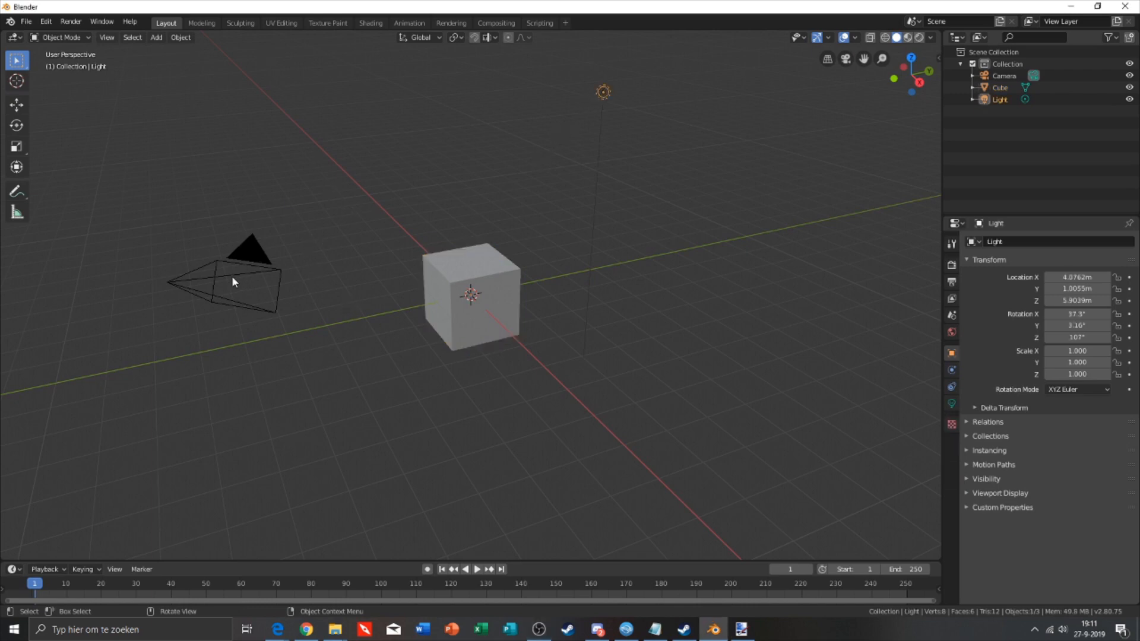
left_click(251, 277)
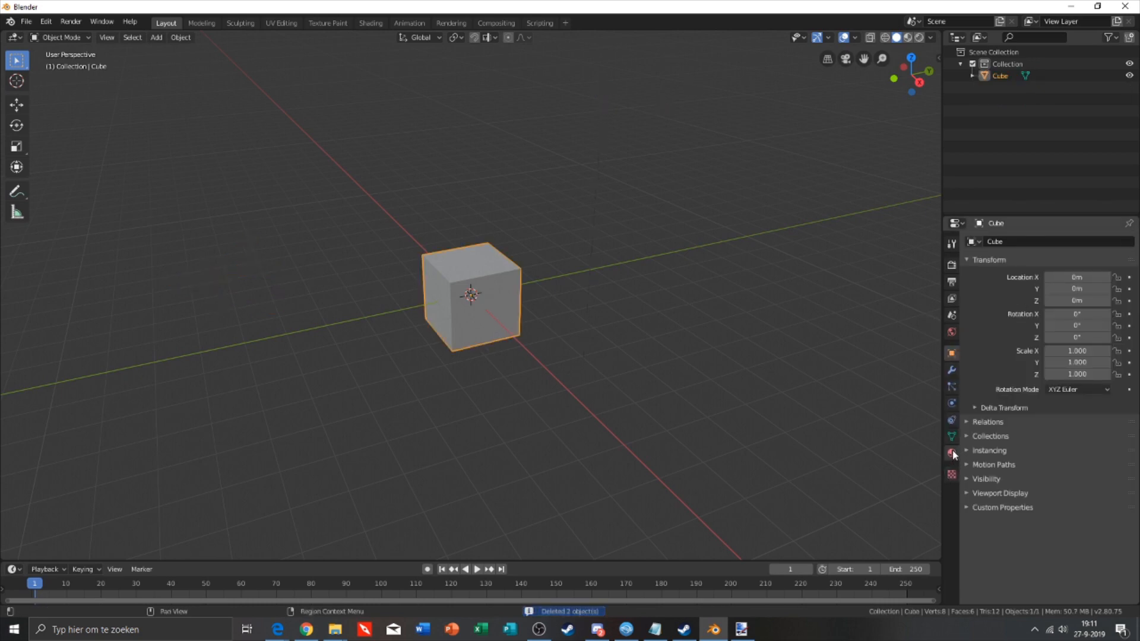
left_click(951, 453)
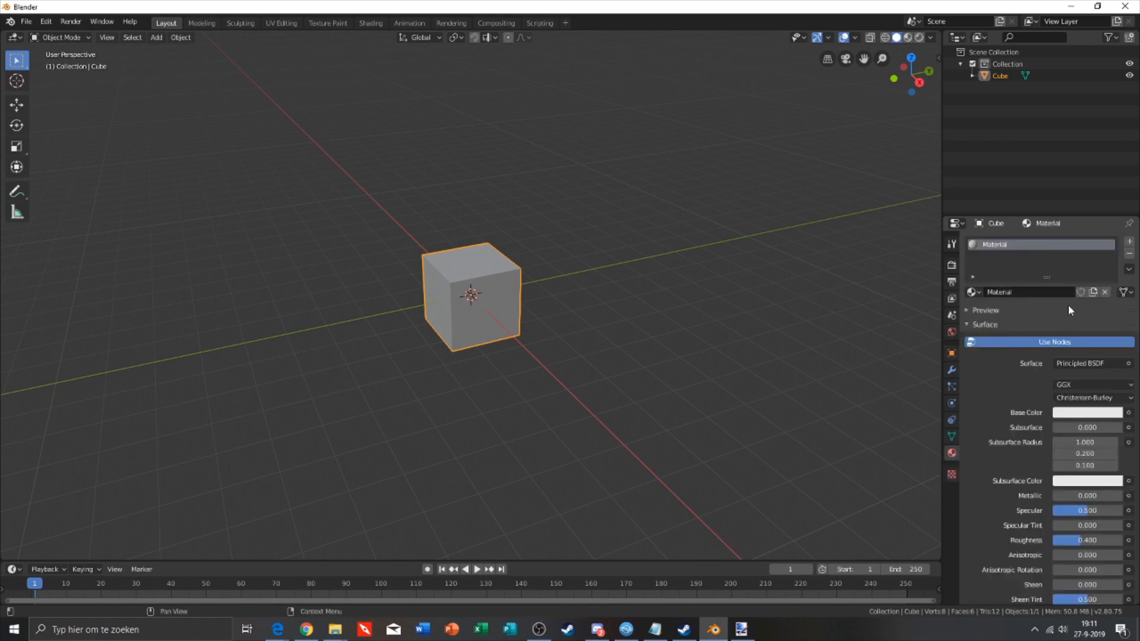
mouse_move(1042, 370)
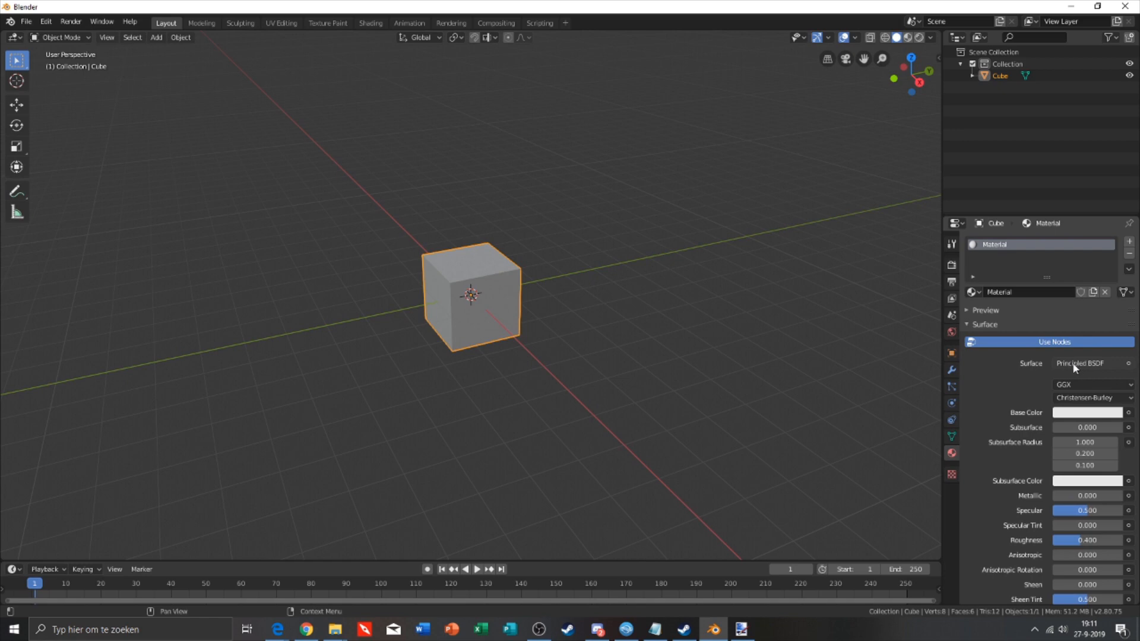
mouse_move(1080, 369)
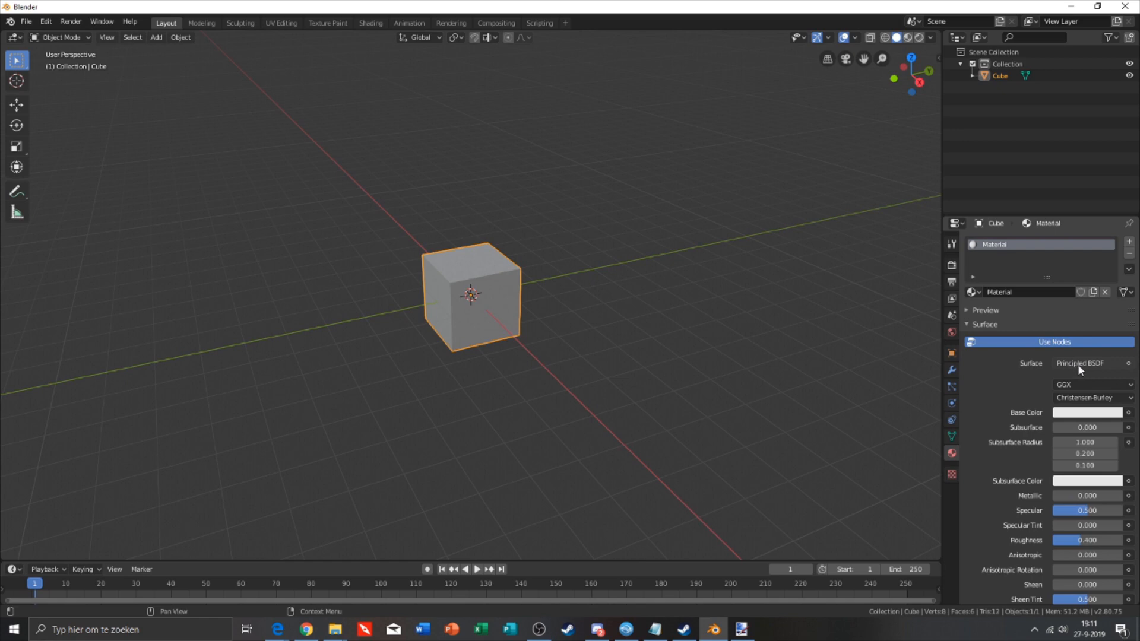
Set the cube material's surface to Diffuse BSDF and list the colour input options.
left_click(1080, 364)
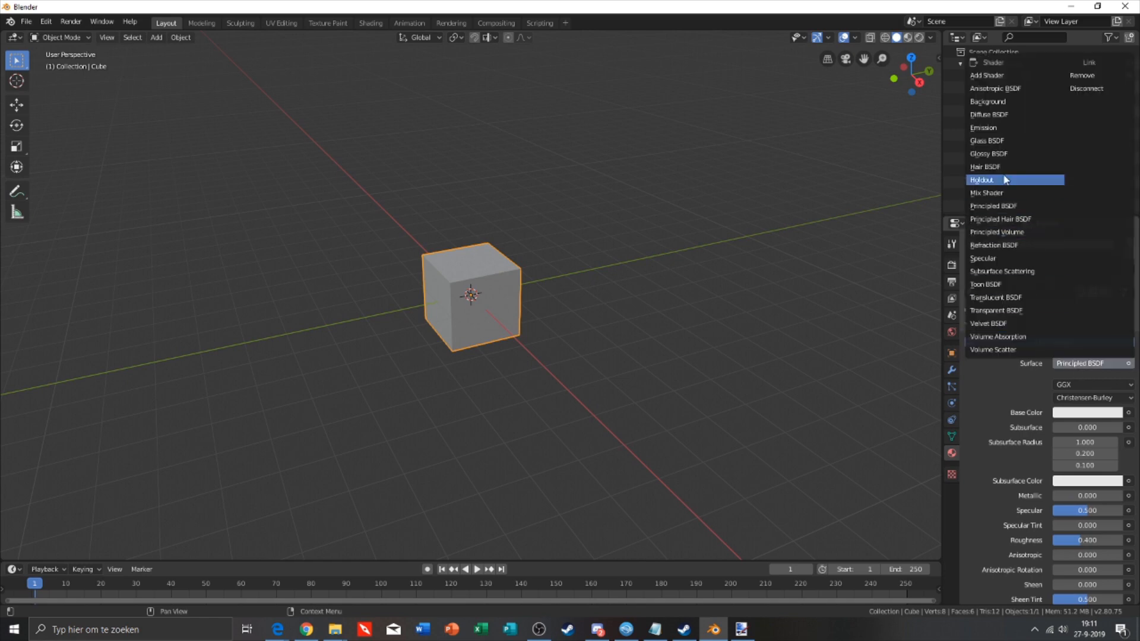
mouse_move(994, 114)
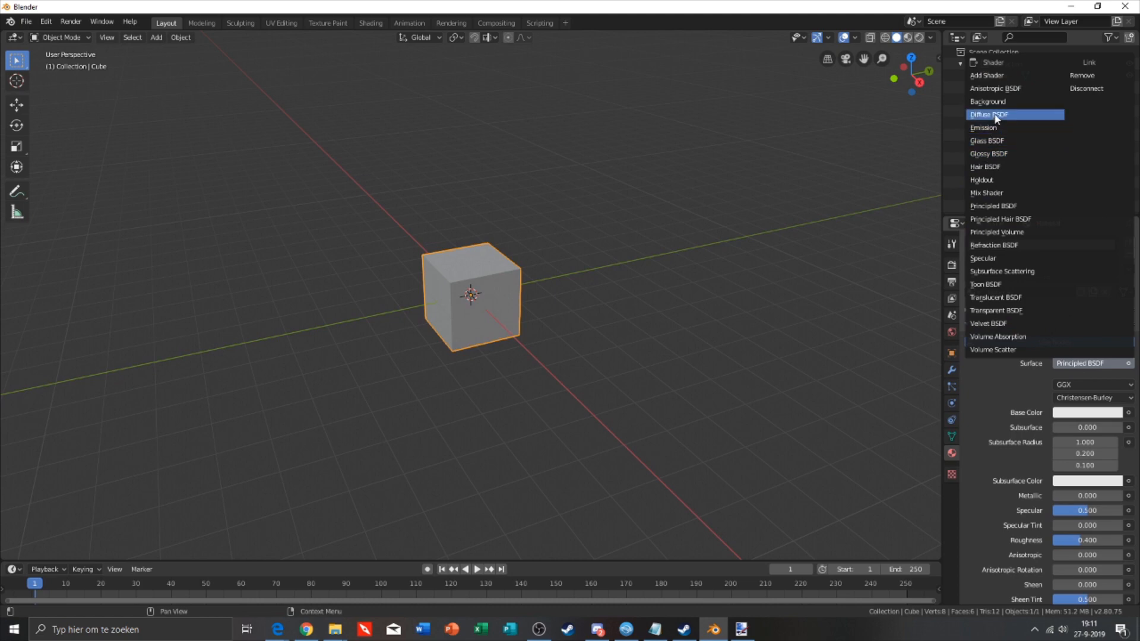
left_click(990, 114)
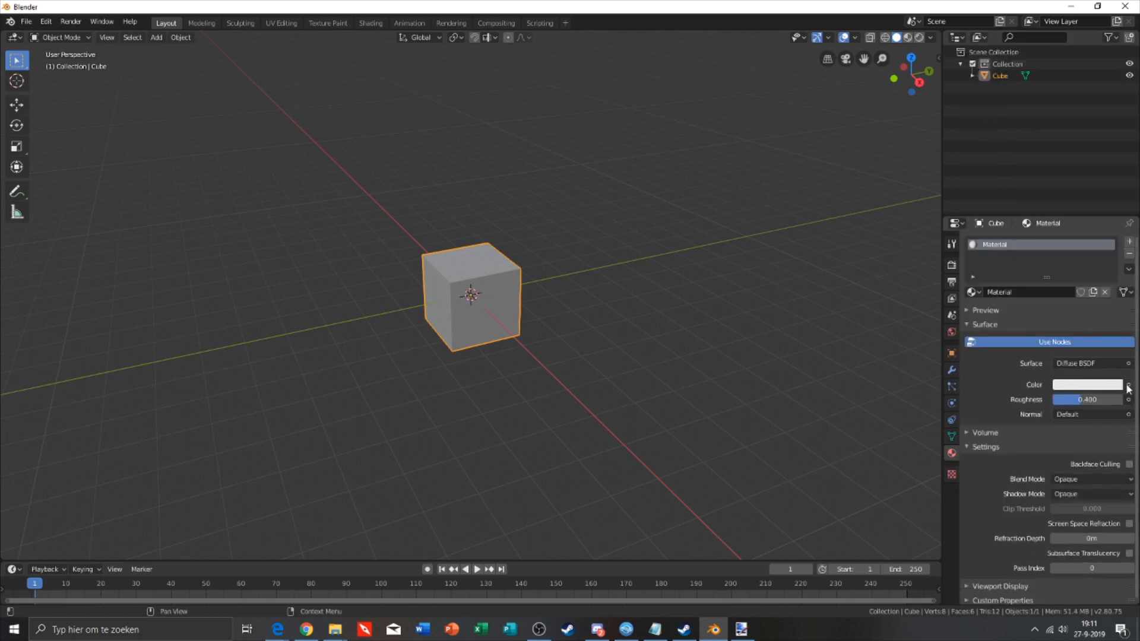
left_click(1129, 385)
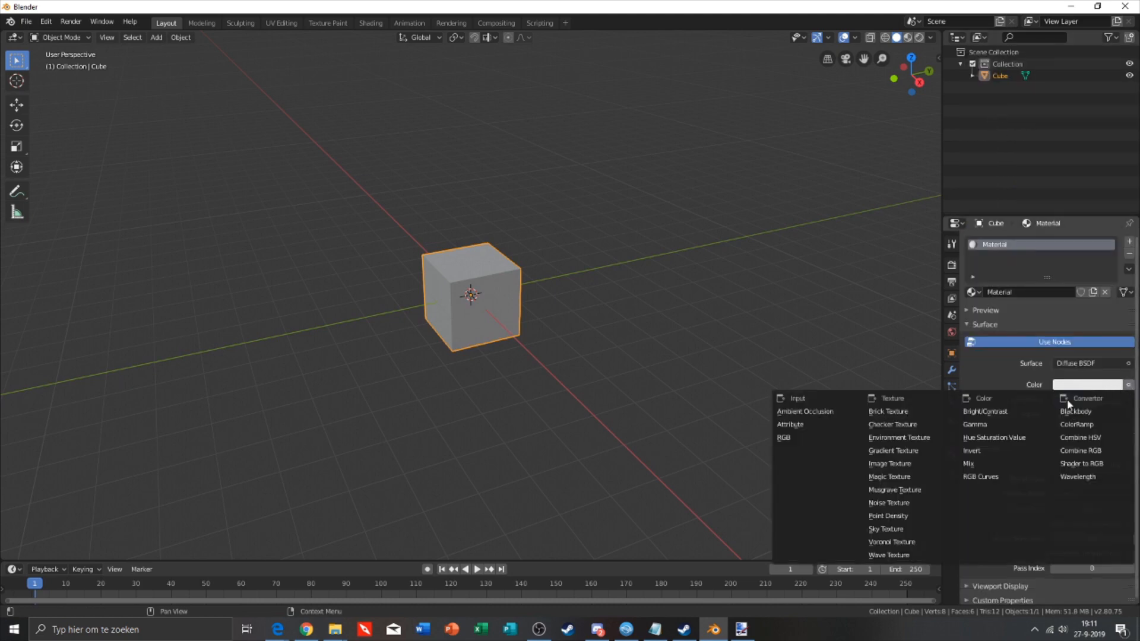
mouse_move(888, 463)
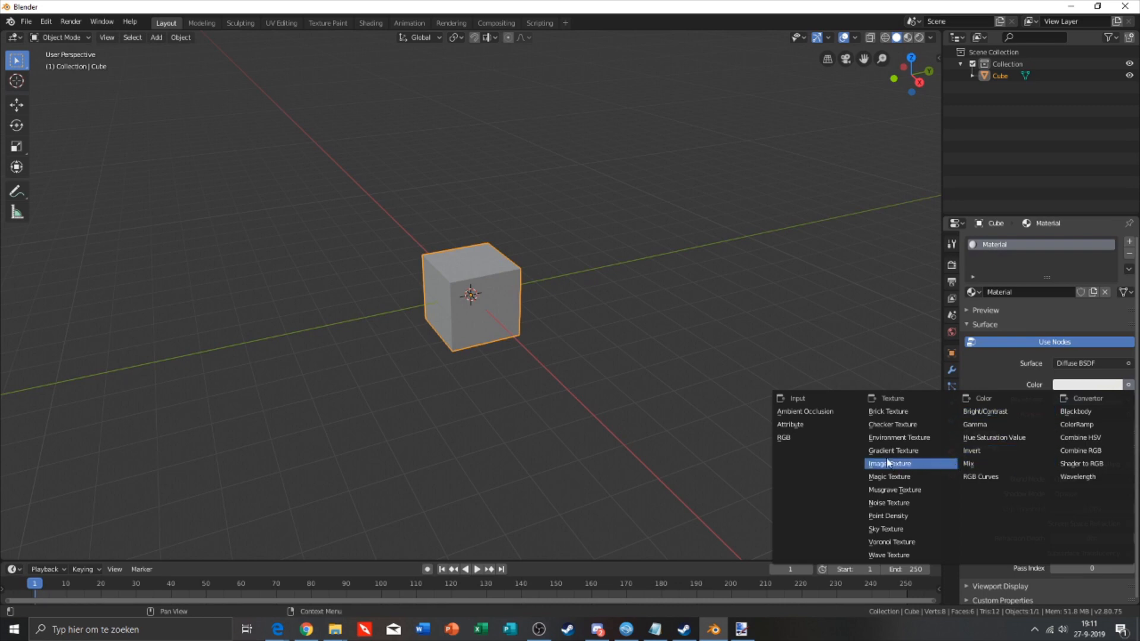
Load Regular Pavement_BC.png as the colour image texture and show it in Look Dev shading.
left_click(888, 463)
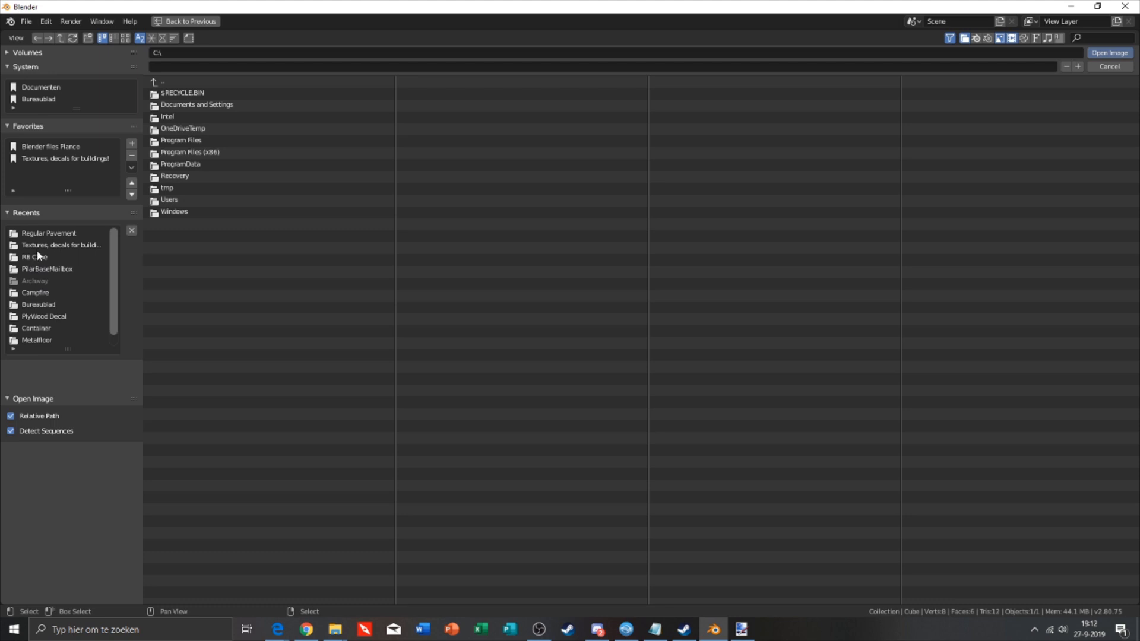
mouse_move(69, 292)
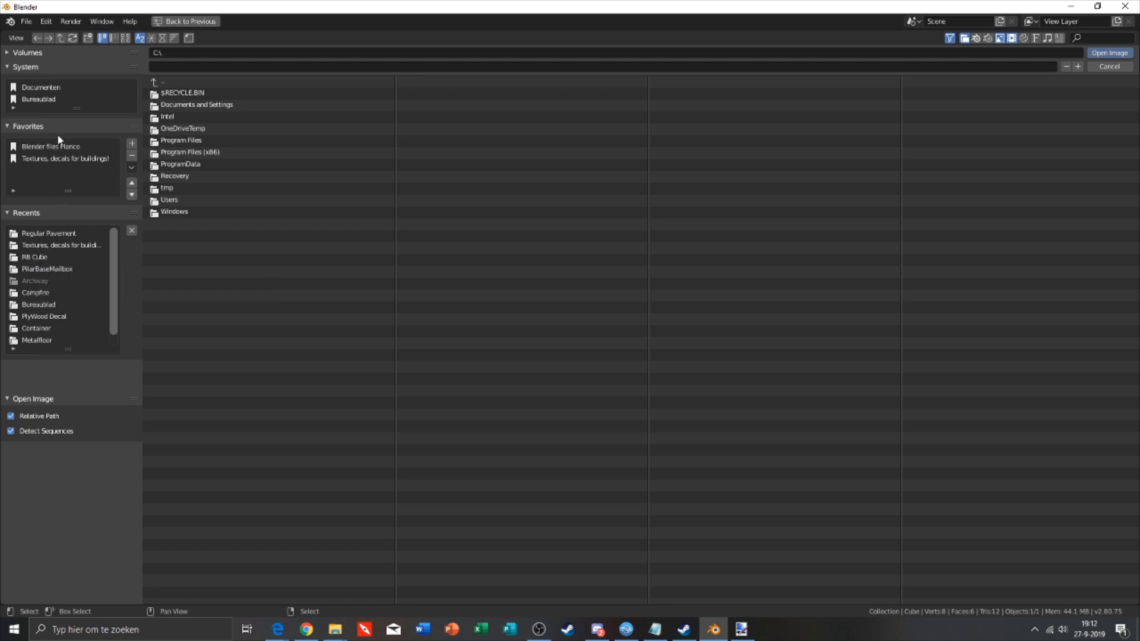
left_click(50, 146)
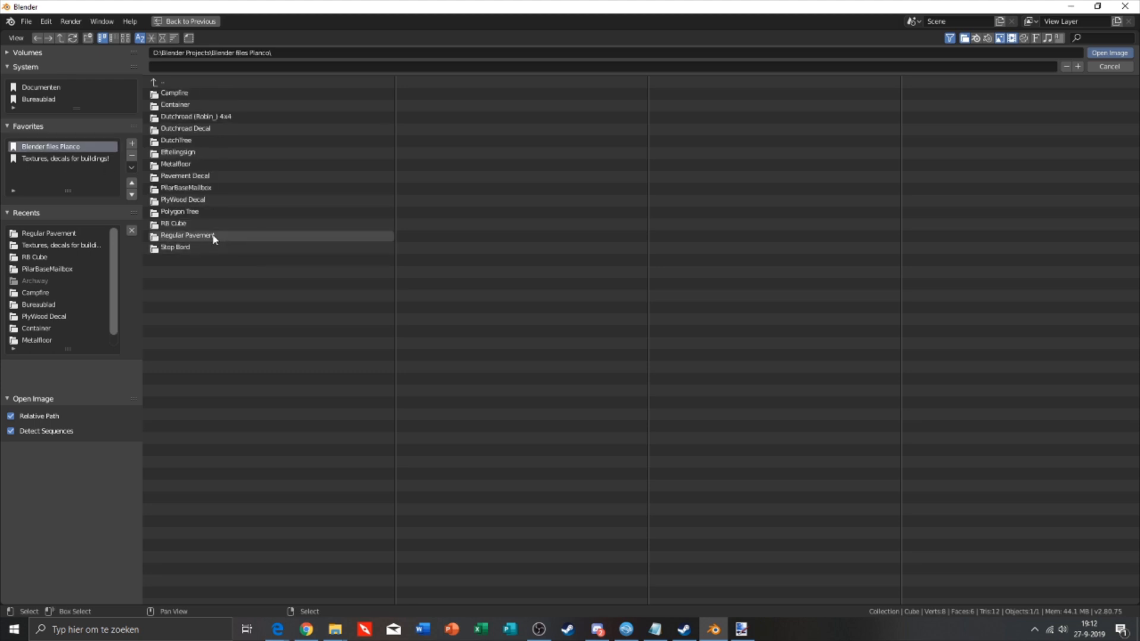
double_click(190, 235)
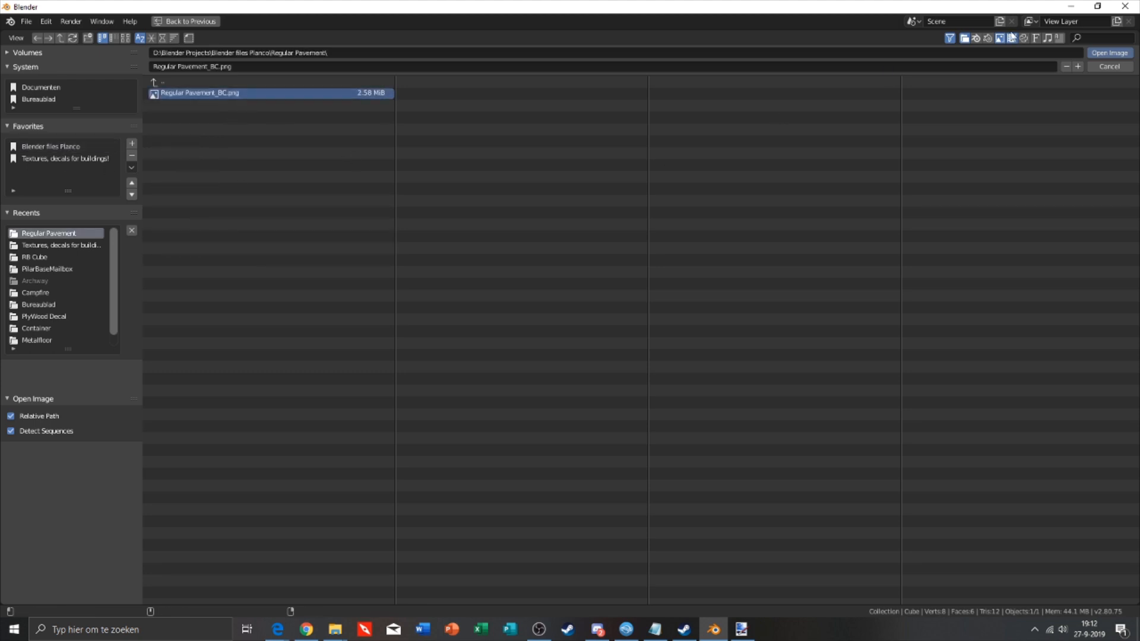
left_click(1108, 52)
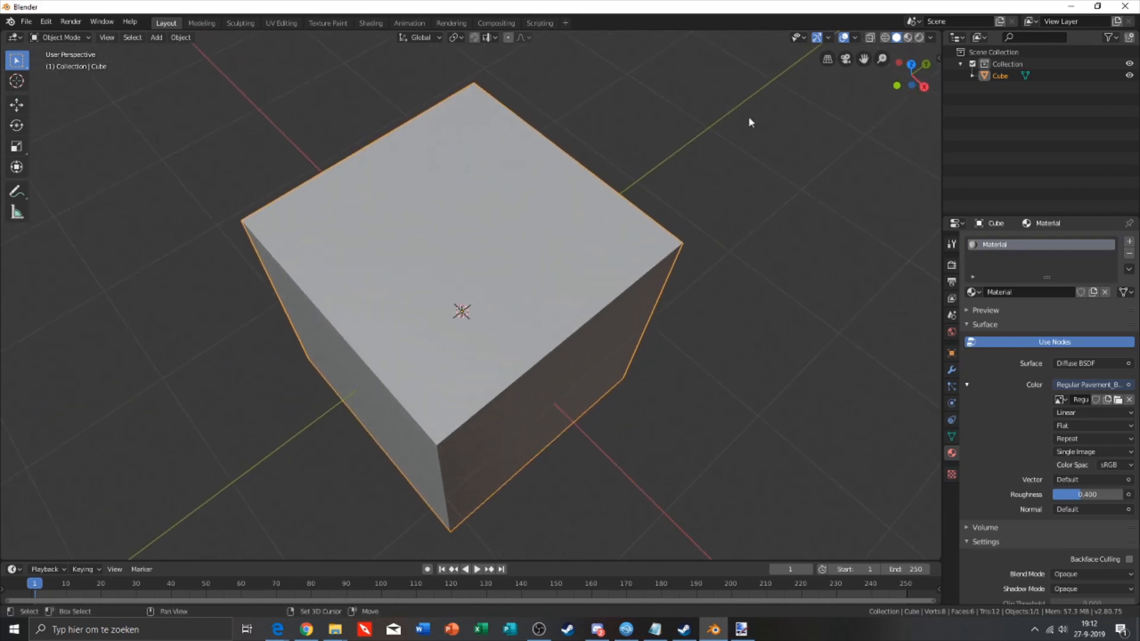
mouse_move(908, 37)
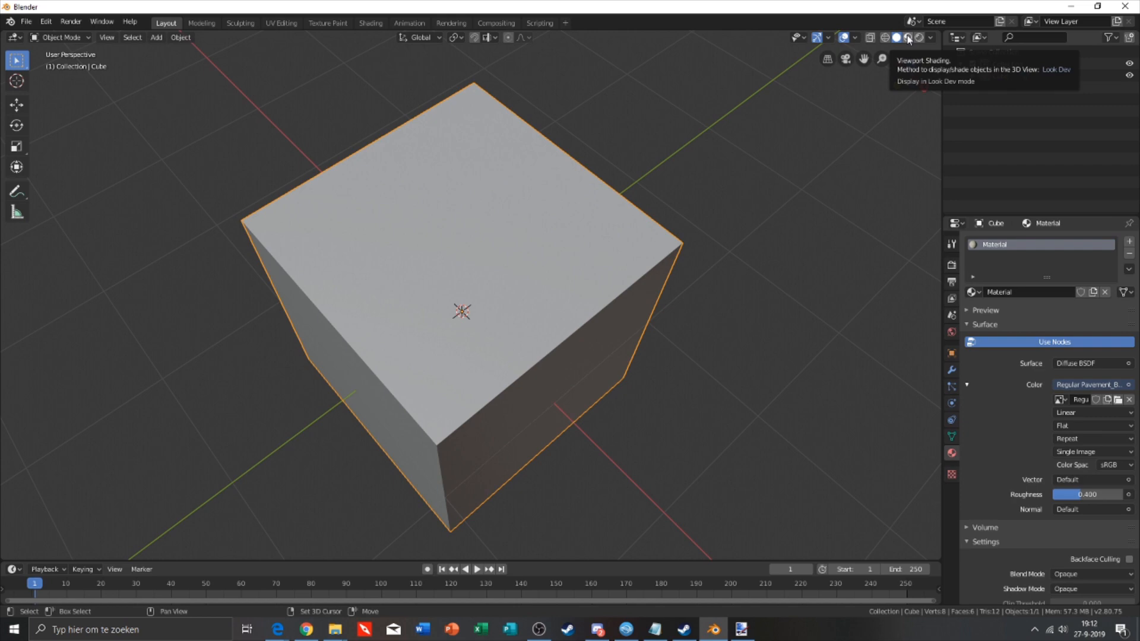
left_click(906, 37)
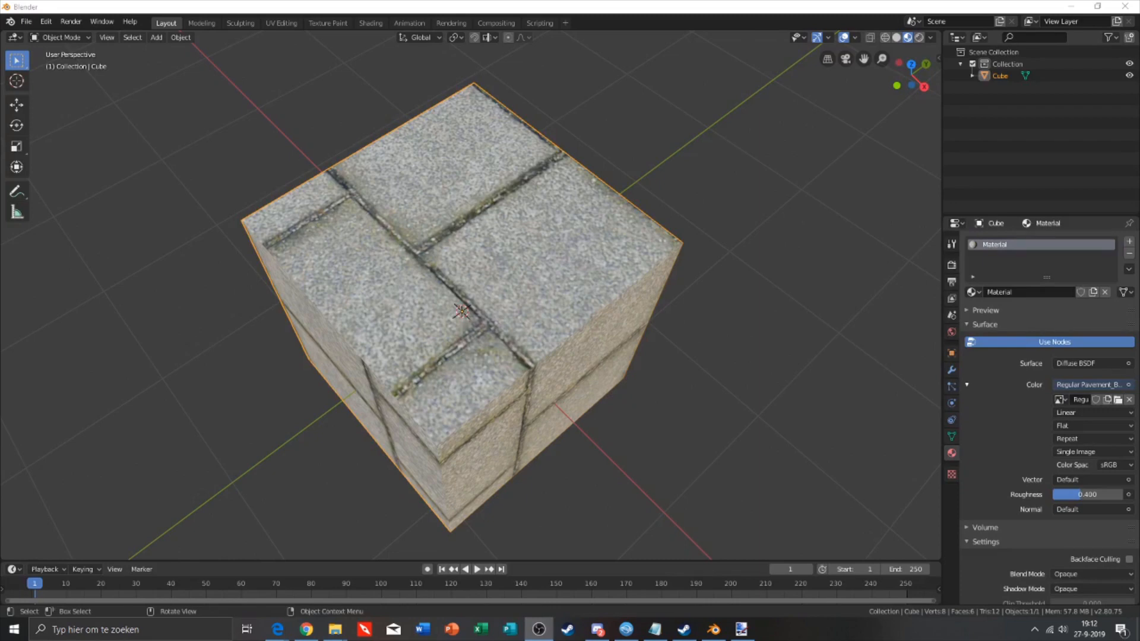
Enter mesh editing on the cube in the UV Editing workspace.
left_click(280, 22)
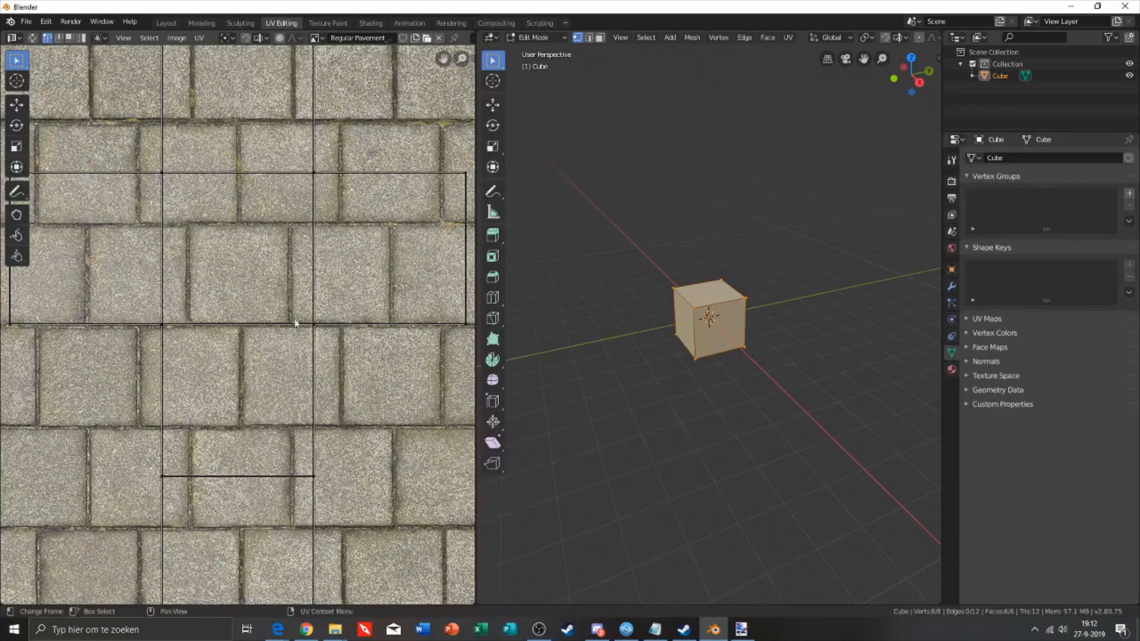
scroll("down", 3)
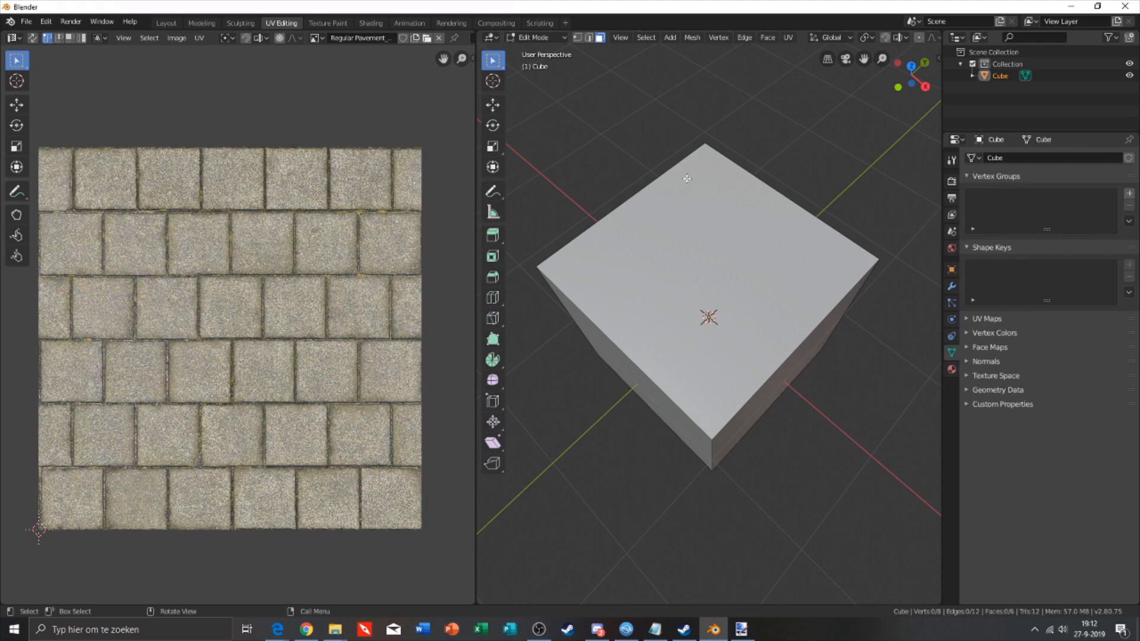
left_click(534, 37)
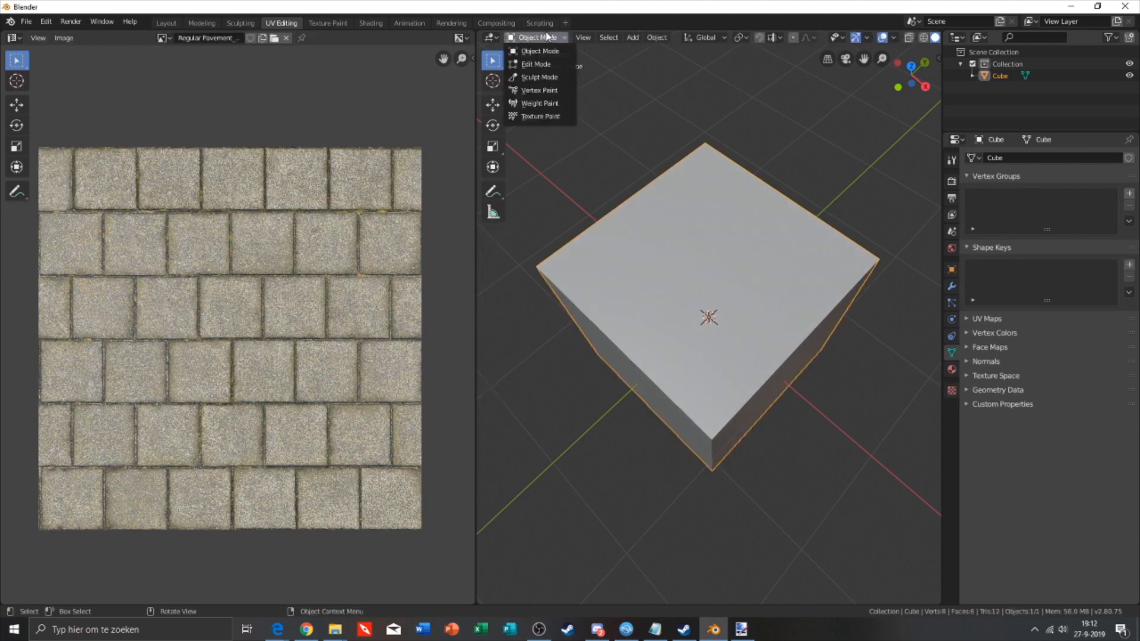
left_click(535, 64)
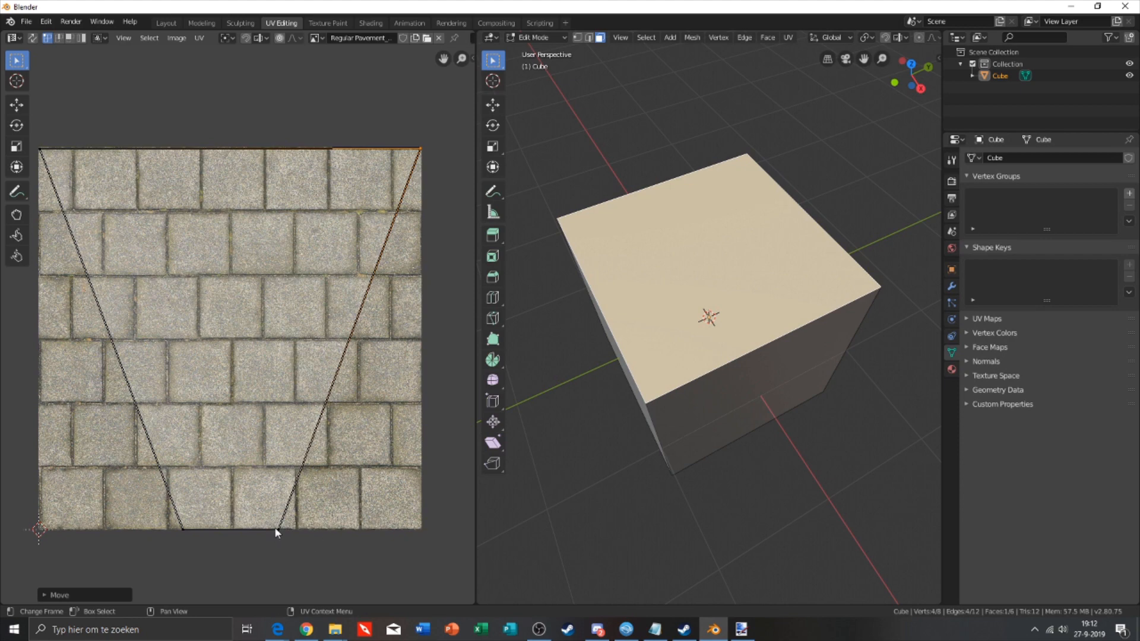
Fit the UV corner to the texture's right edge so the tile pattern covers each face.
left_click_drag(275, 532, 389, 527)
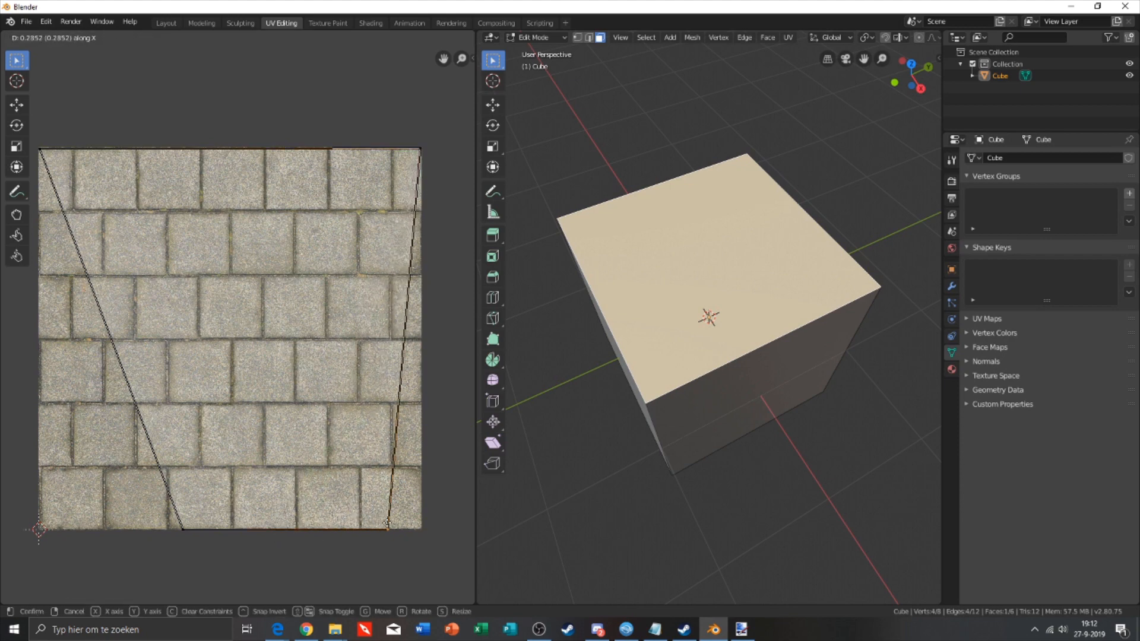
left_click(185, 541)
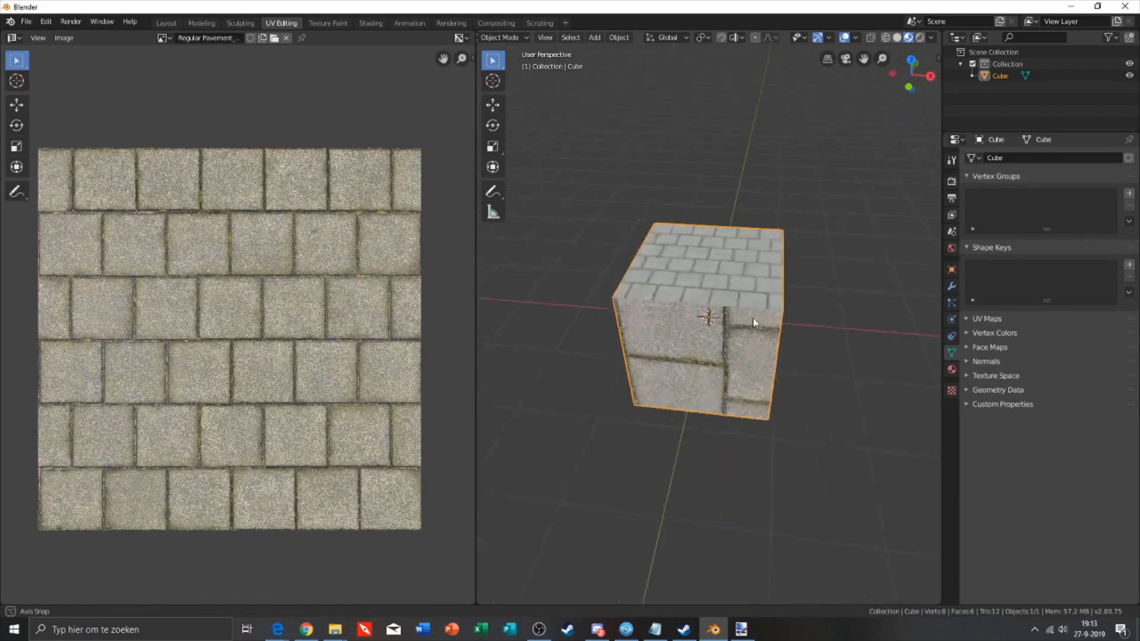
left_click_drag(727, 319, 716, 316)
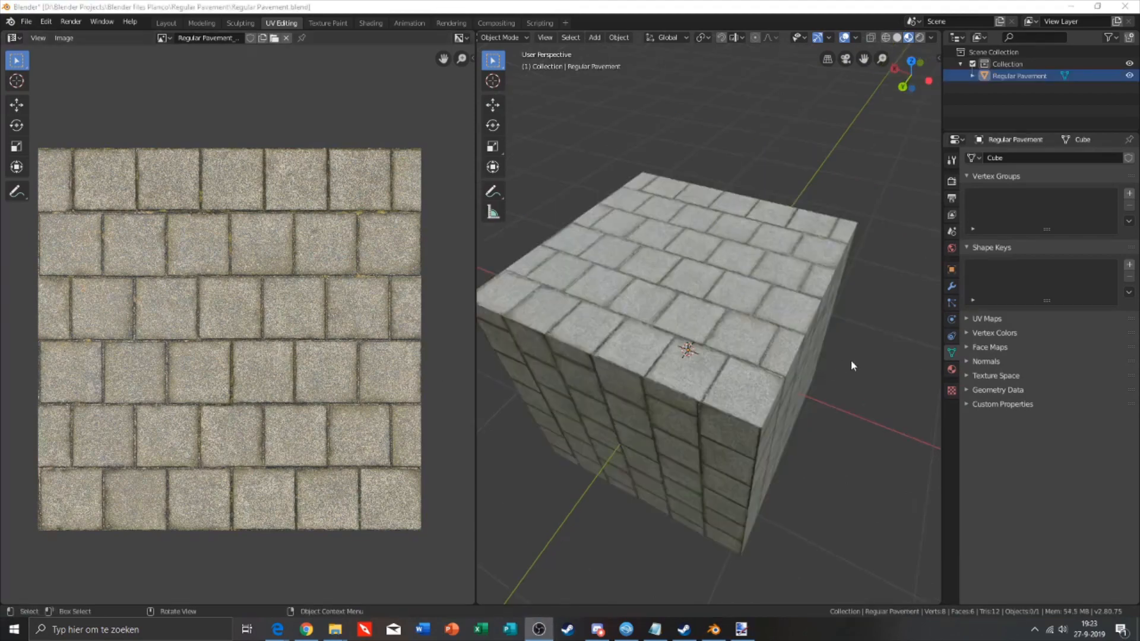
left_click_drag(850, 366, 767, 383)
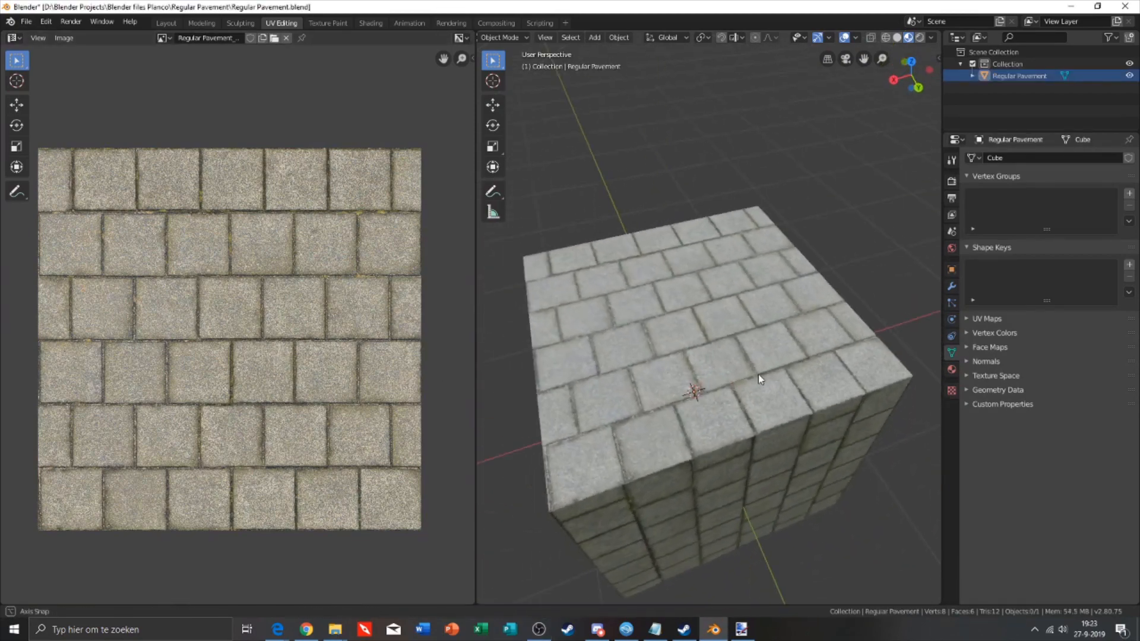
Read through the toolkit guide's Materials page with its naming example and texture suffix table.
left_click(305, 630)
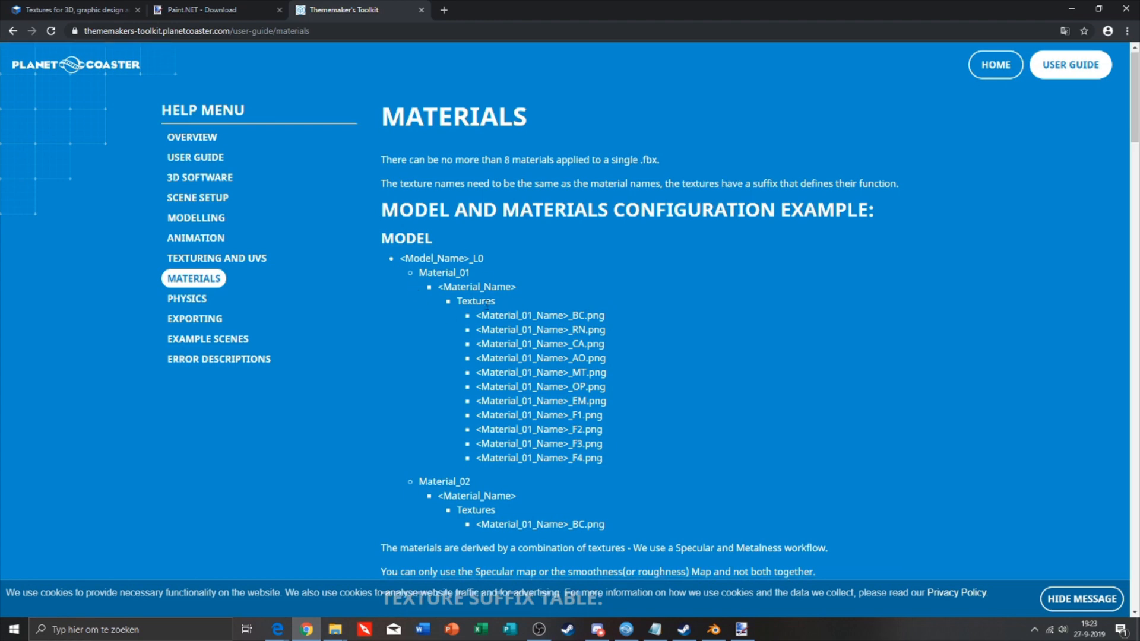
scroll("down", 3)
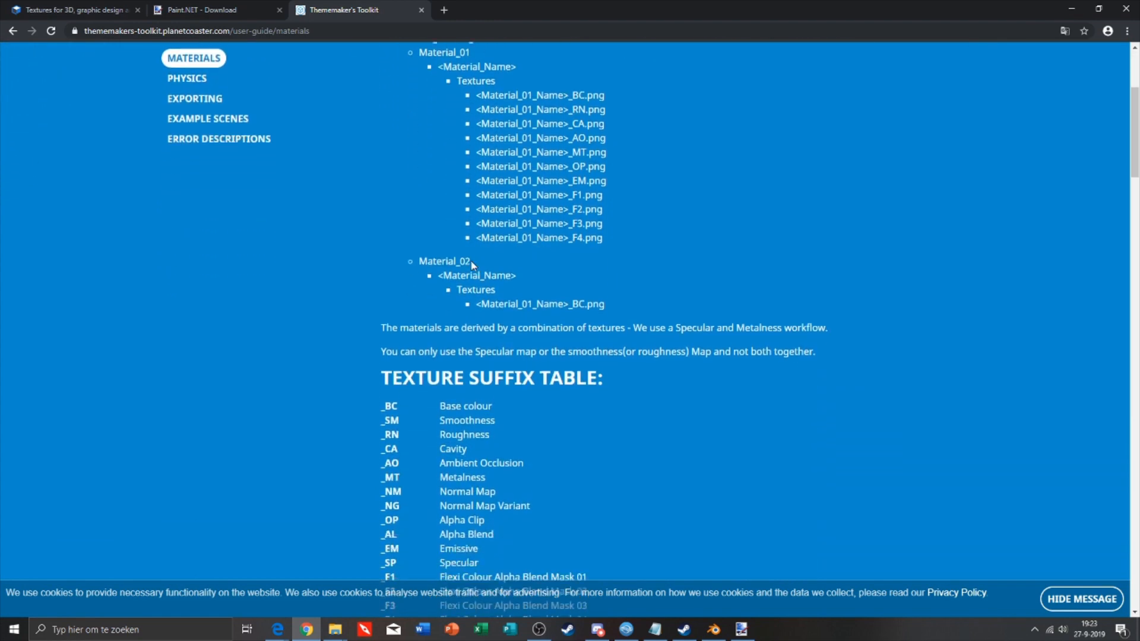
scroll("down", 3)
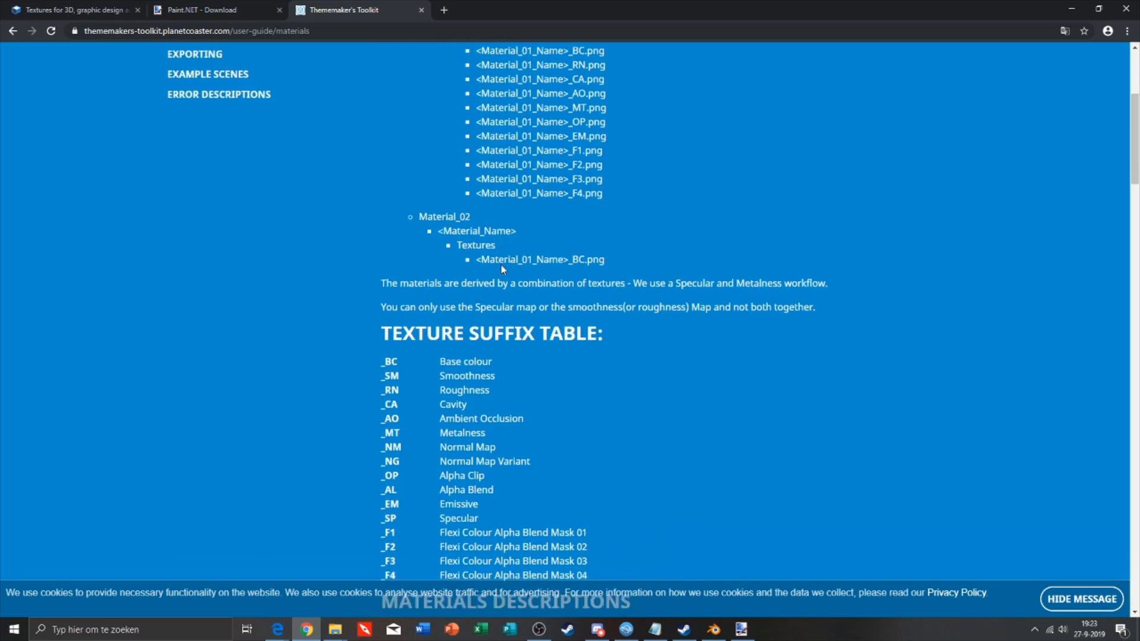
scroll("down", 3)
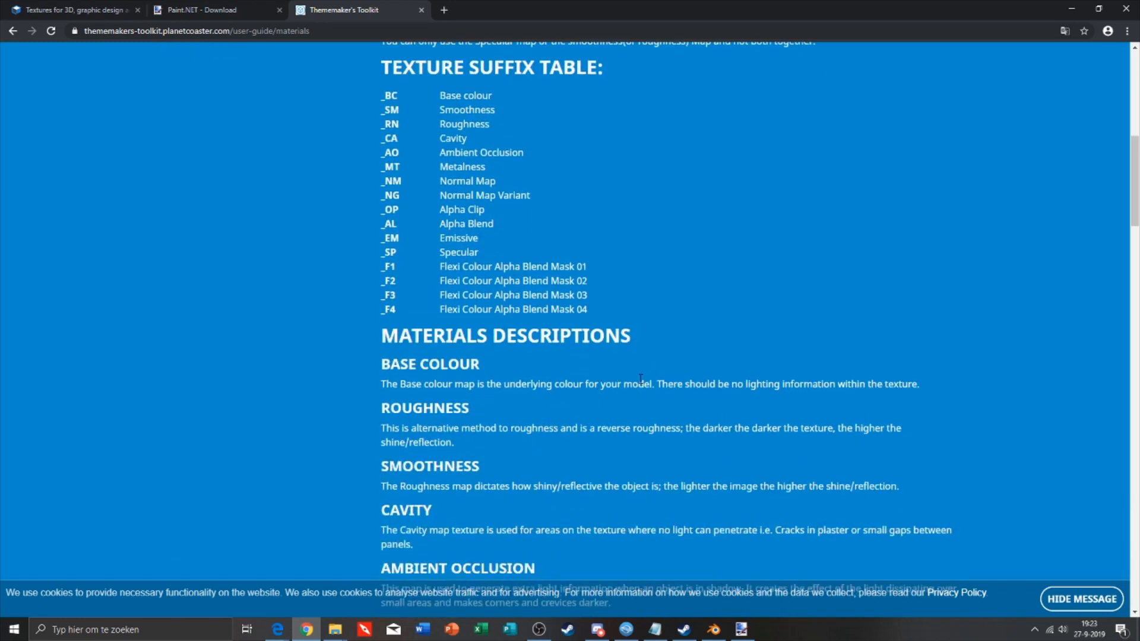
scroll("down", 3)
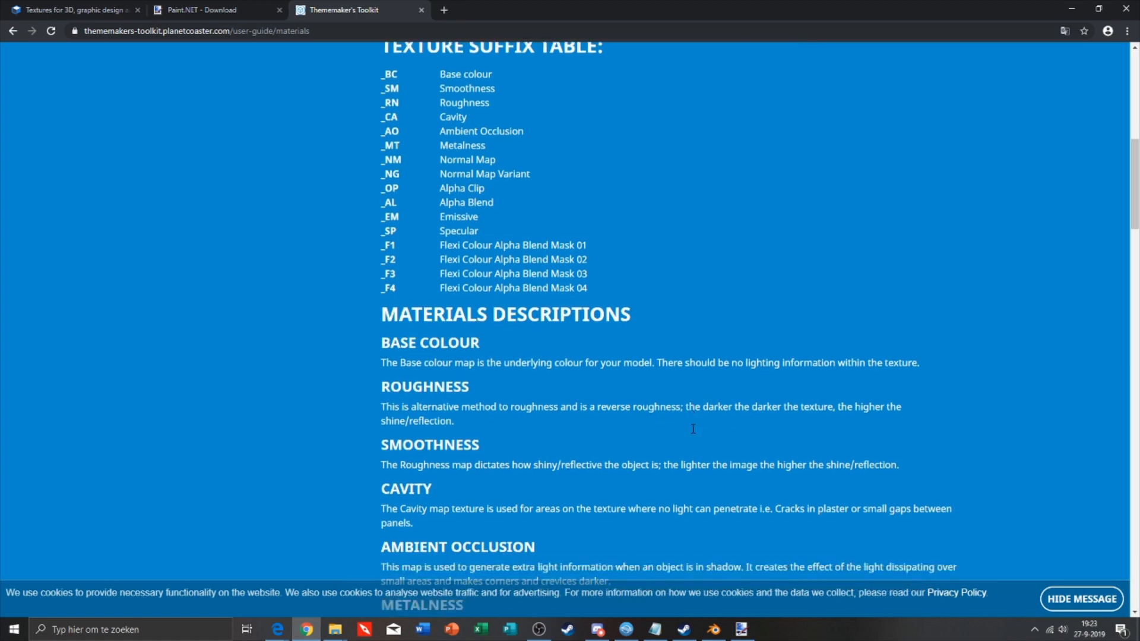
scroll("down", 3)
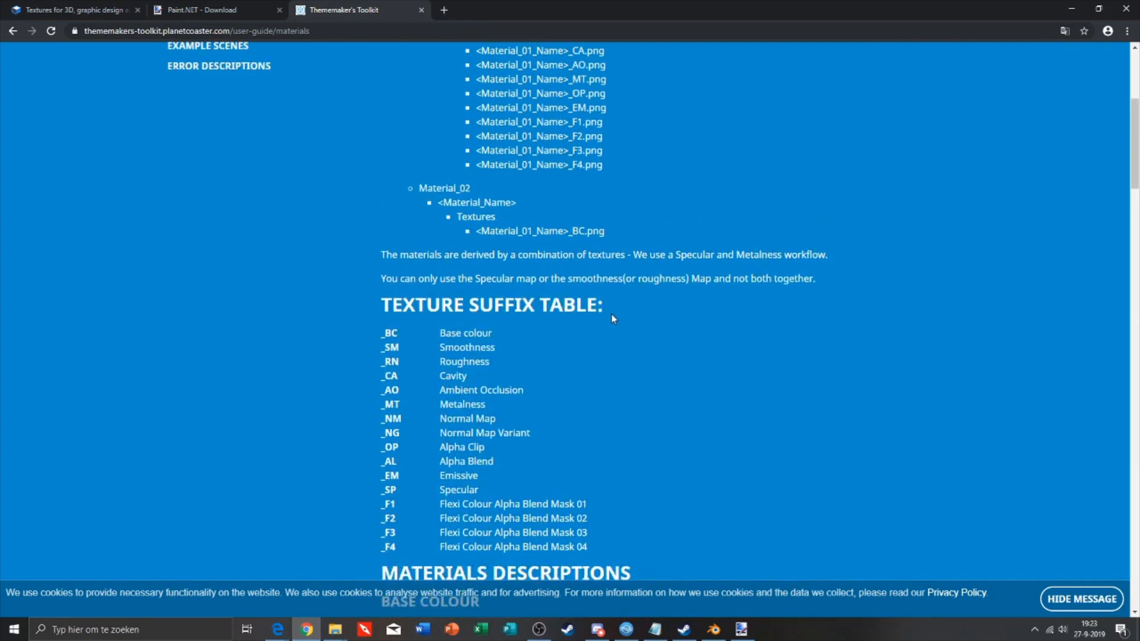
double_click(390, 332)
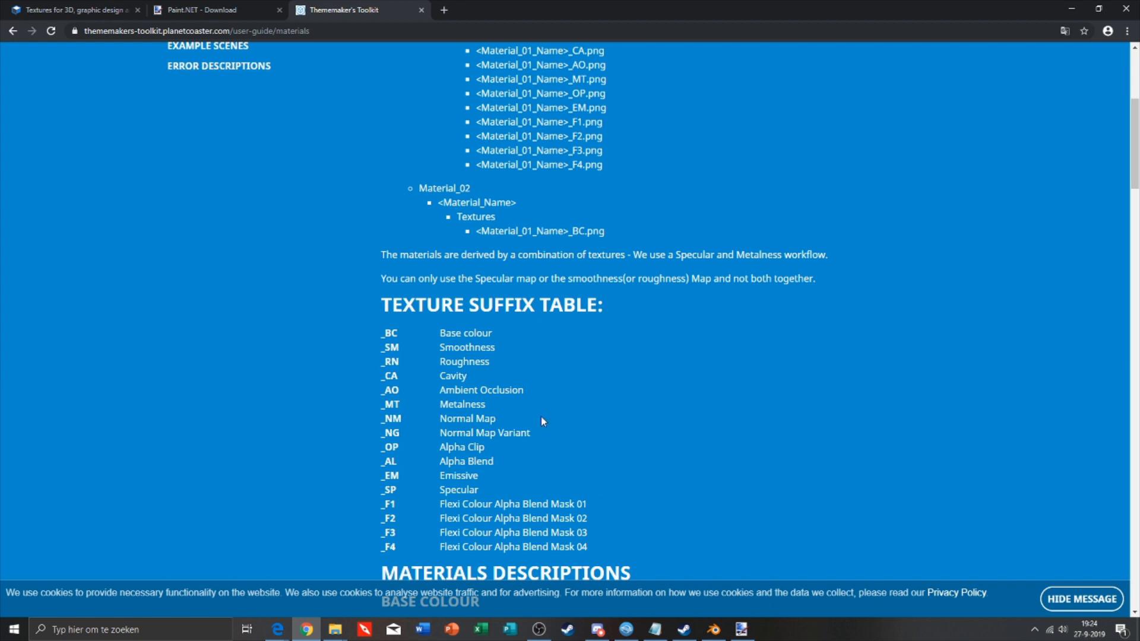
mouse_move(442, 381)
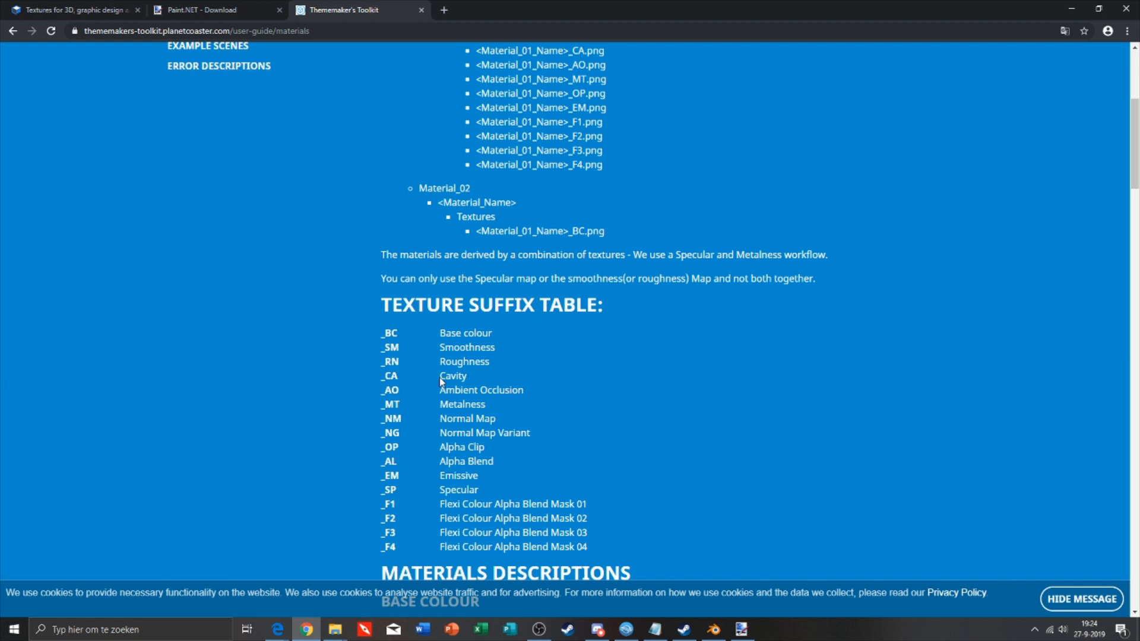
scroll("up", 3)
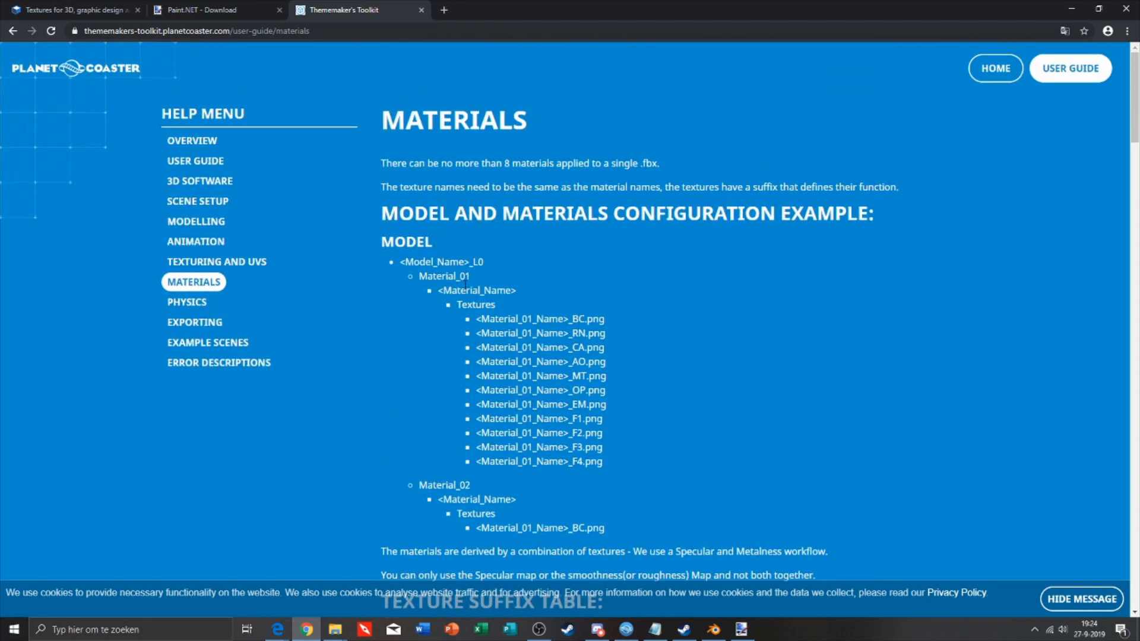
mouse_move(487, 267)
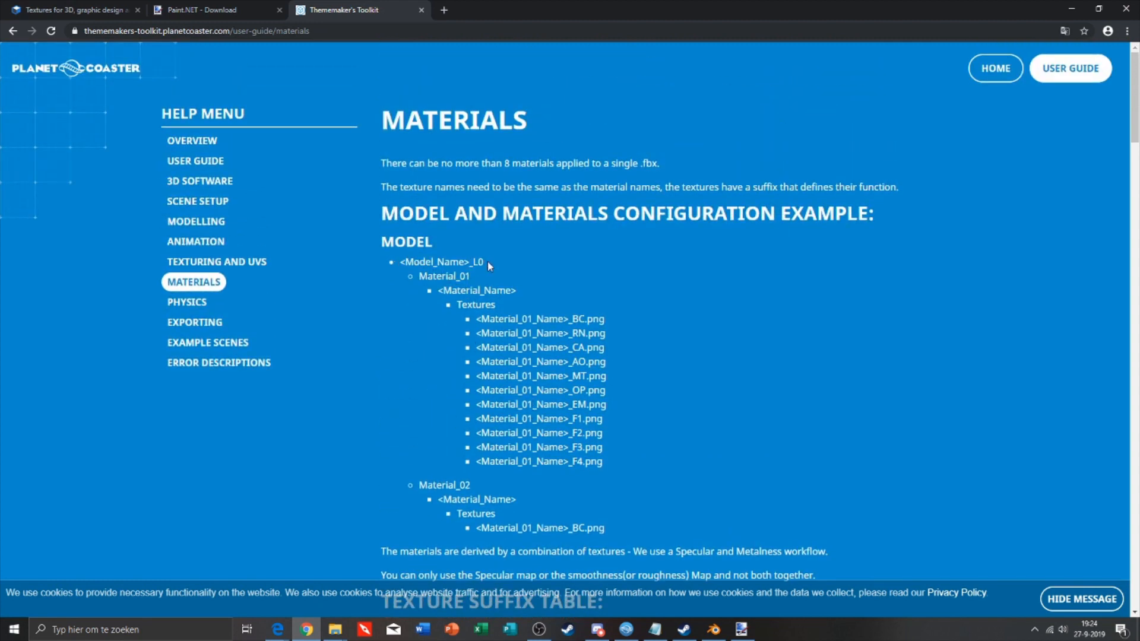
double_click(439, 262)
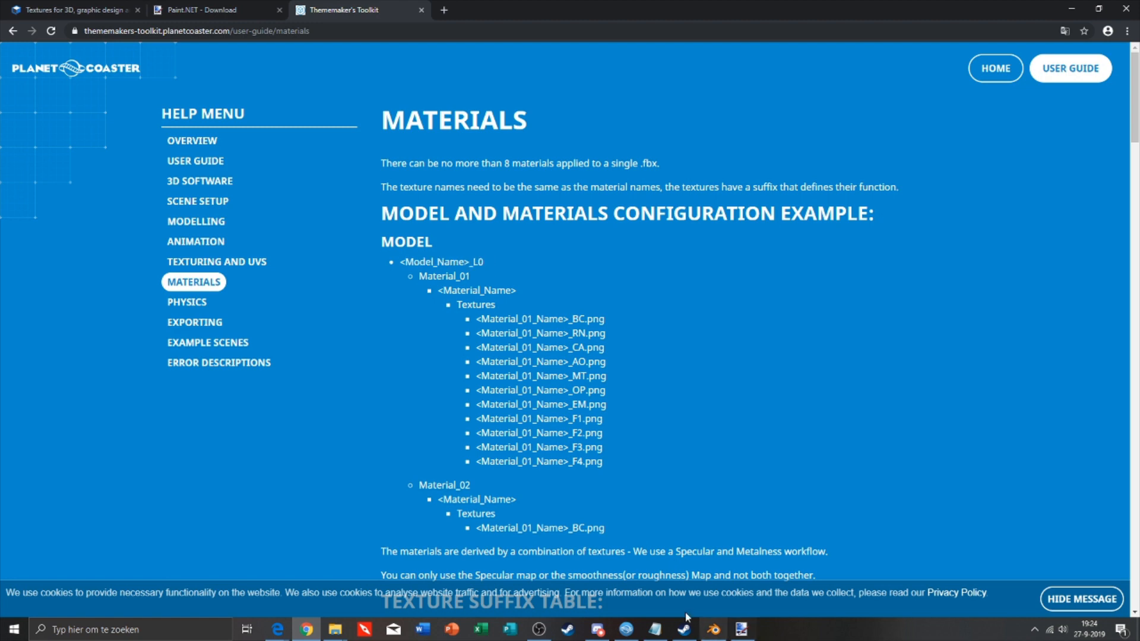
Rename the pavement cube object to Regular Pavement_L0 in the Outliner.
left_click(712, 629)
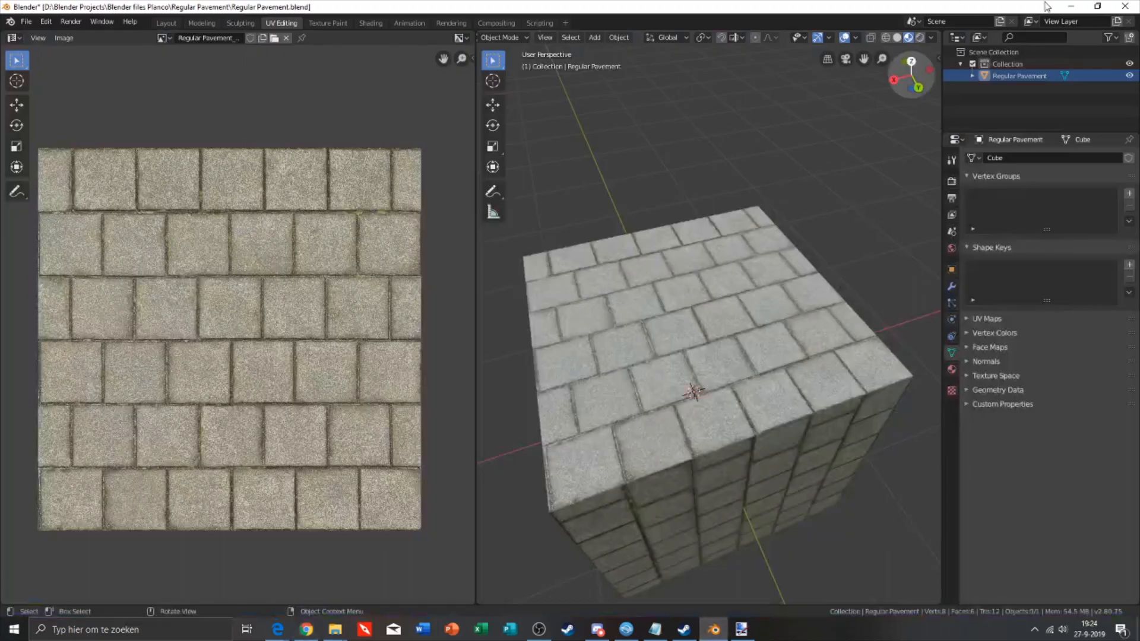
double_click(1018, 76)
type("_L0")
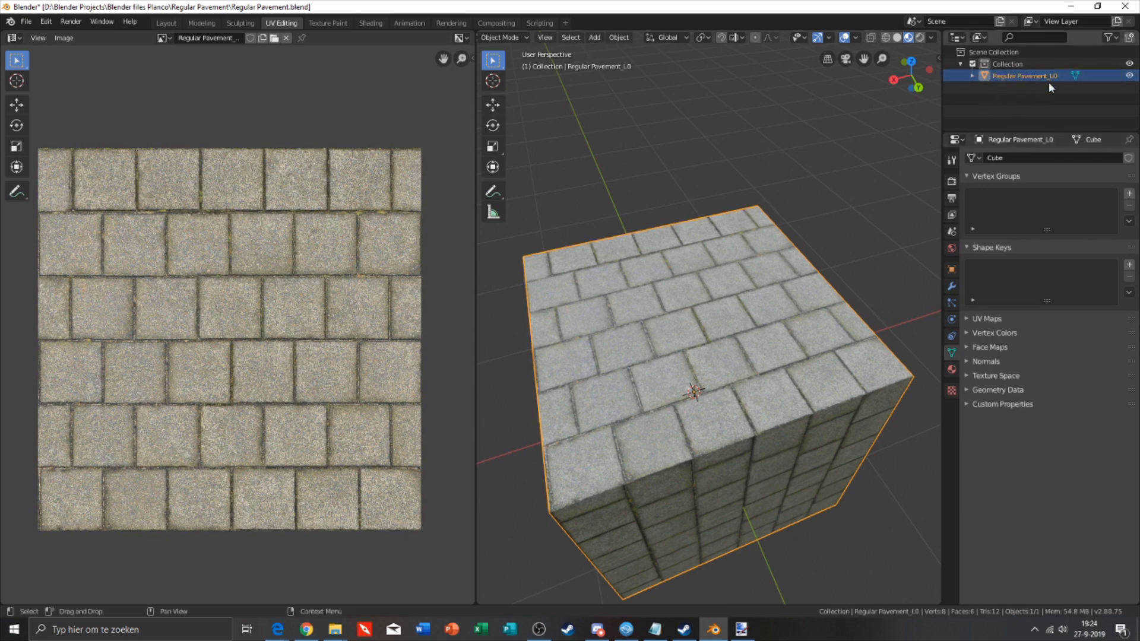
mouse_move(1015, 132)
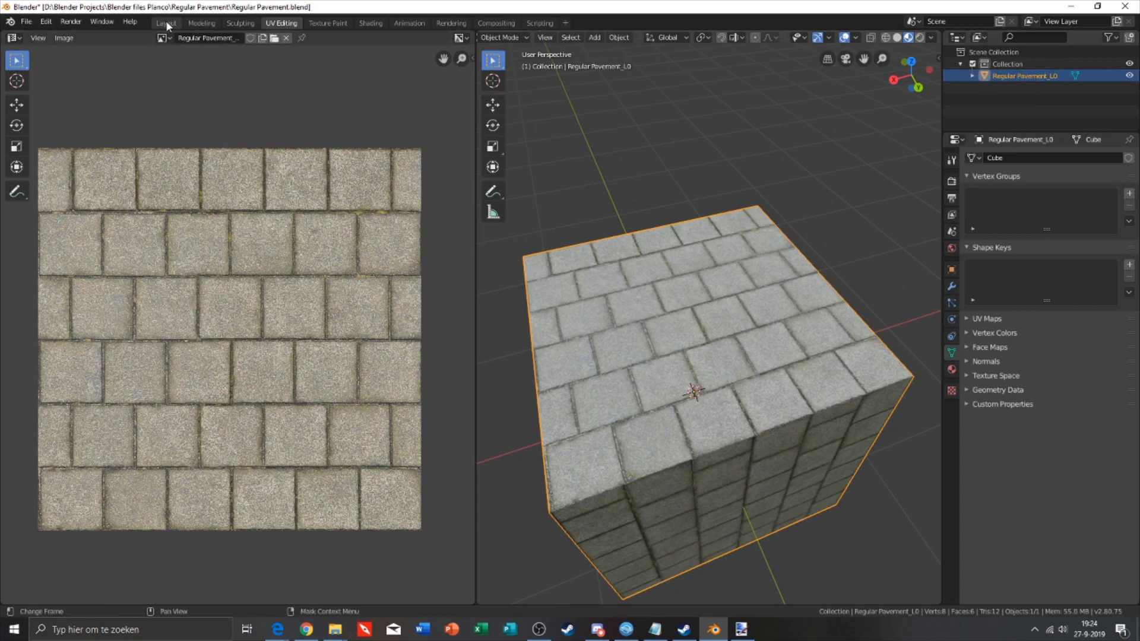
Duplicate the pavement cube in the Layout workspace and name the first copy Regular Pavement_L1.
left_click(165, 22)
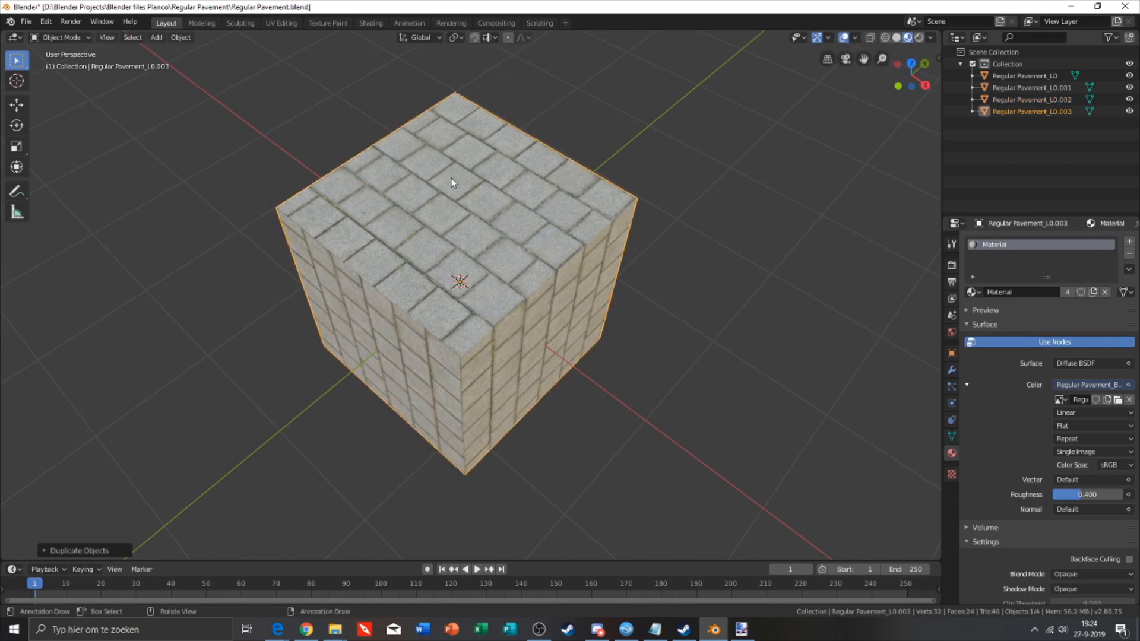
left_click_drag(459, 284, 819, 199)
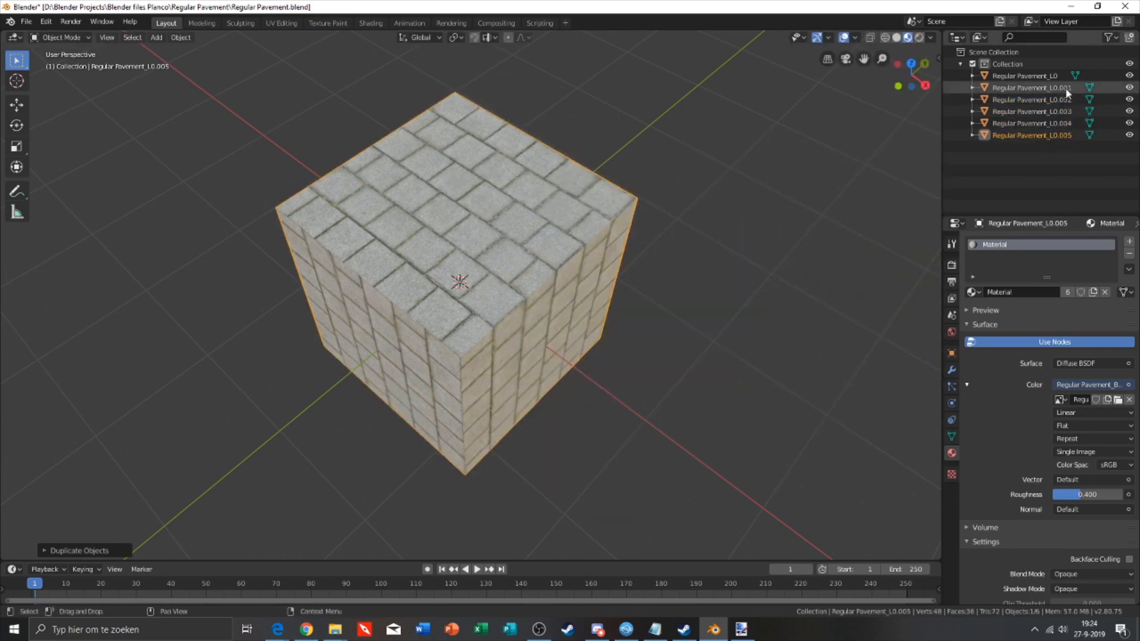
left_click(1032, 87)
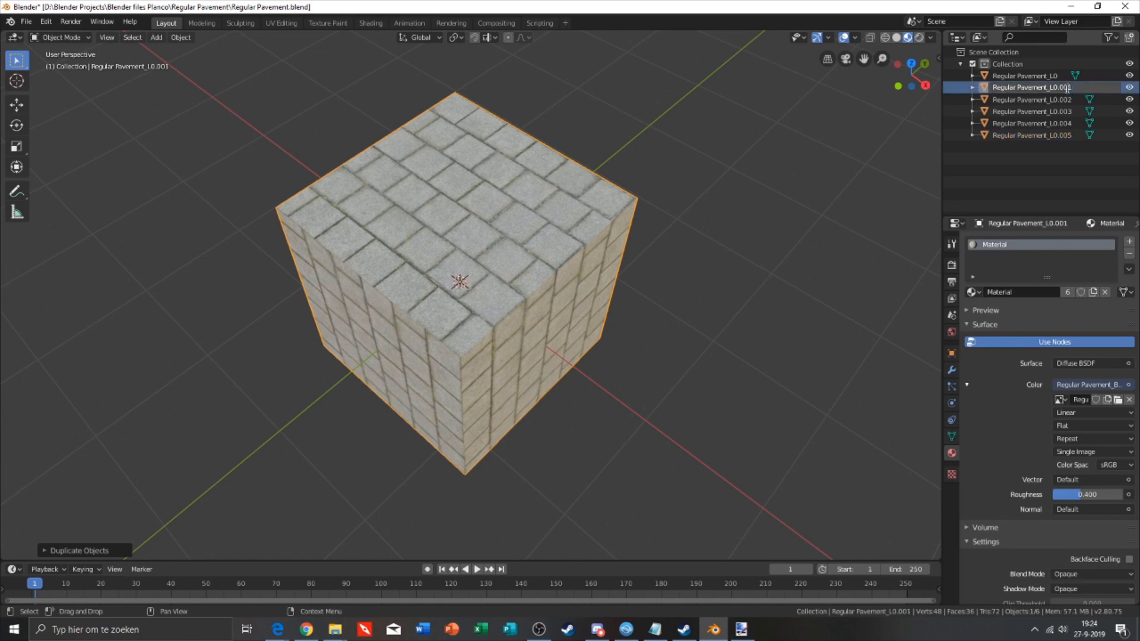
double_click(1031, 87)
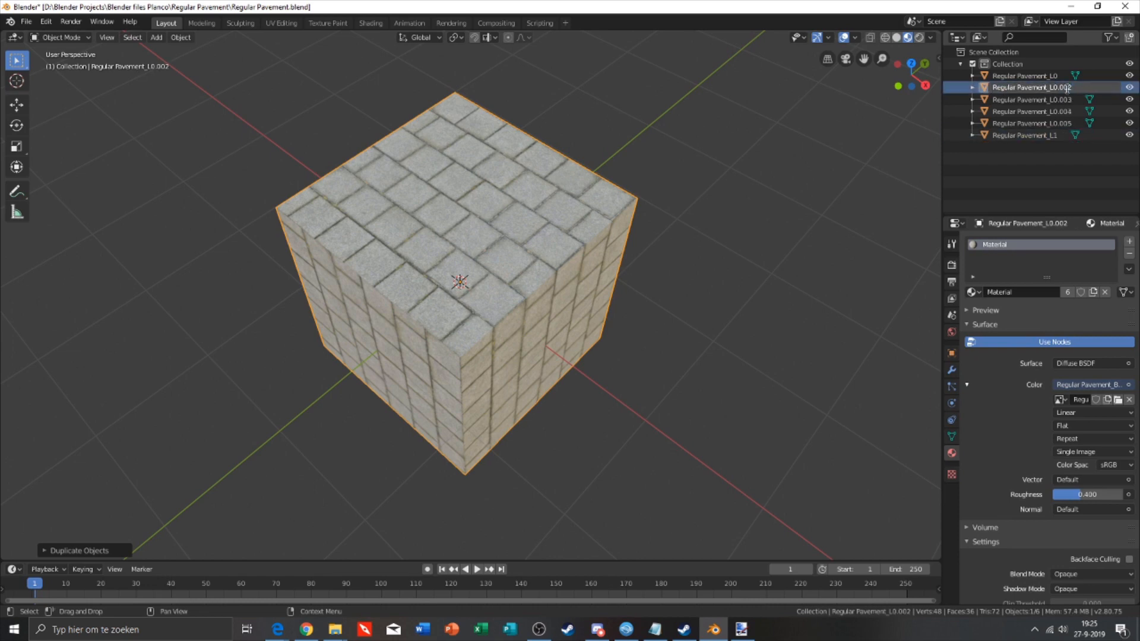
Rename the remaining duplicates Regular Pavement_L2 through _L5.
left_click(1025, 136)
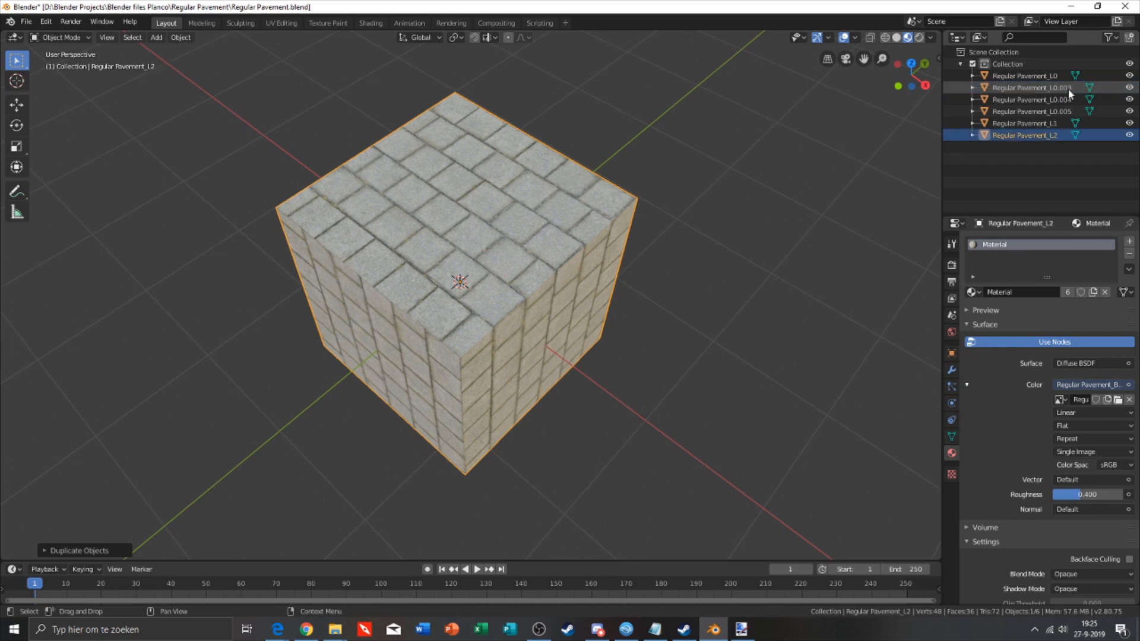
left_click(1024, 86)
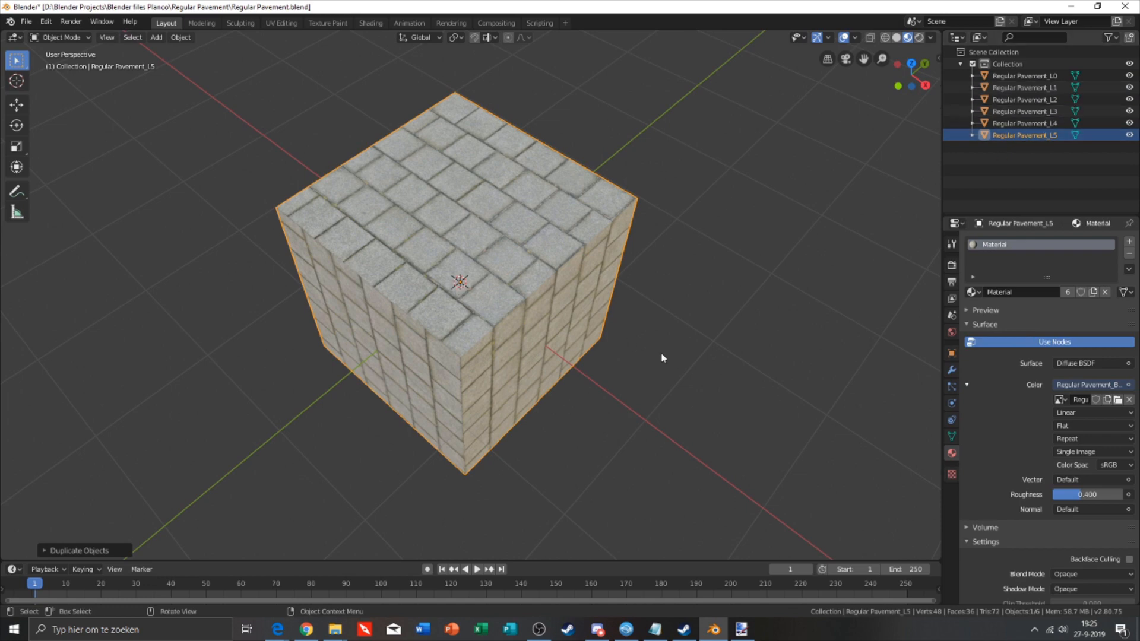
left_click_drag(661, 356, 643, 341)
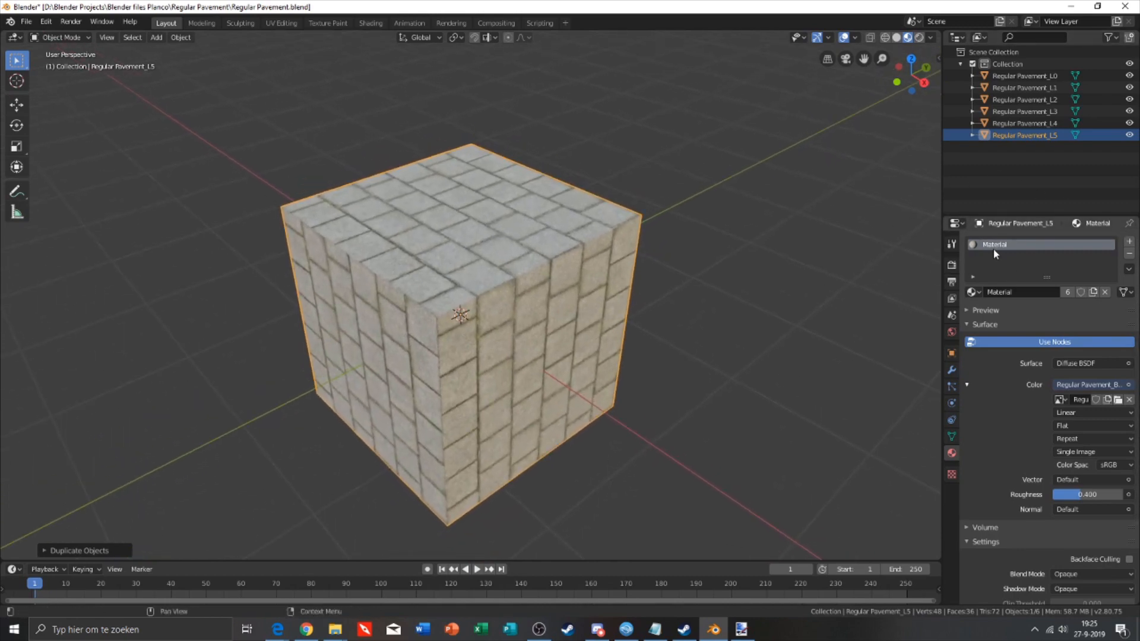
Rename the cube's material to Regular Pavement.
double_click(995, 243)
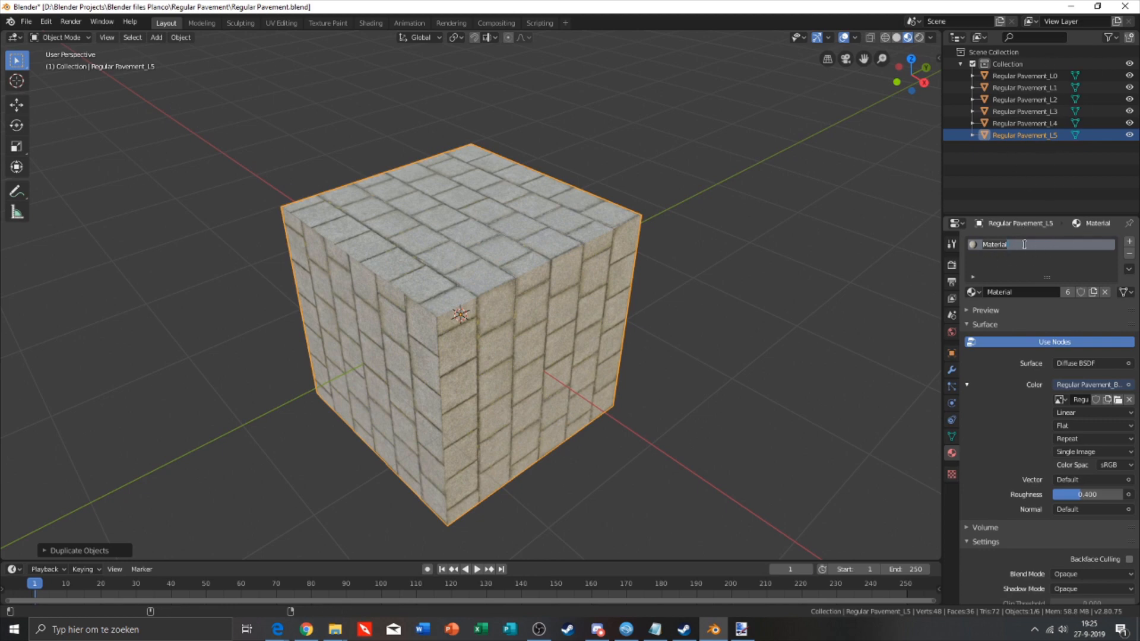
type("Regular Pavement")
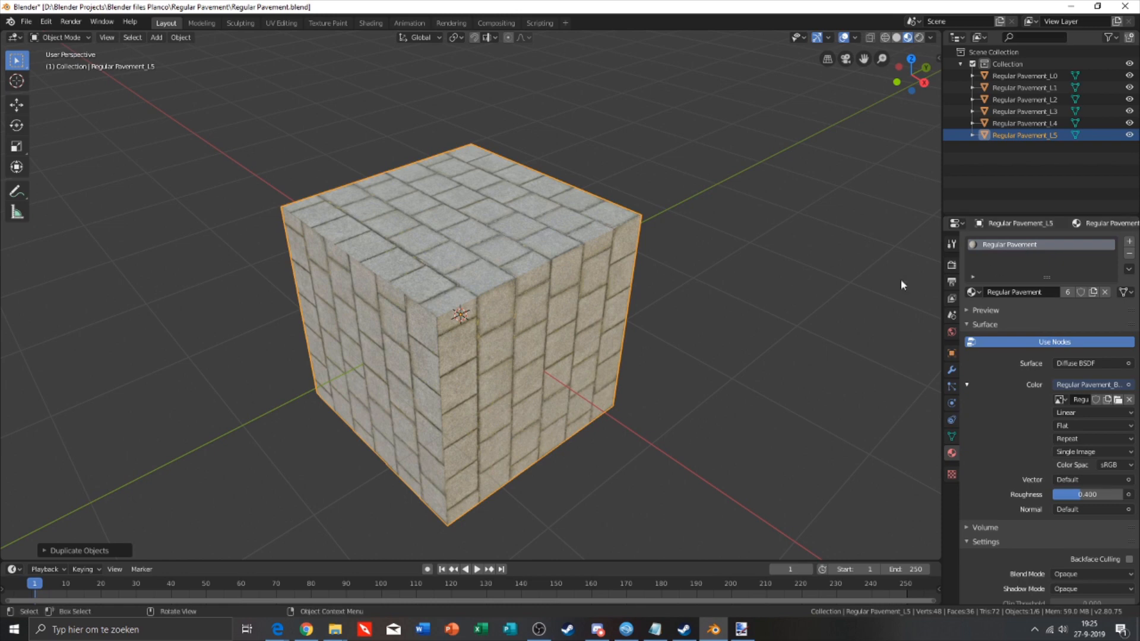
mouse_move(585, 320)
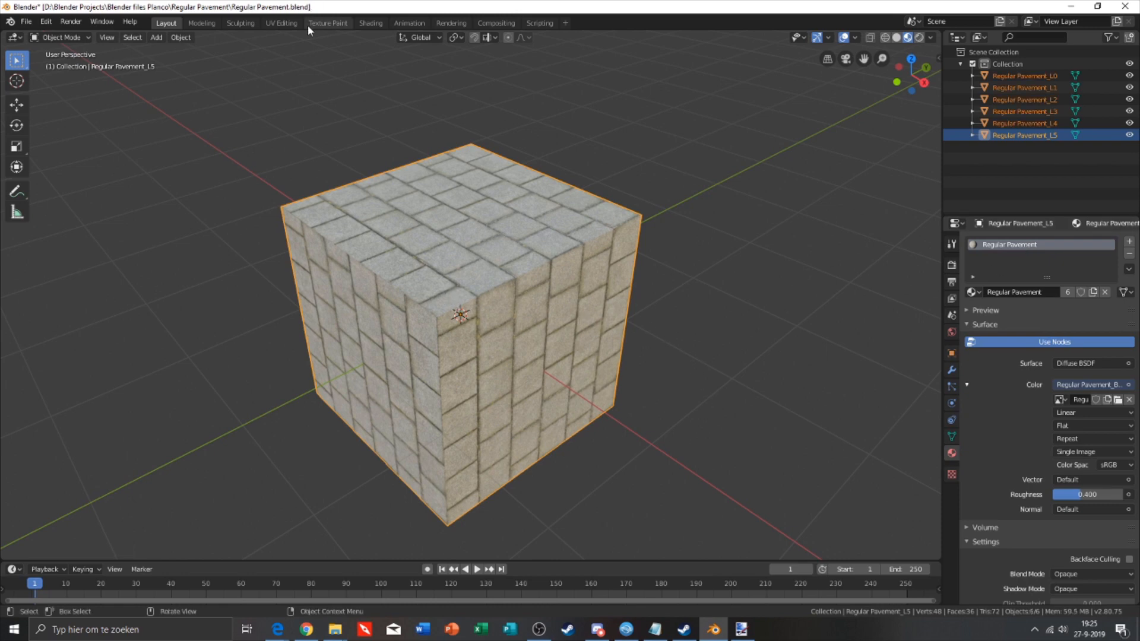
Select every face of the cube and its full UV layout in the UV Editing workspace.
left_click(282, 22)
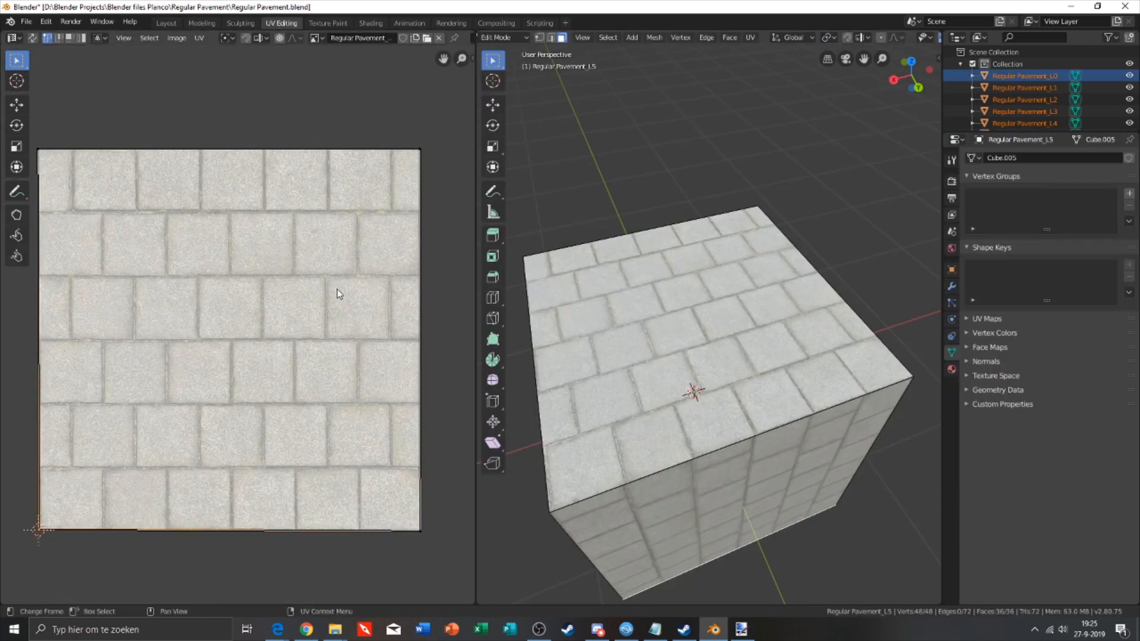
mouse_move(284, 222)
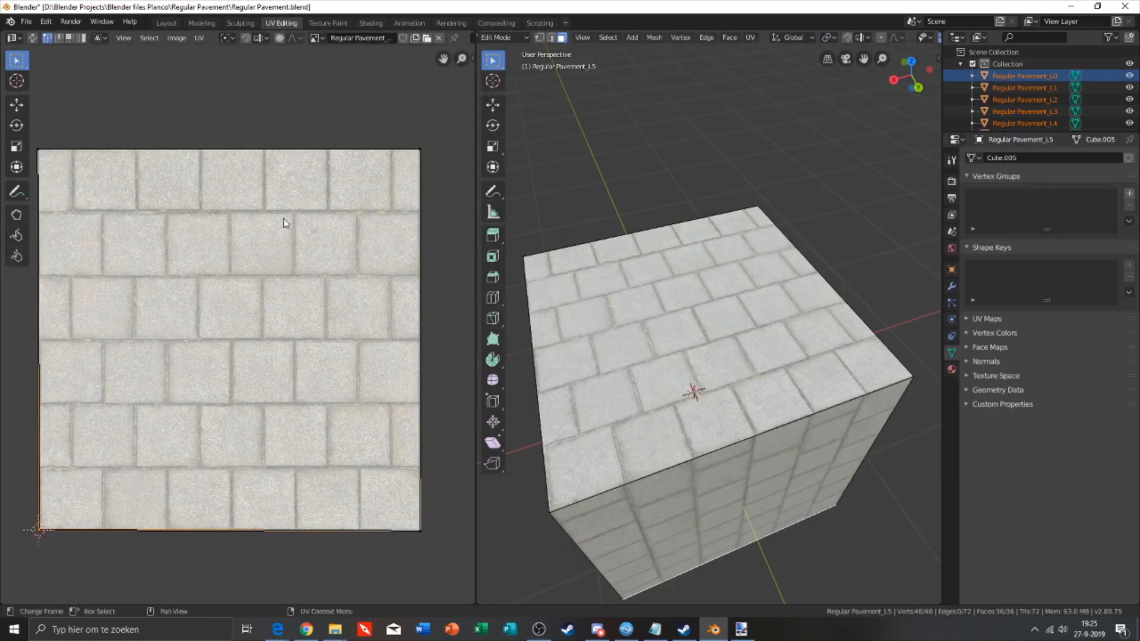
mouse_move(361, 179)
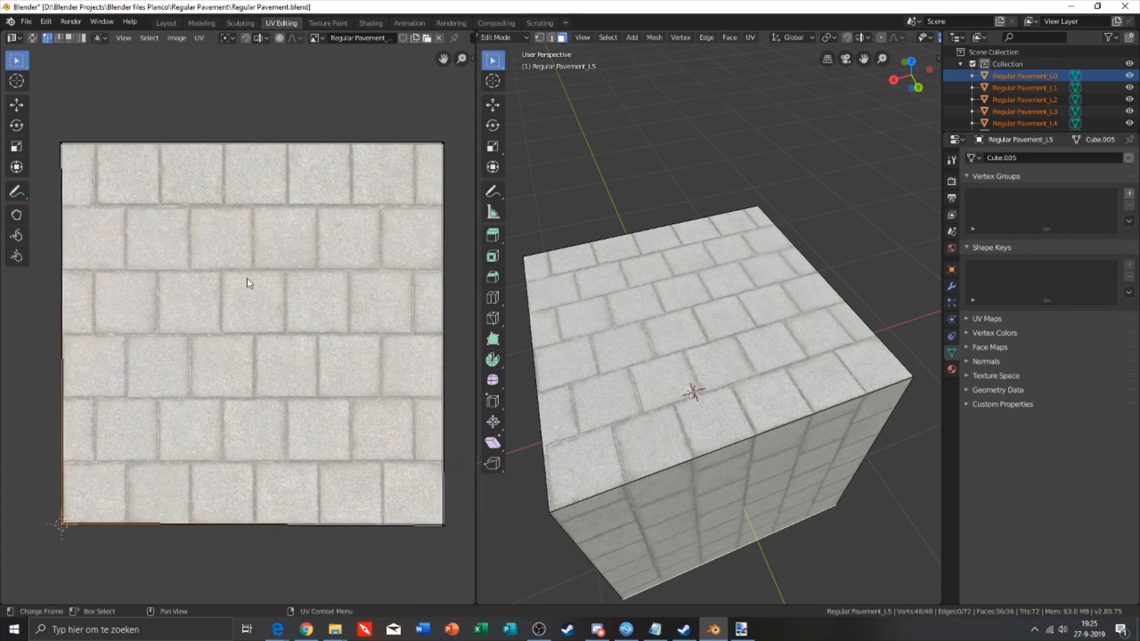
mouse_move(213, 278)
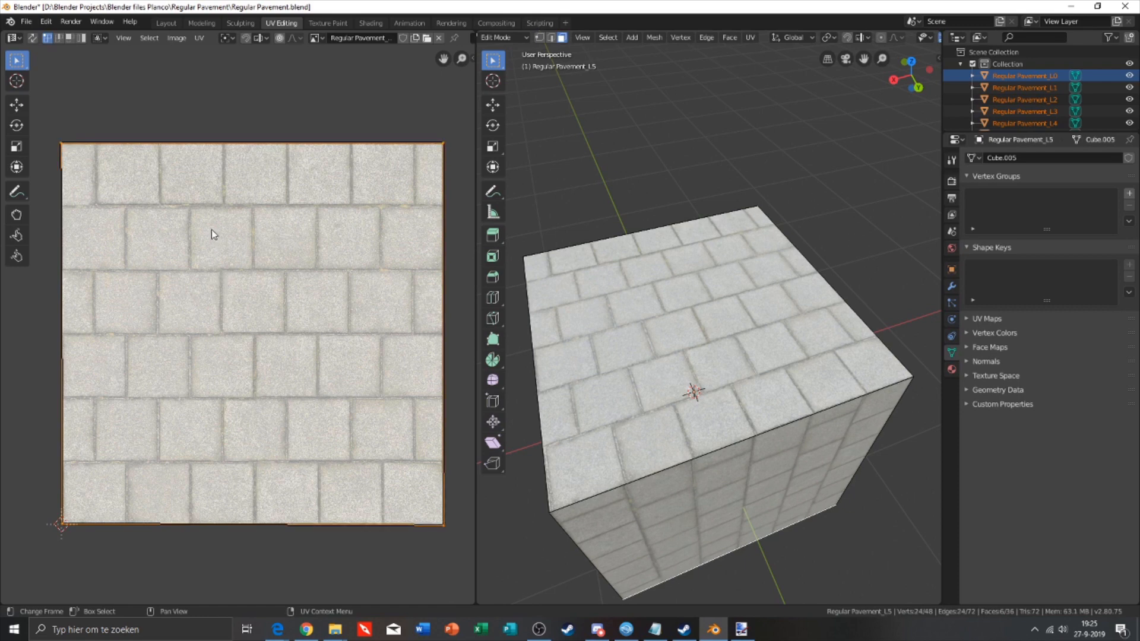
key("a")
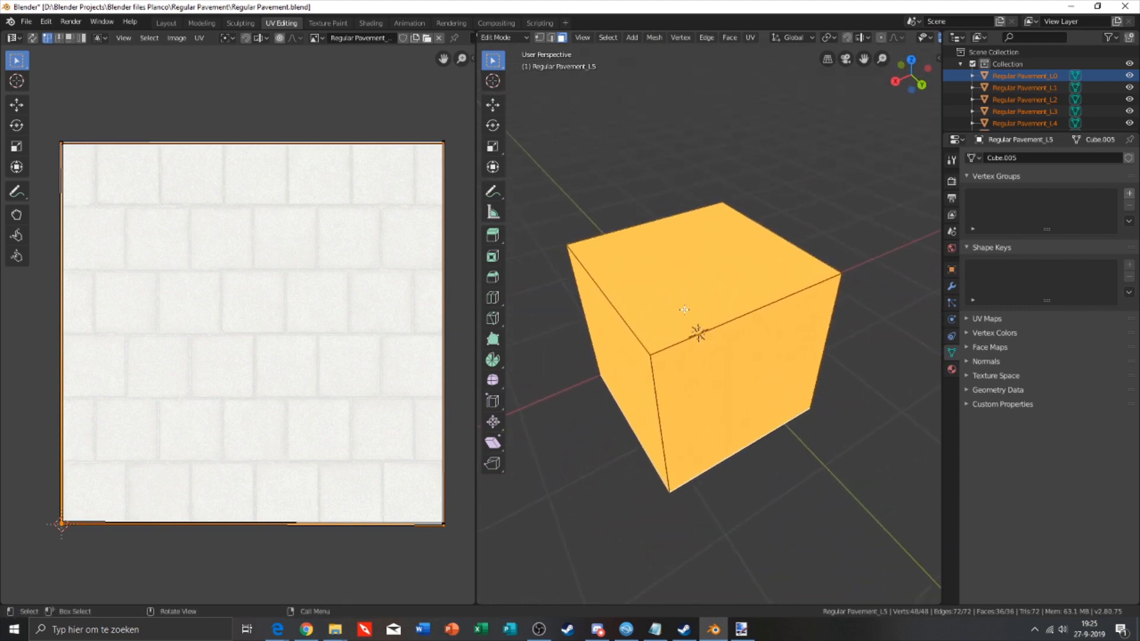
Export the selected cube as Regular Pavement.fbx using the saved FBX preset with Selected Objects.
key("a")
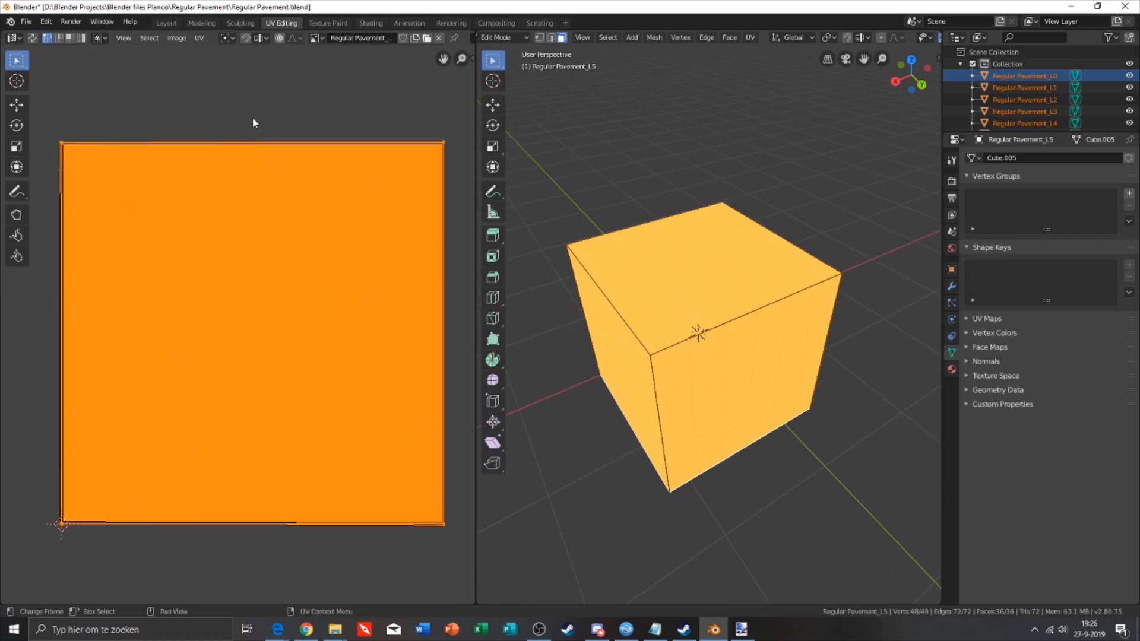
left_click(25, 22)
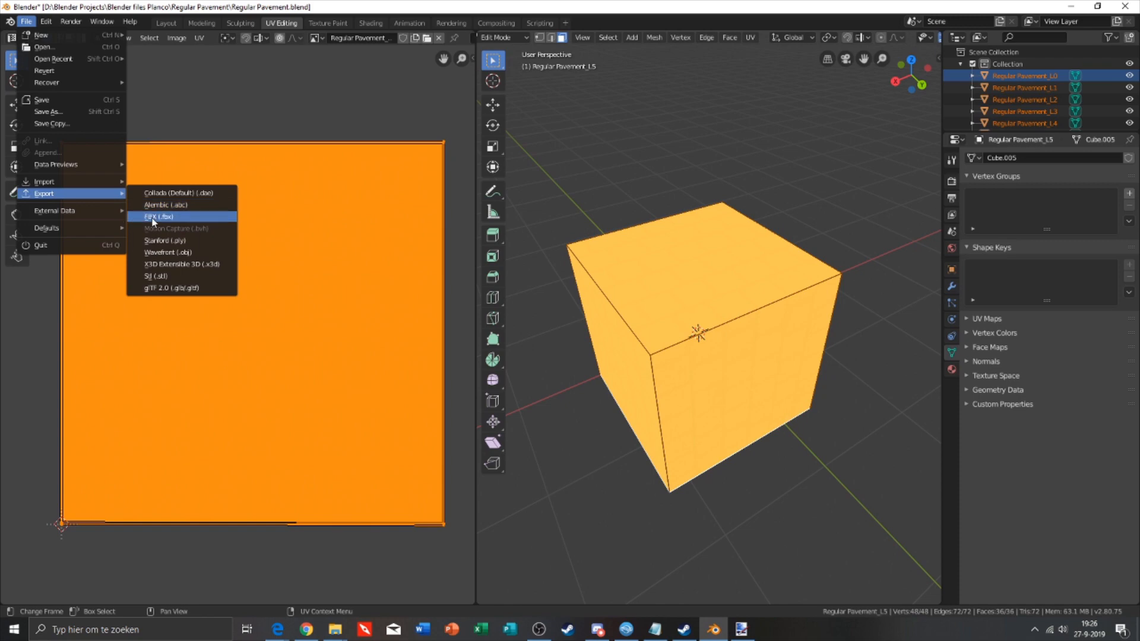
left_click(157, 216)
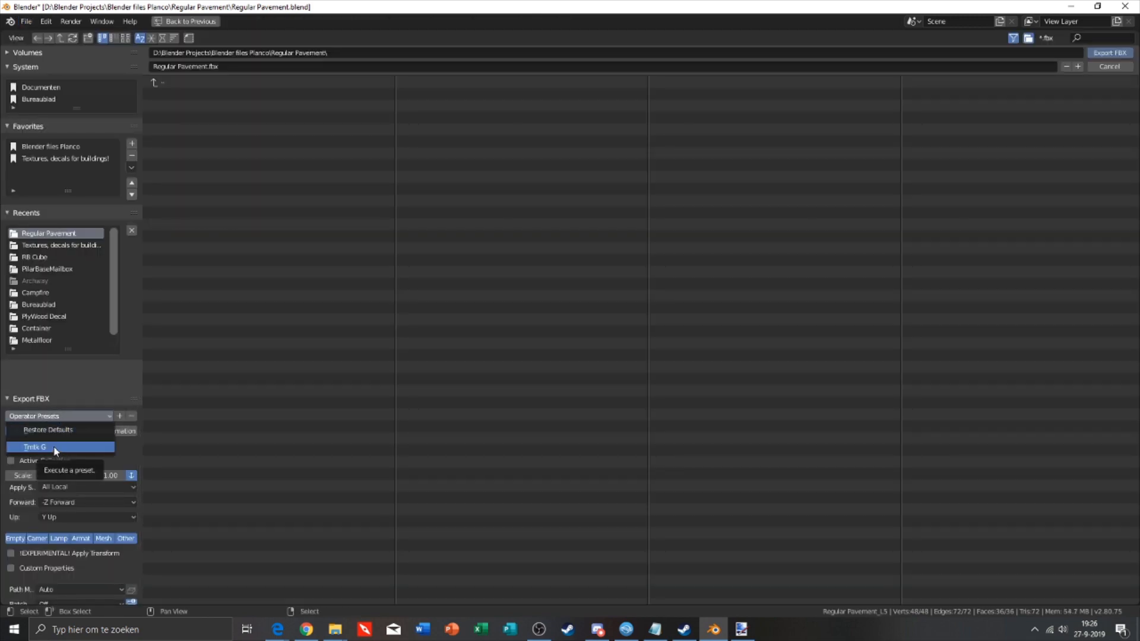
left_click(51, 430)
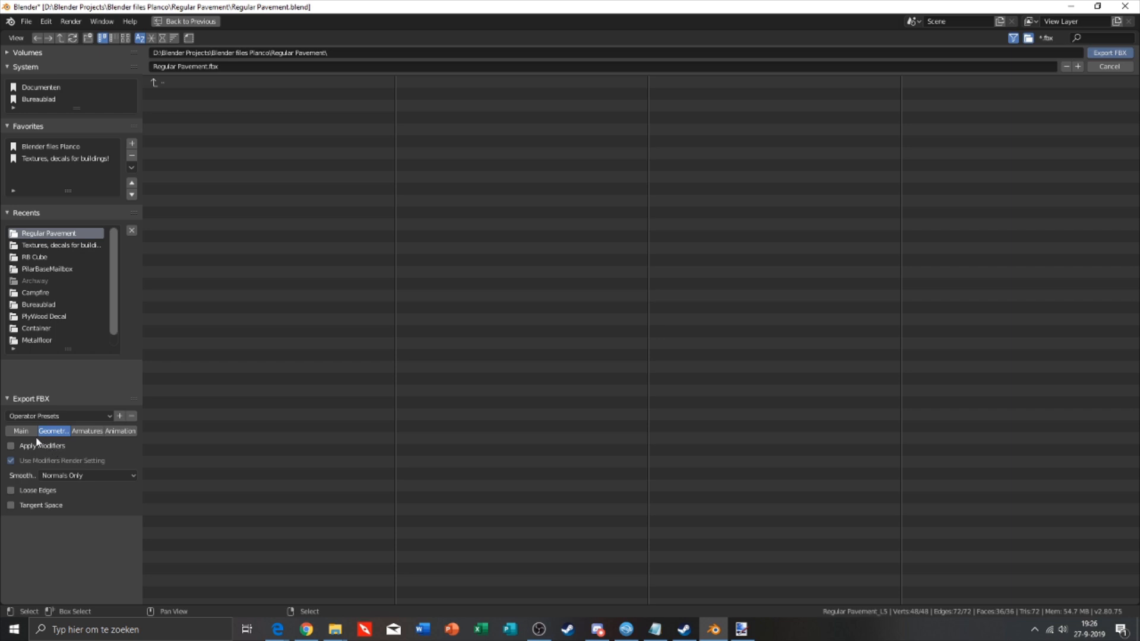
left_click(20, 430)
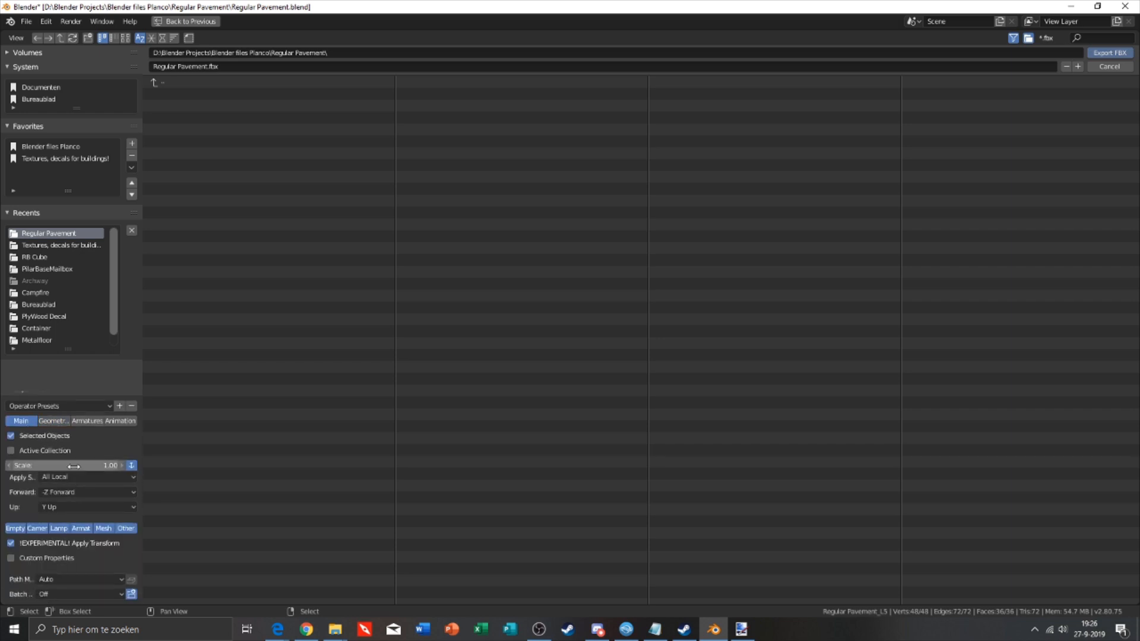
mouse_move(28, 491)
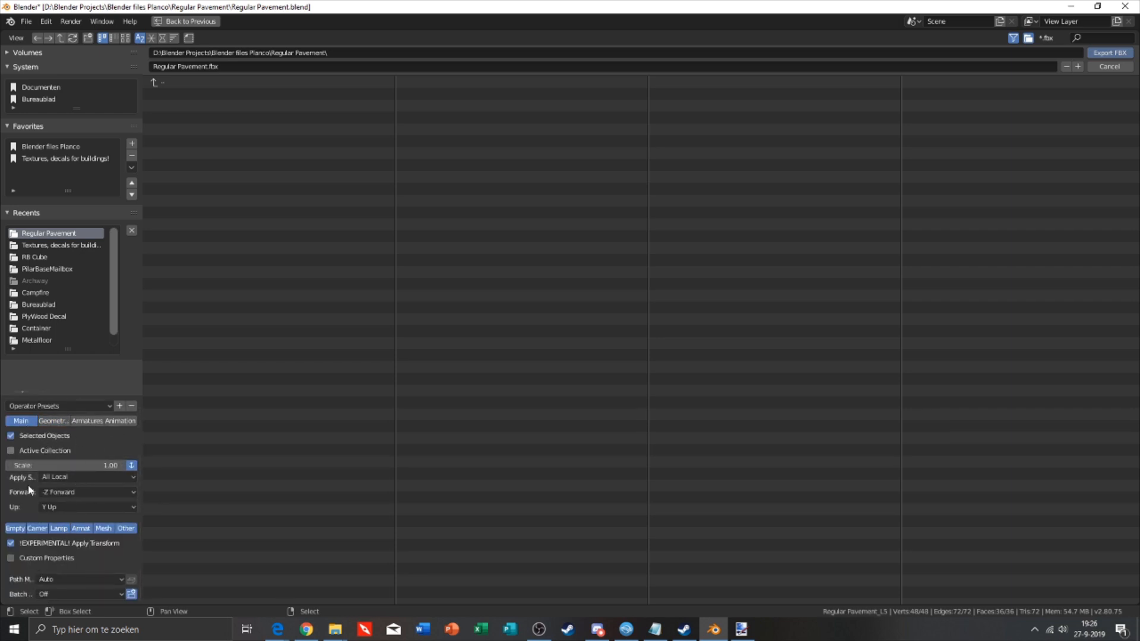
mouse_move(80, 477)
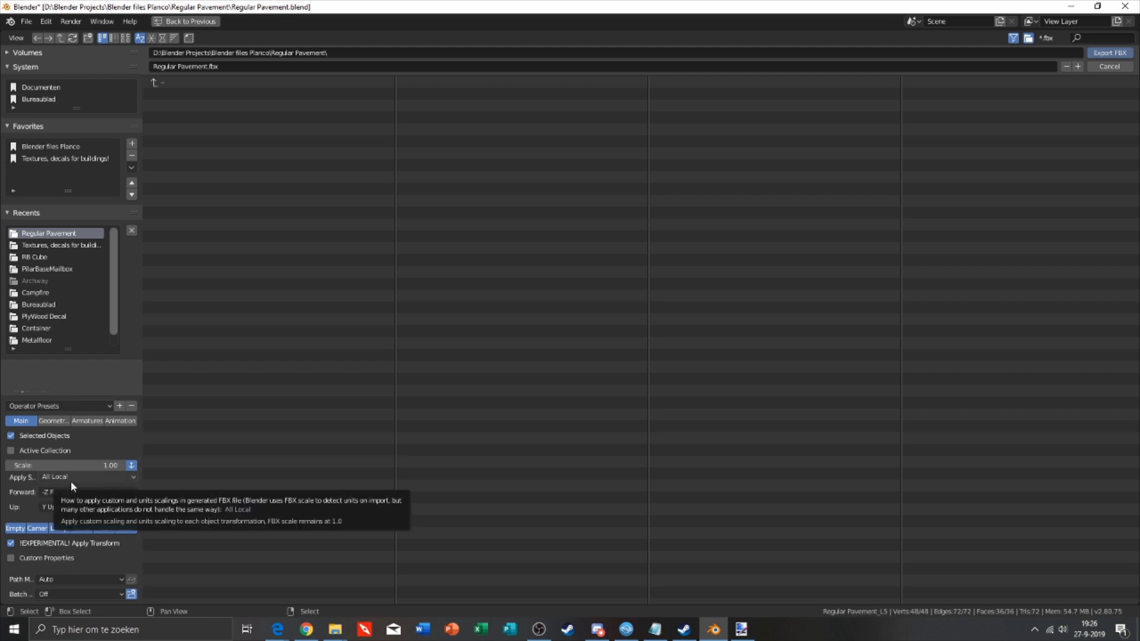
mouse_move(43, 481)
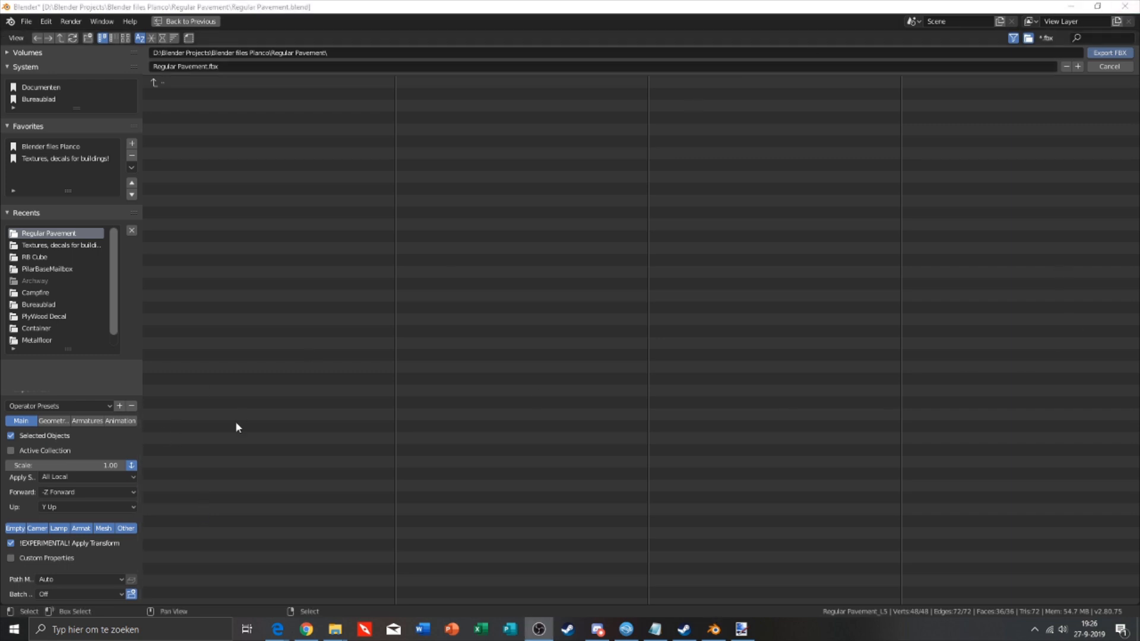
mouse_move(69, 439)
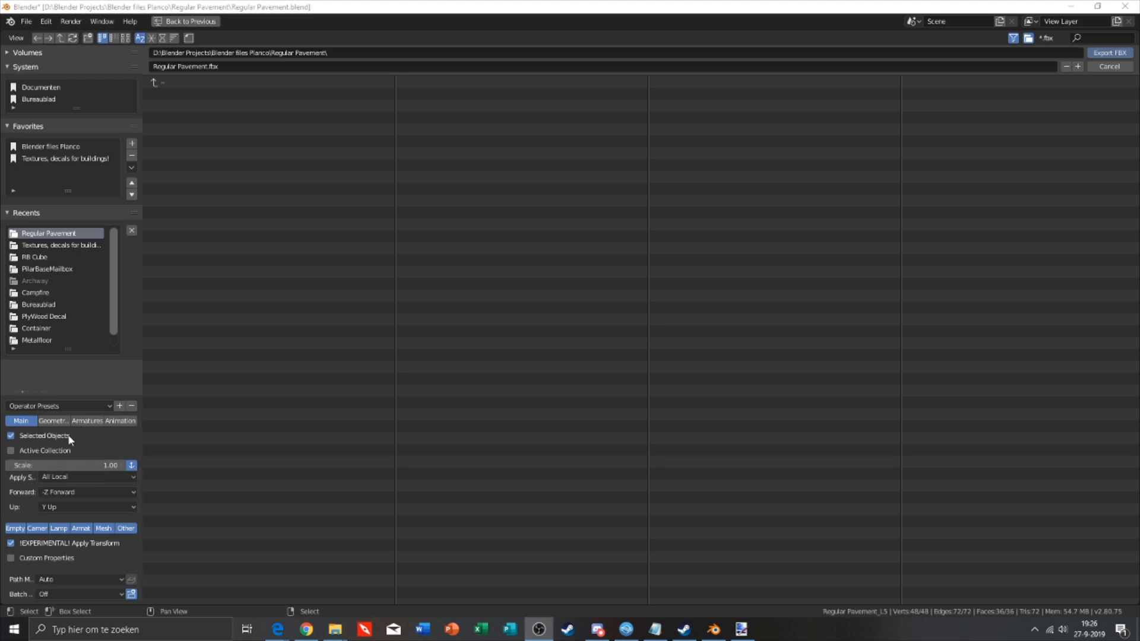
left_click(121, 431)
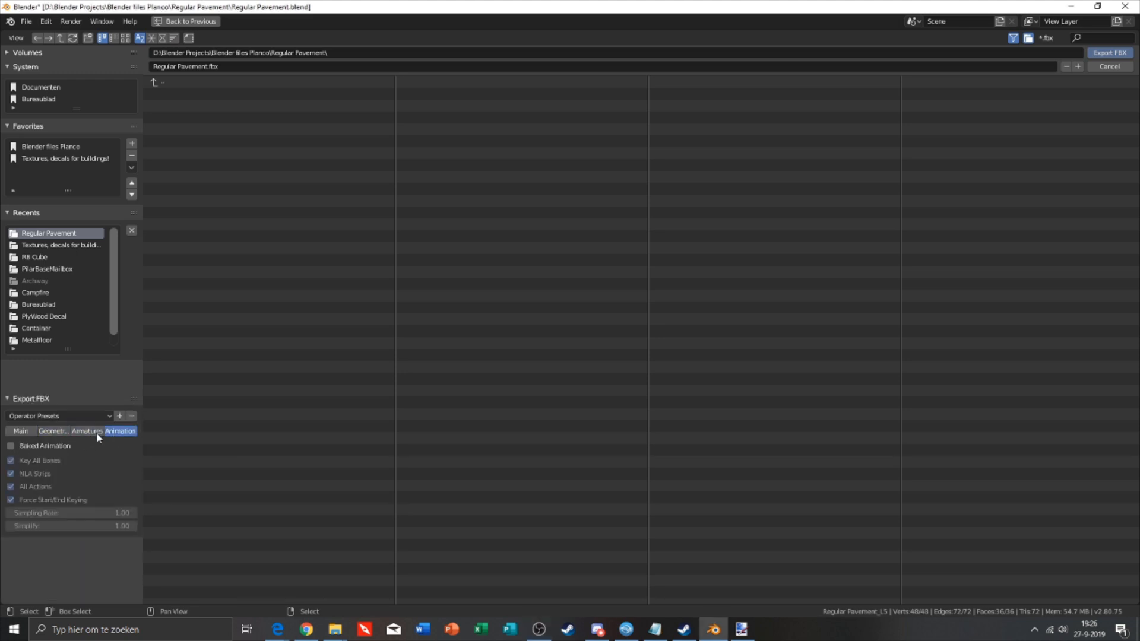
left_click(21, 429)
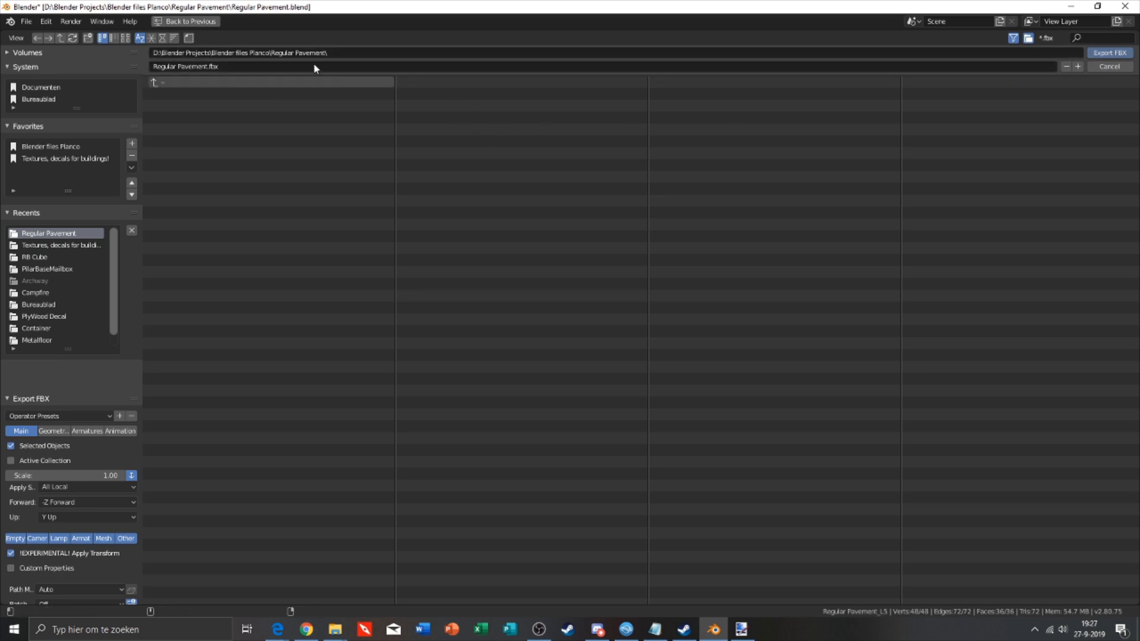
left_click(1109, 66)
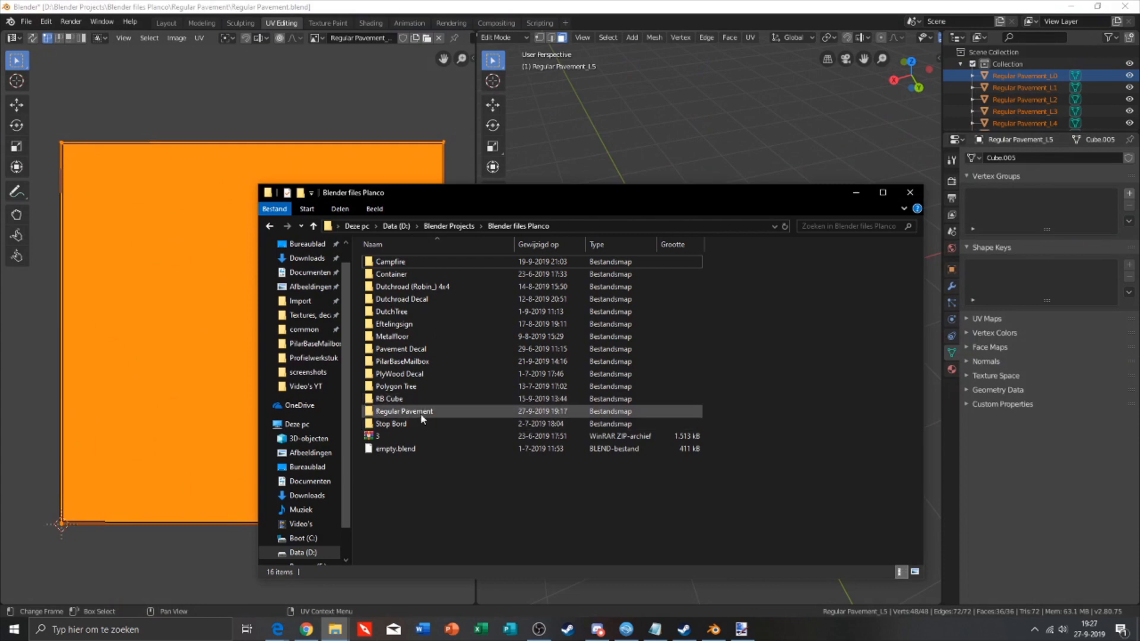
Open the Regular Pavement folder and load Regular Pavement_BC.png into paint.net.
double_click(404, 410)
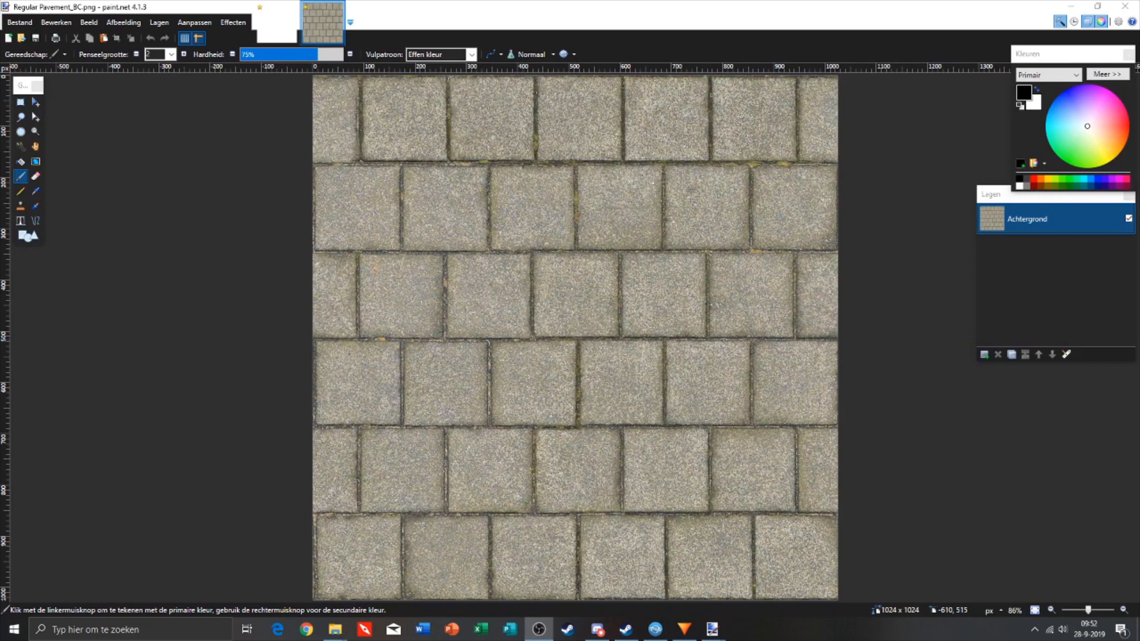
mouse_move(144, 349)
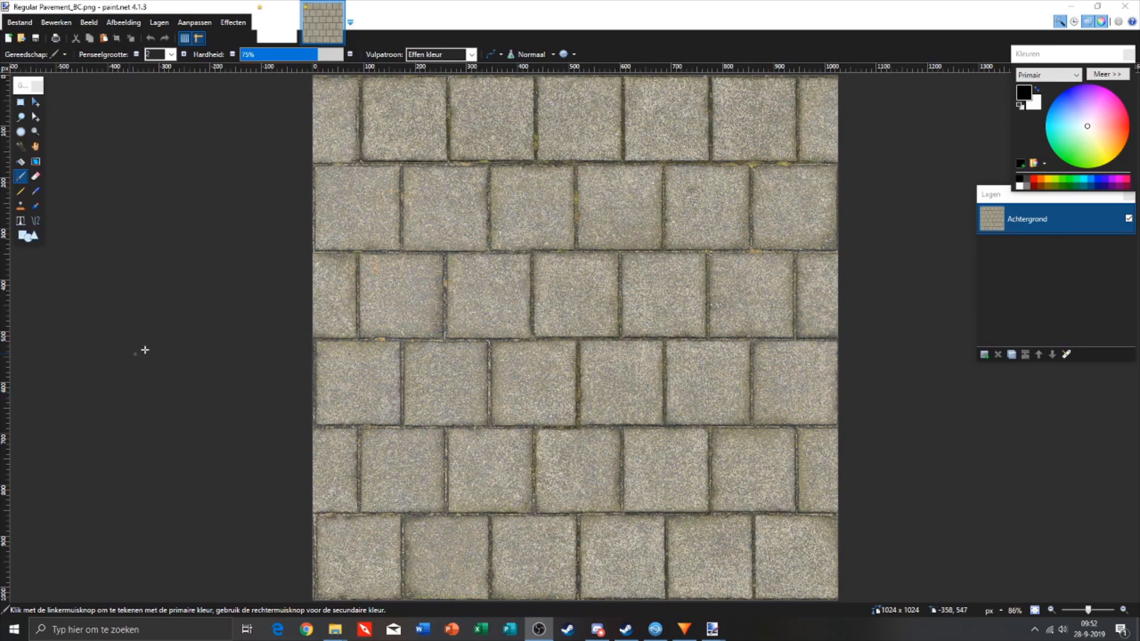
mouse_move(155, 311)
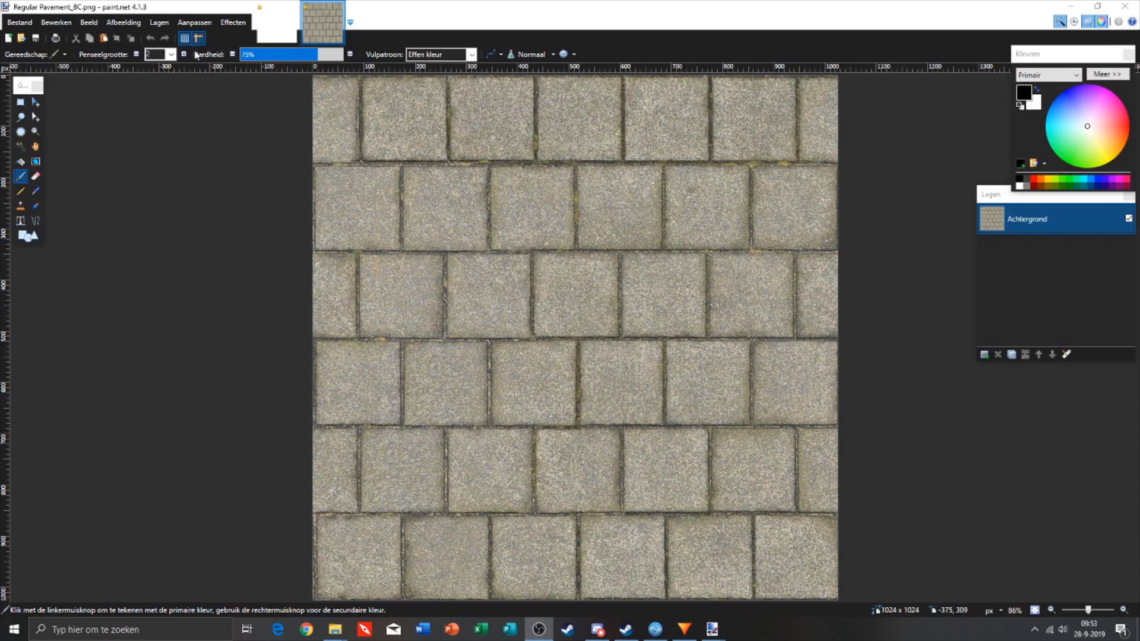
Apply Effects > NormalMapPlus to the pavement texture, tuning X/Y strength and lowering Z to about 0.19.
left_click(233, 21)
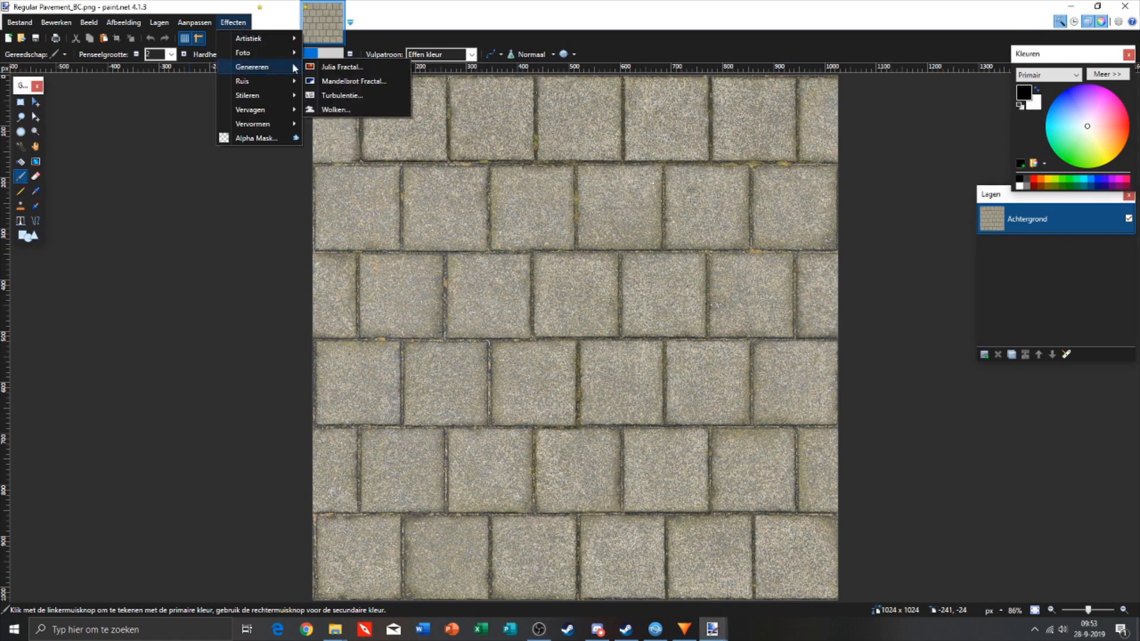
mouse_move(247, 95)
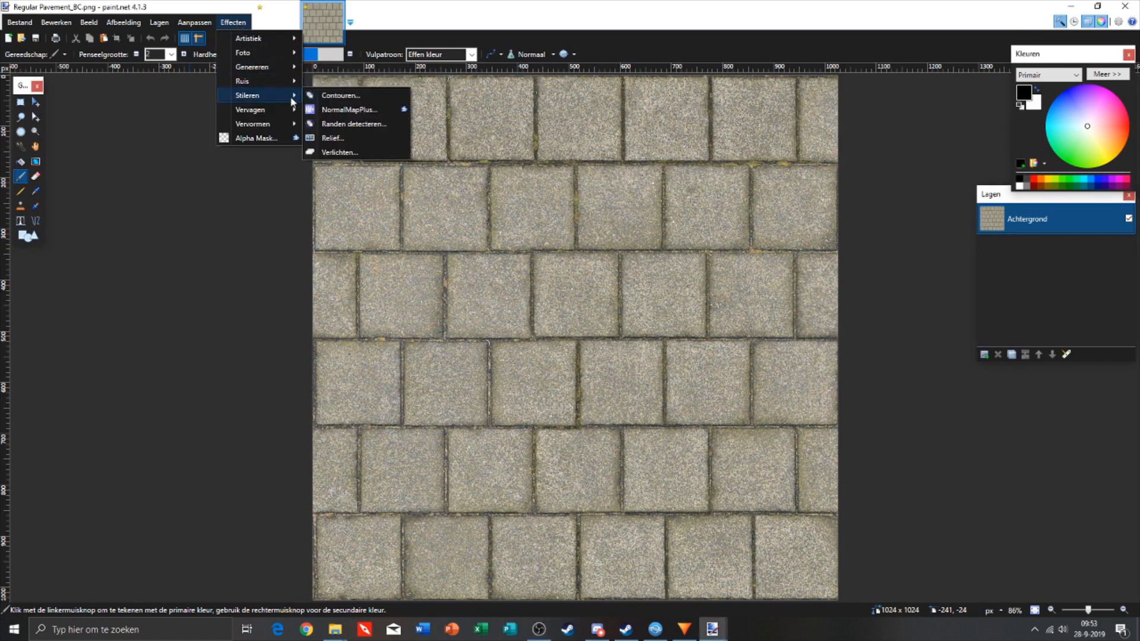
mouse_move(349, 110)
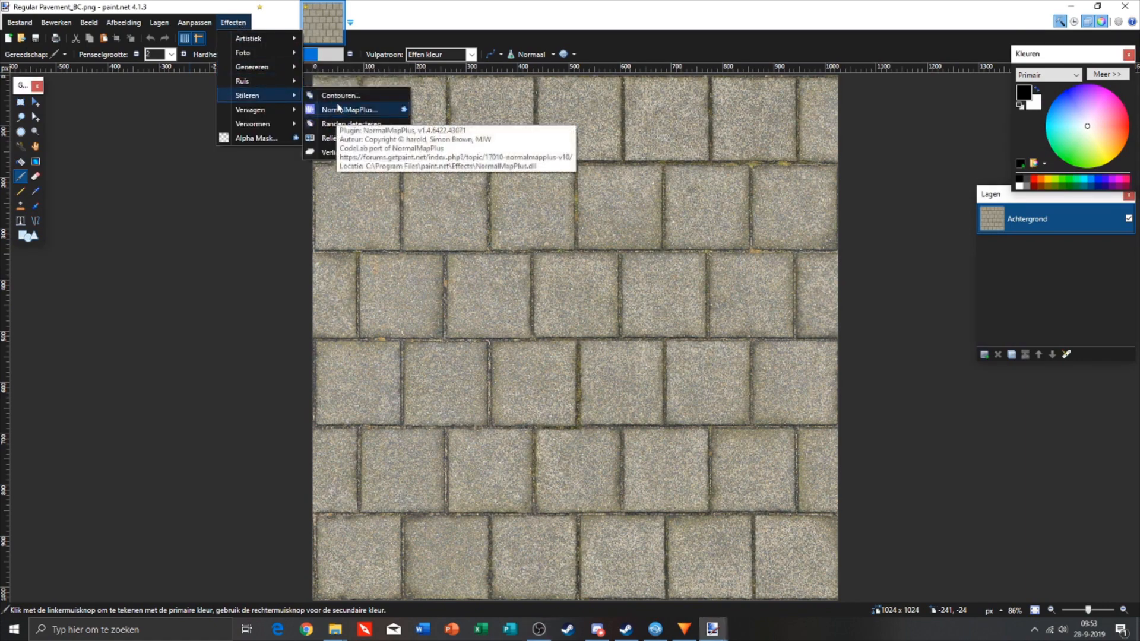
left_click(349, 109)
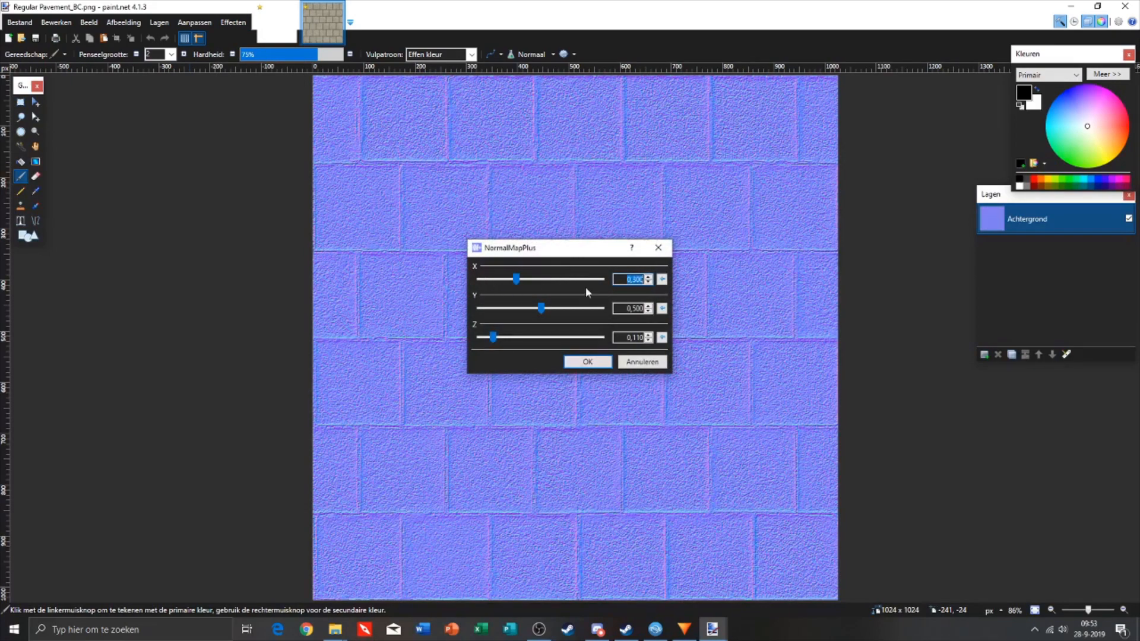
left_click_drag(516, 279, 541, 279)
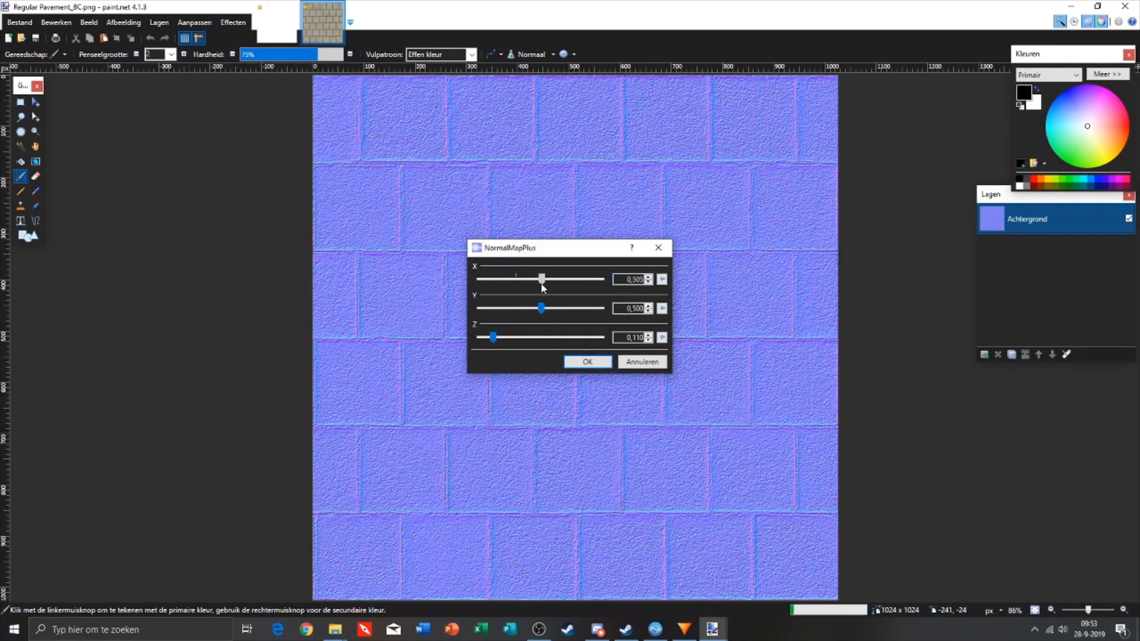
left_click_drag(541, 279, 560, 279)
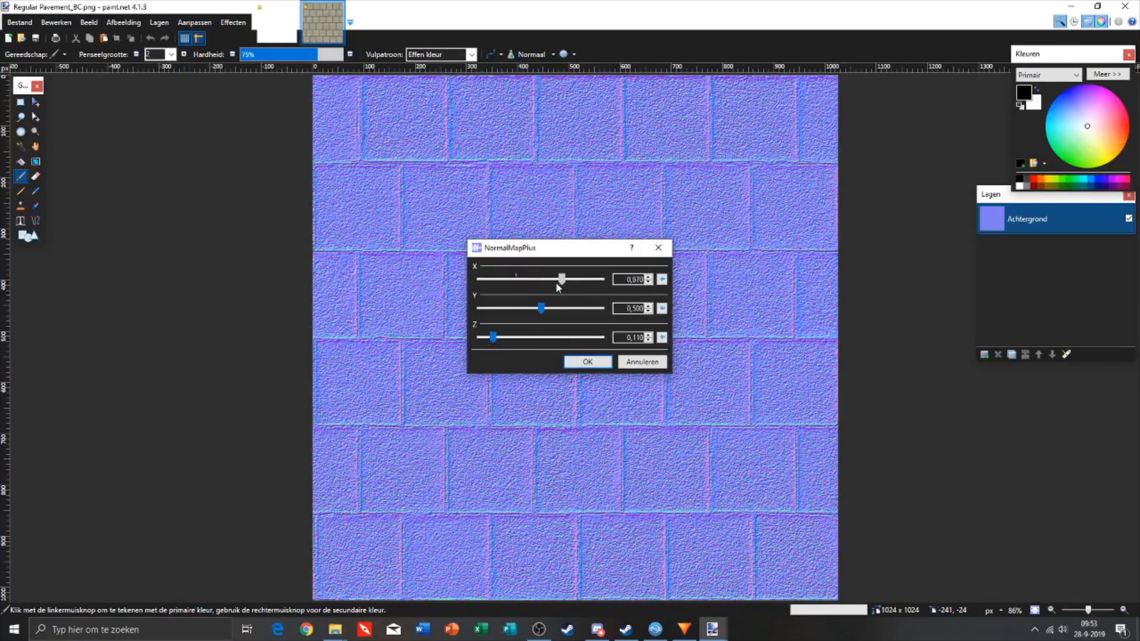
left_click_drag(562, 279, 527, 279)
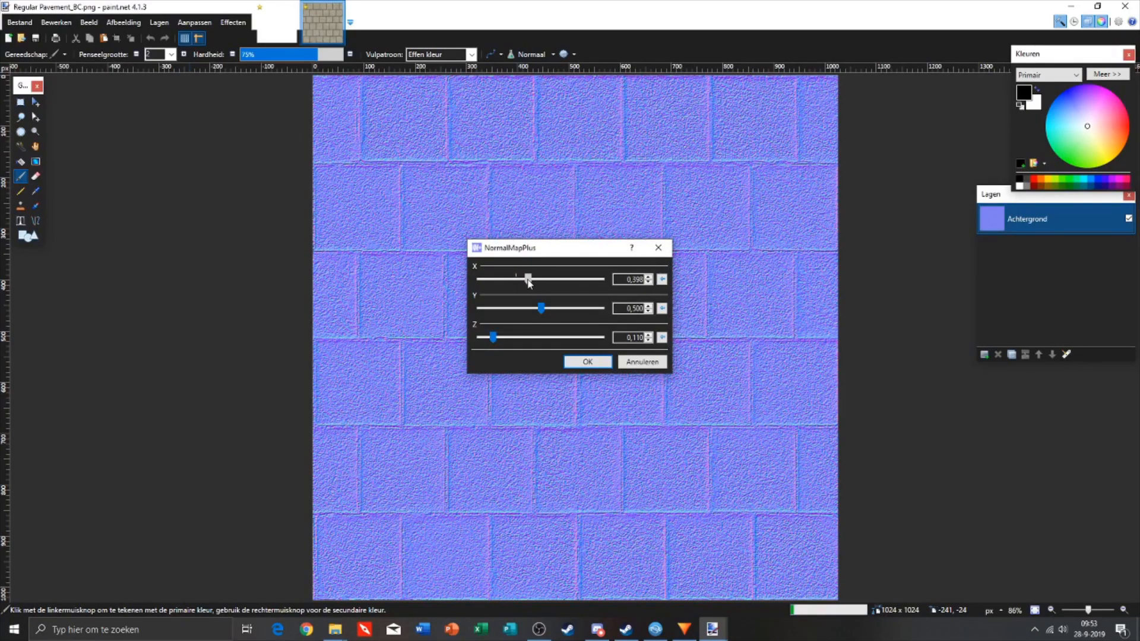
left_click_drag(541, 309, 601, 309)
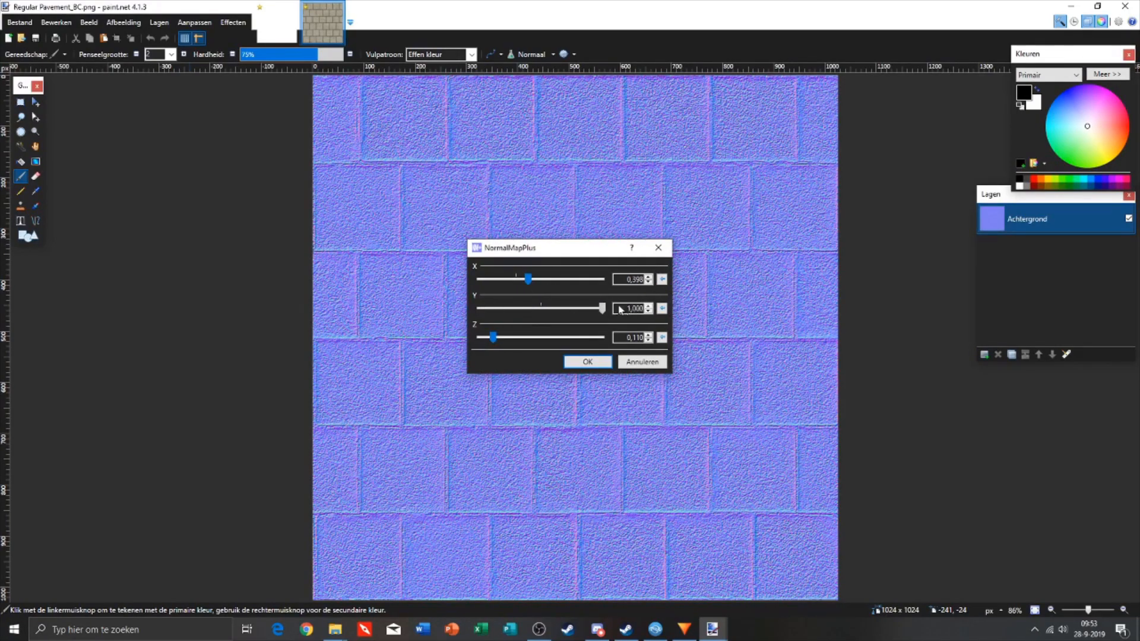
left_click_drag(601, 308, 550, 309)
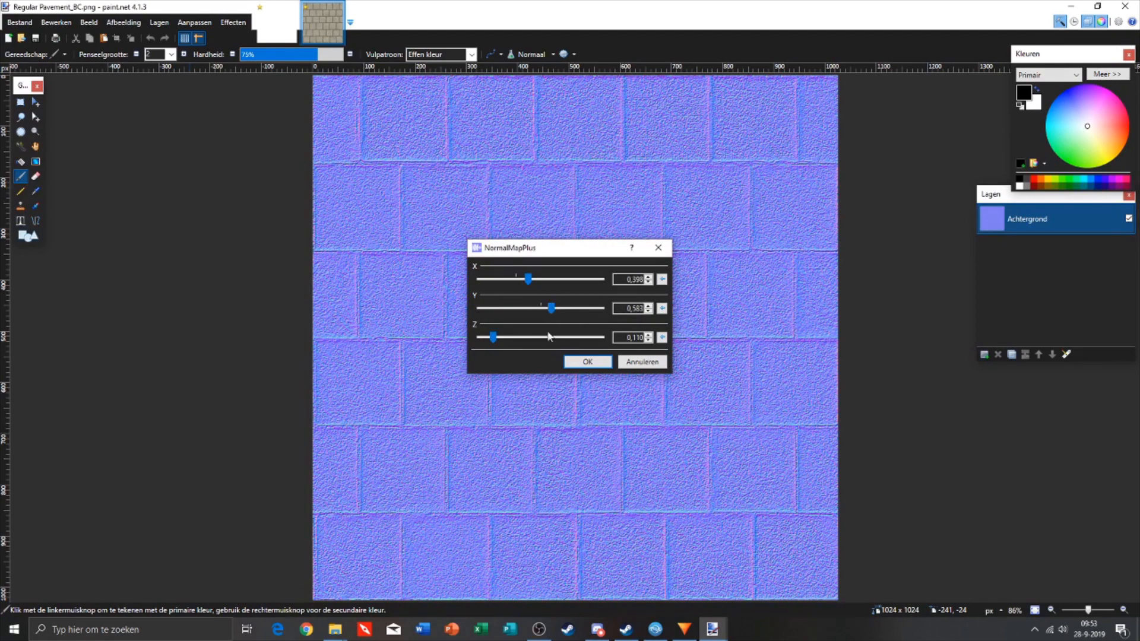
left_click_drag(494, 336, 526, 336)
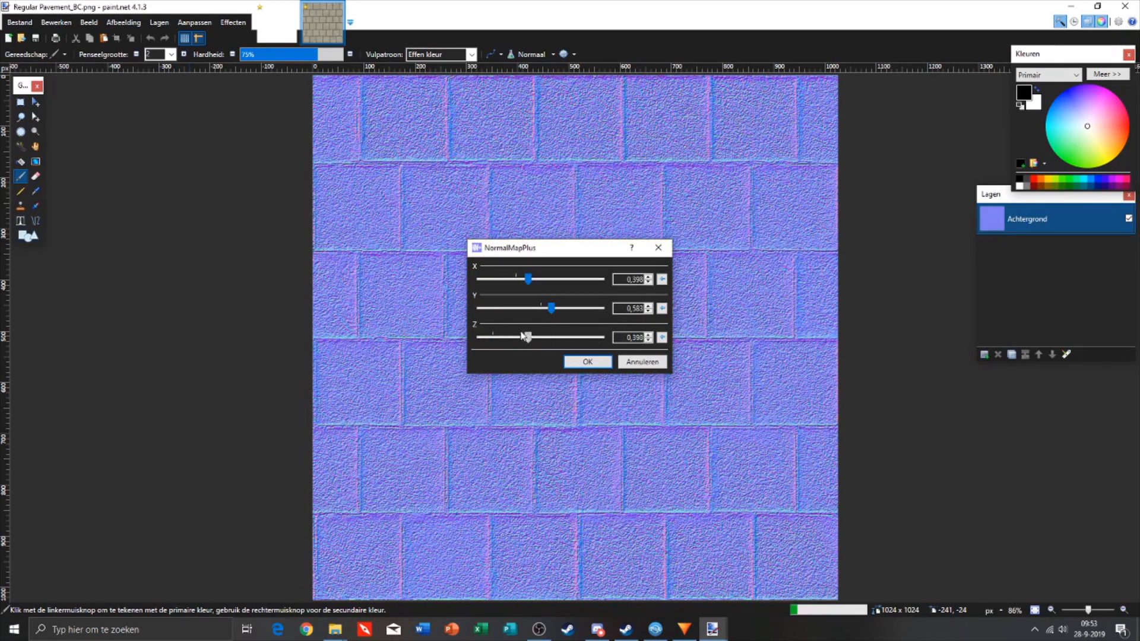
left_click_drag(524, 336, 493, 335)
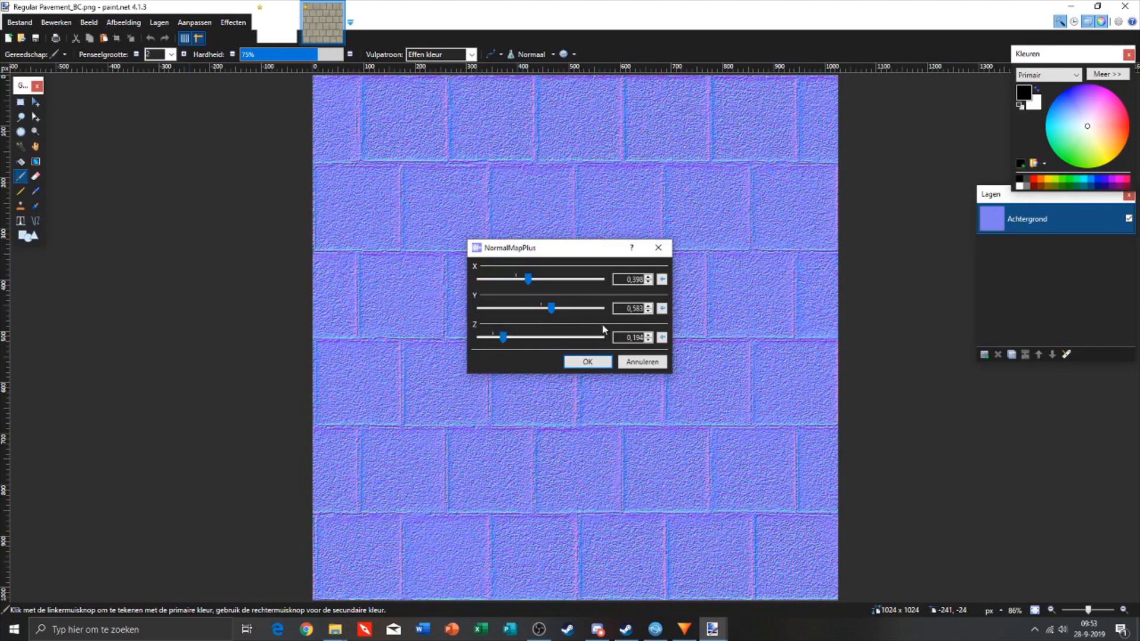
left_click(587, 361)
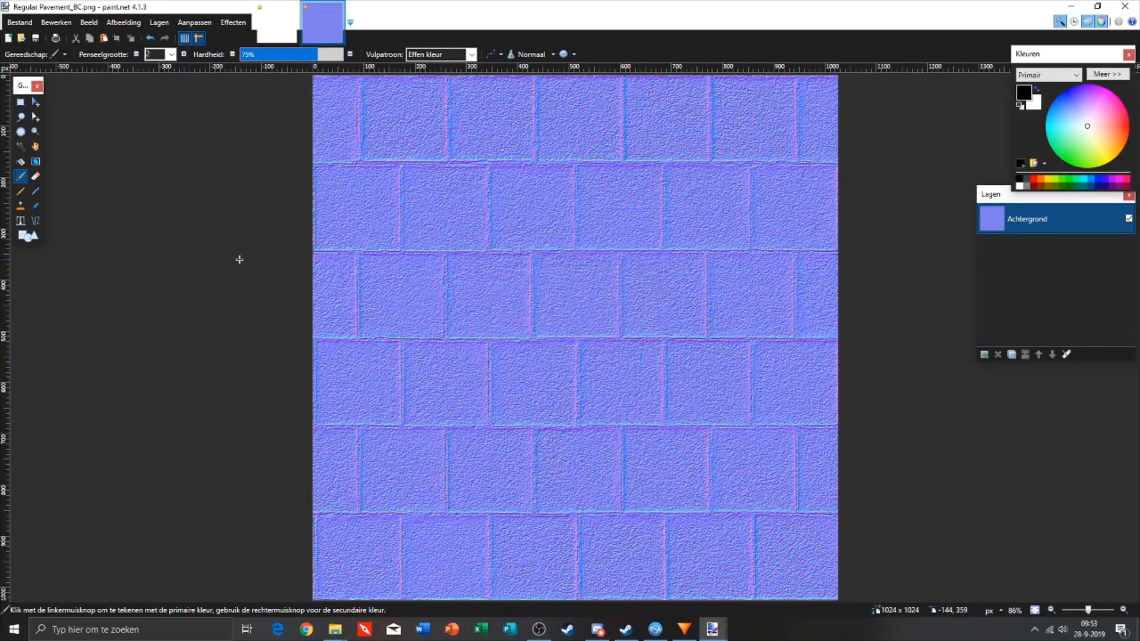
Save the normal map as a PNG named Regular Pavement_NM with the default save settings.
left_click(19, 21)
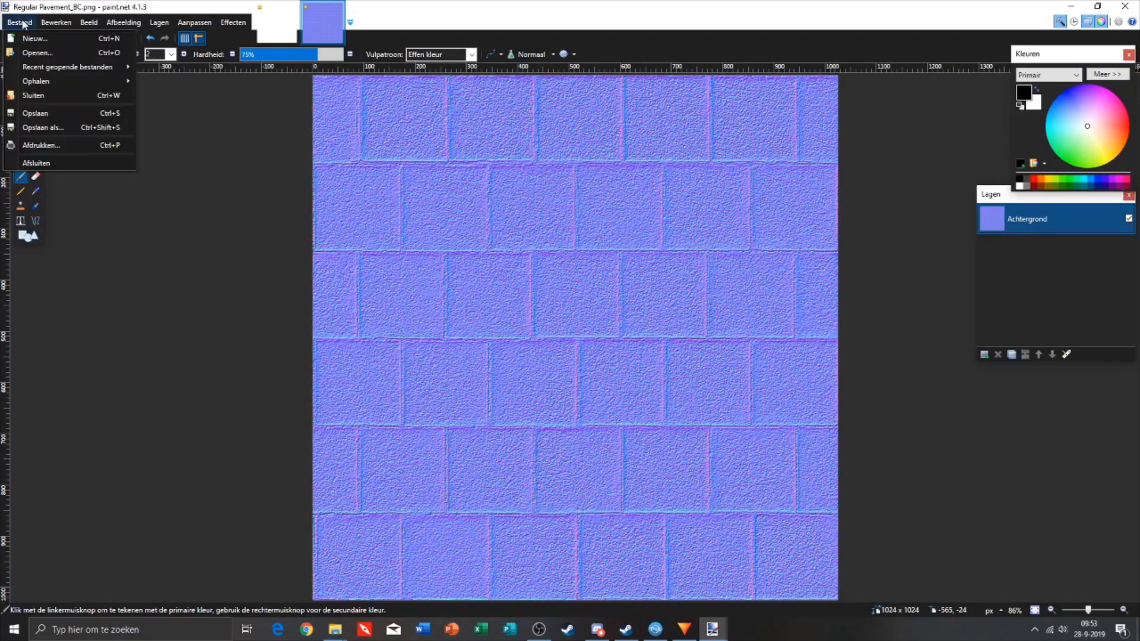
left_click(43, 127)
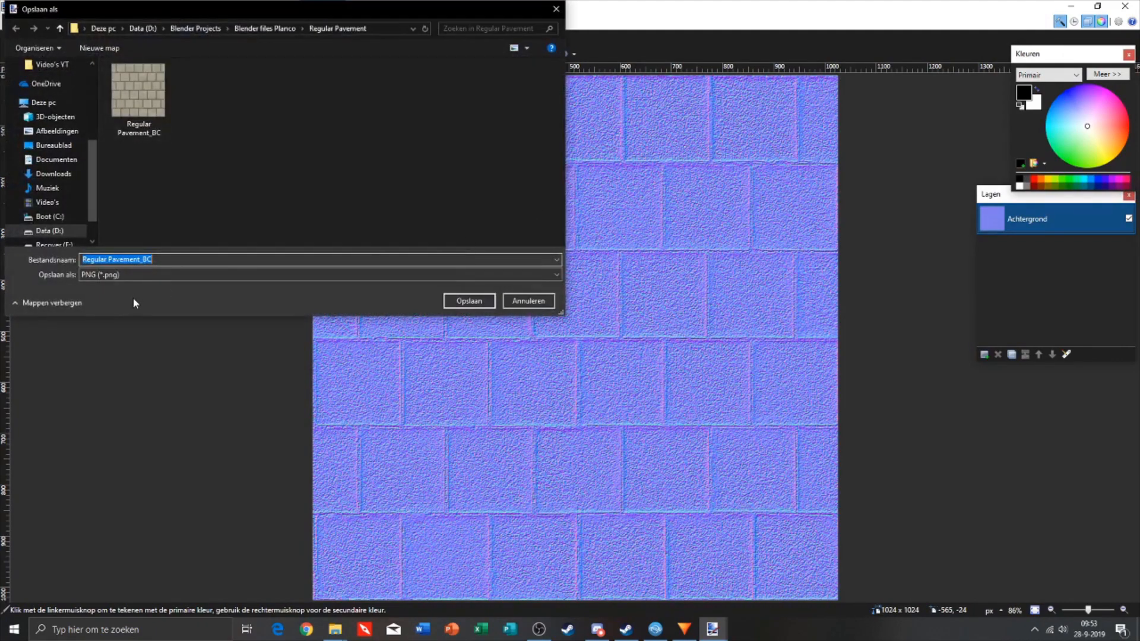
left_click(168, 260)
type("N")
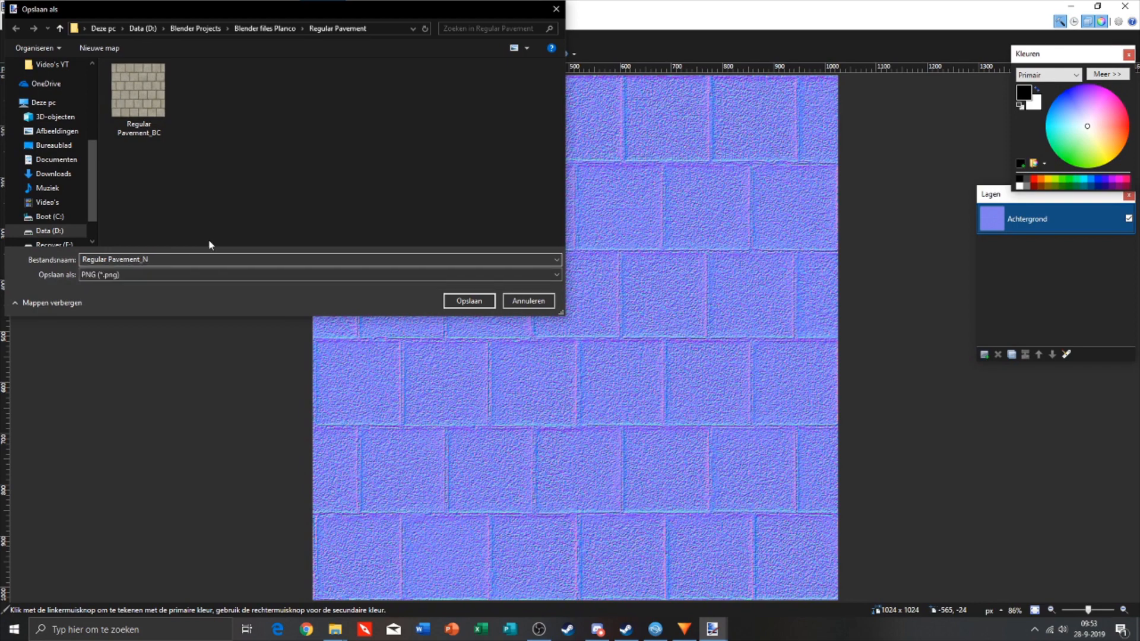
type("M")
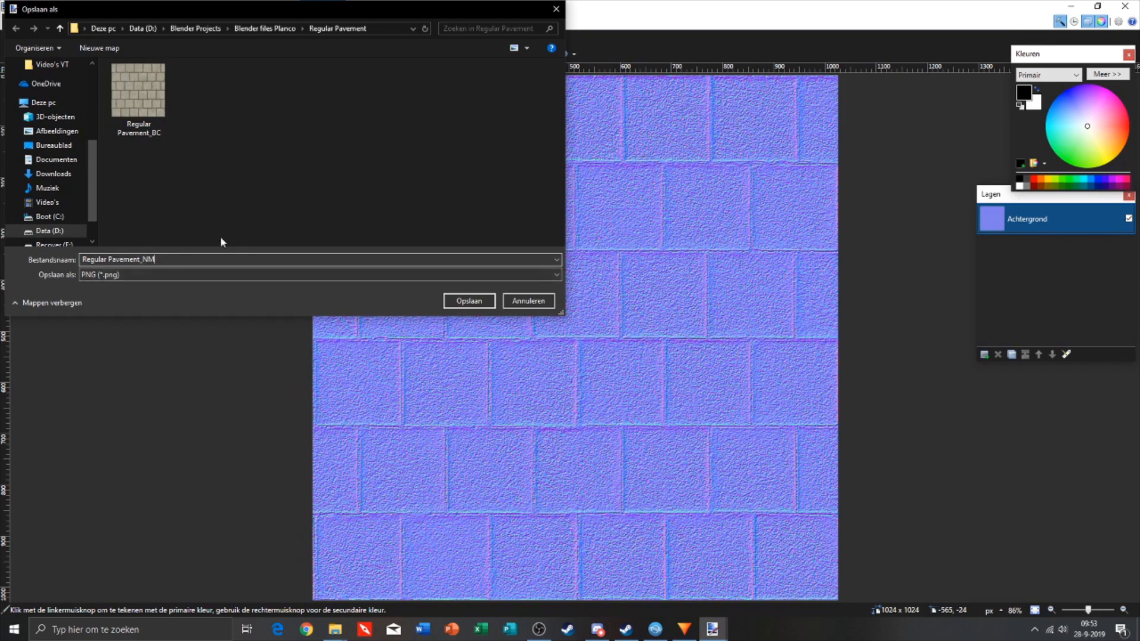
left_click(468, 301)
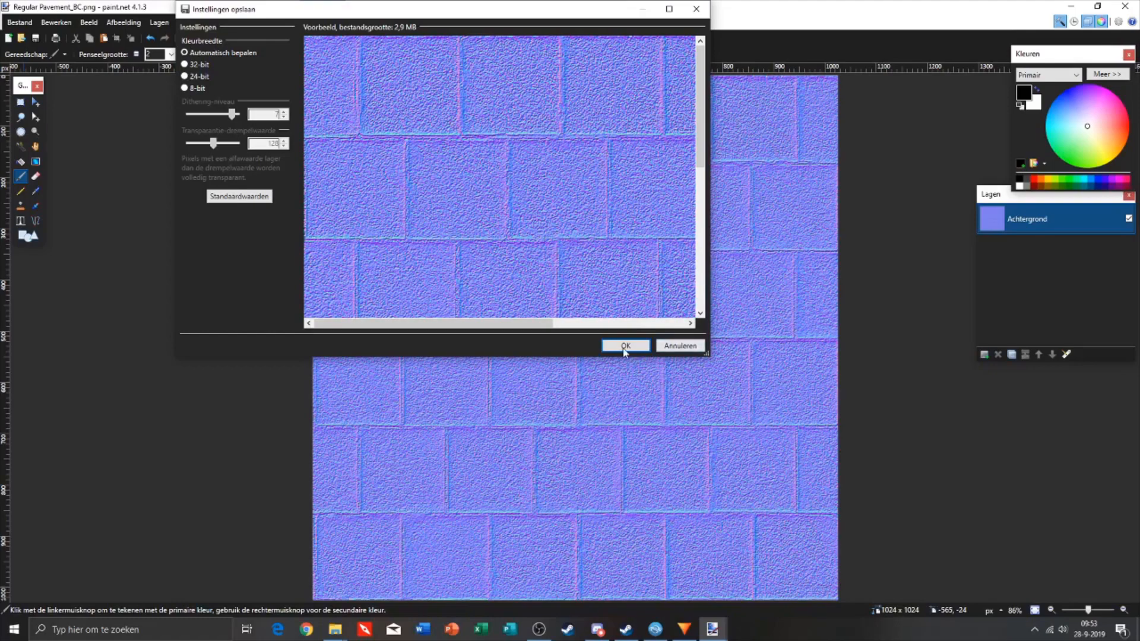
left_click(624, 346)
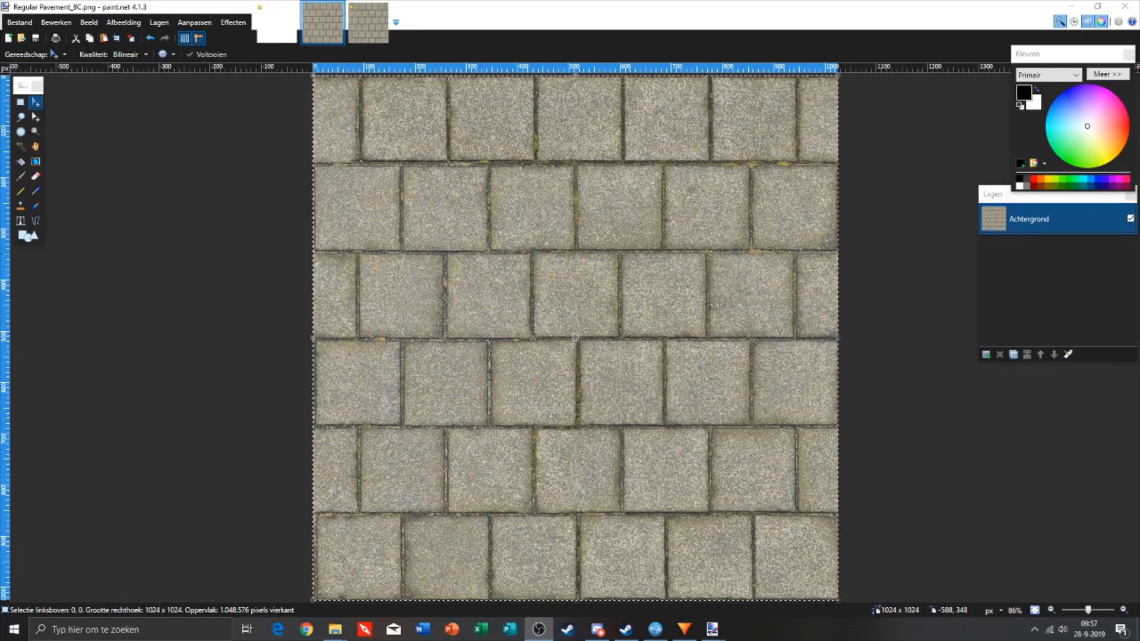
mouse_move(446, 372)
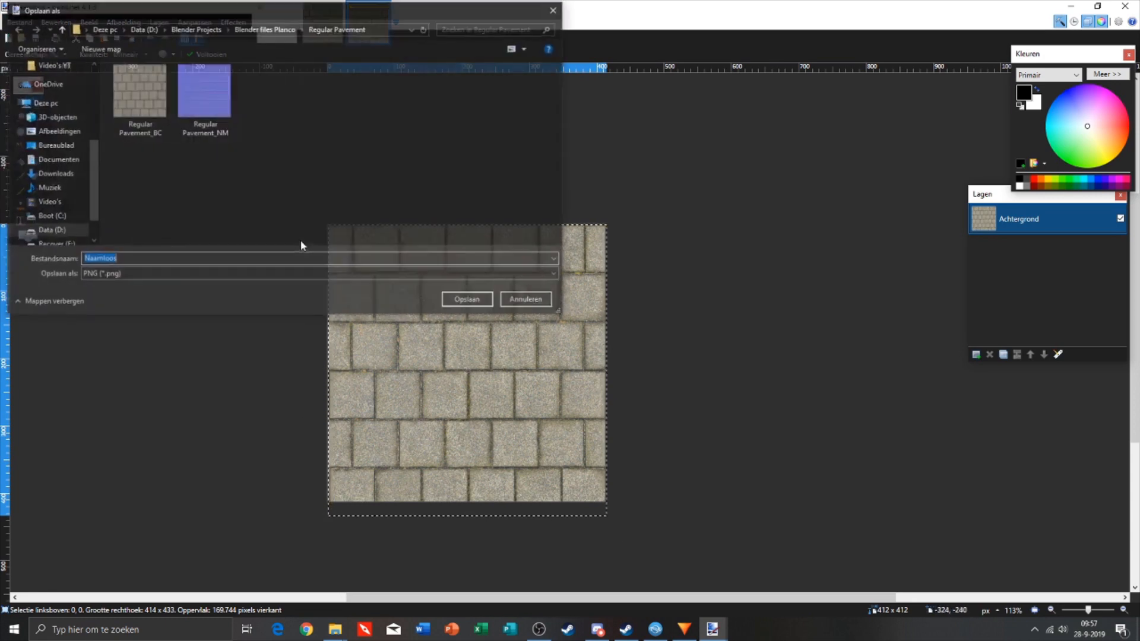
Save the 412×412 colour texture as Icon.png with 8-bit colour depth.
type("t")
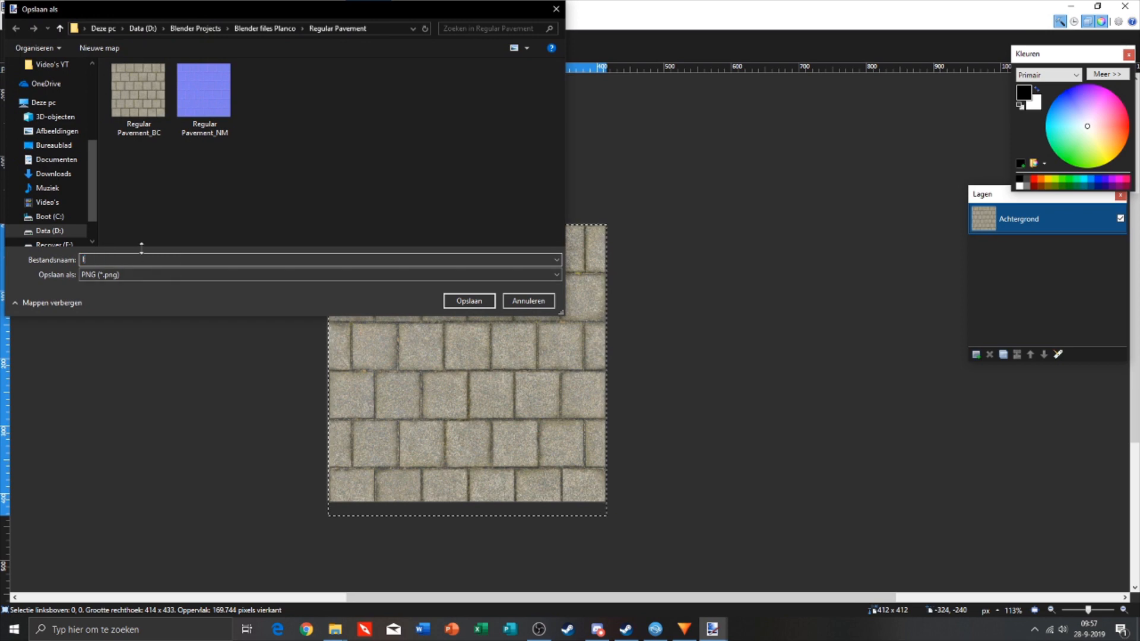
type("Icon")
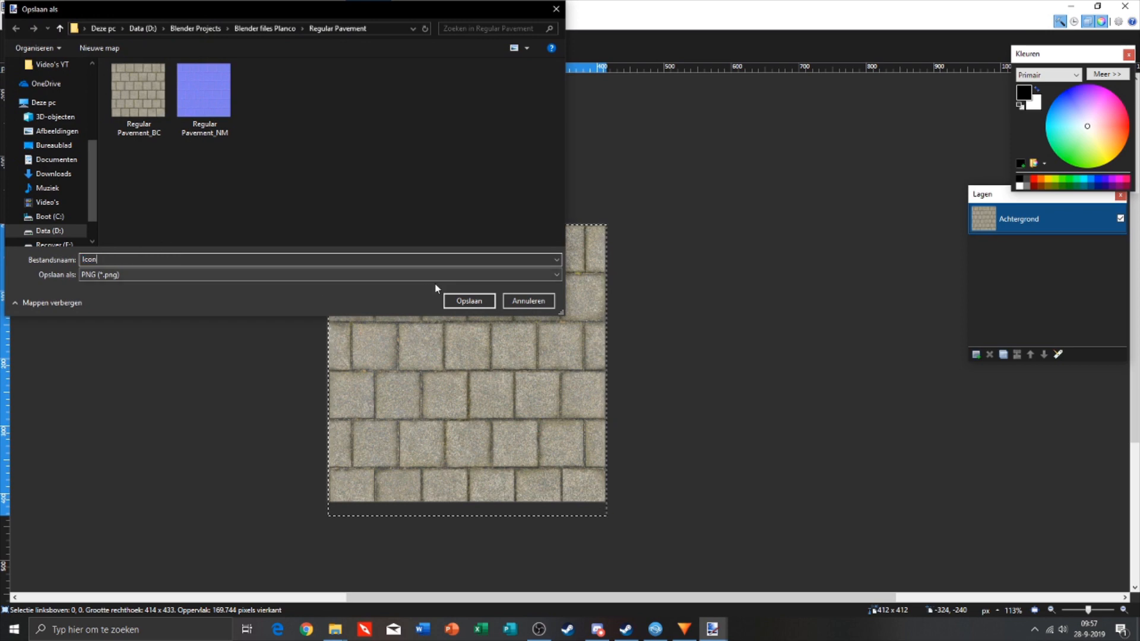
left_click(468, 301)
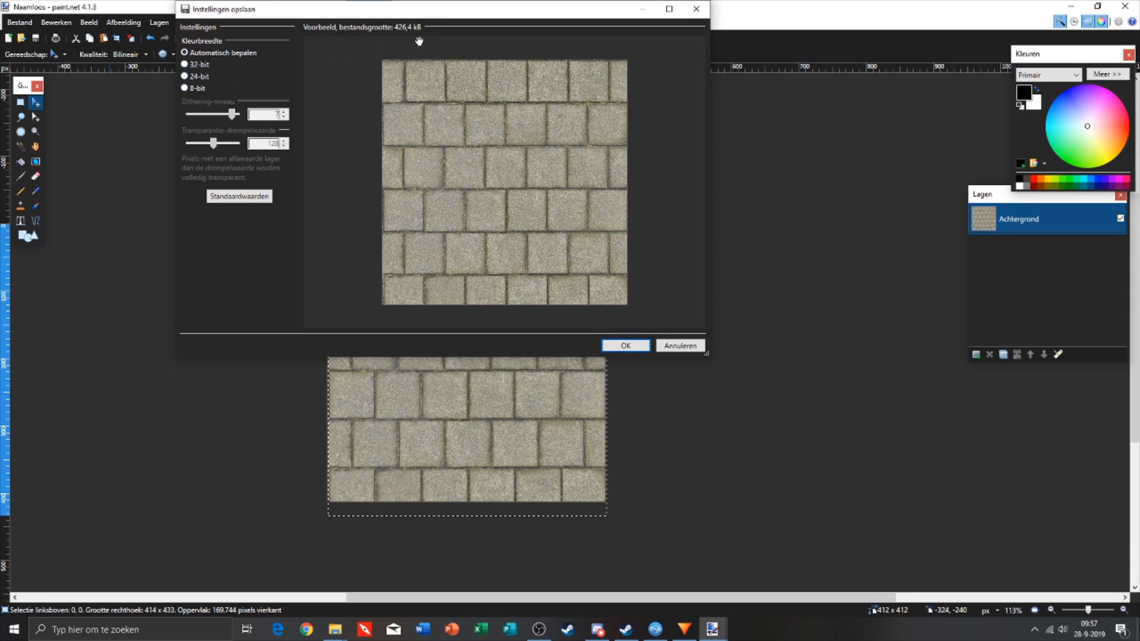
mouse_move(414, 21)
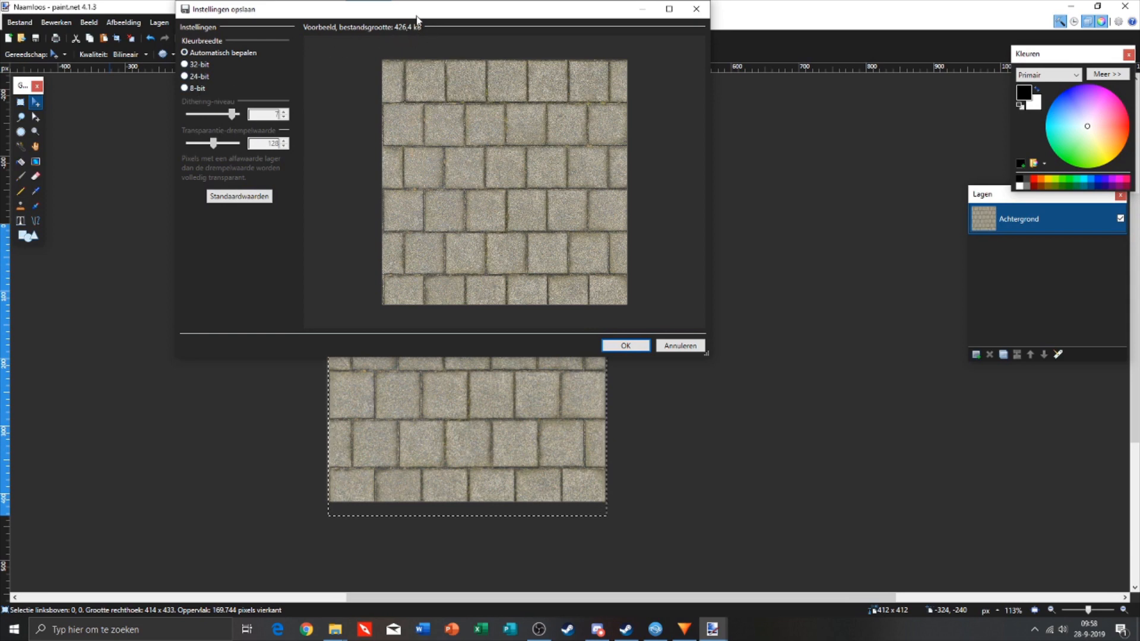
mouse_move(372, 57)
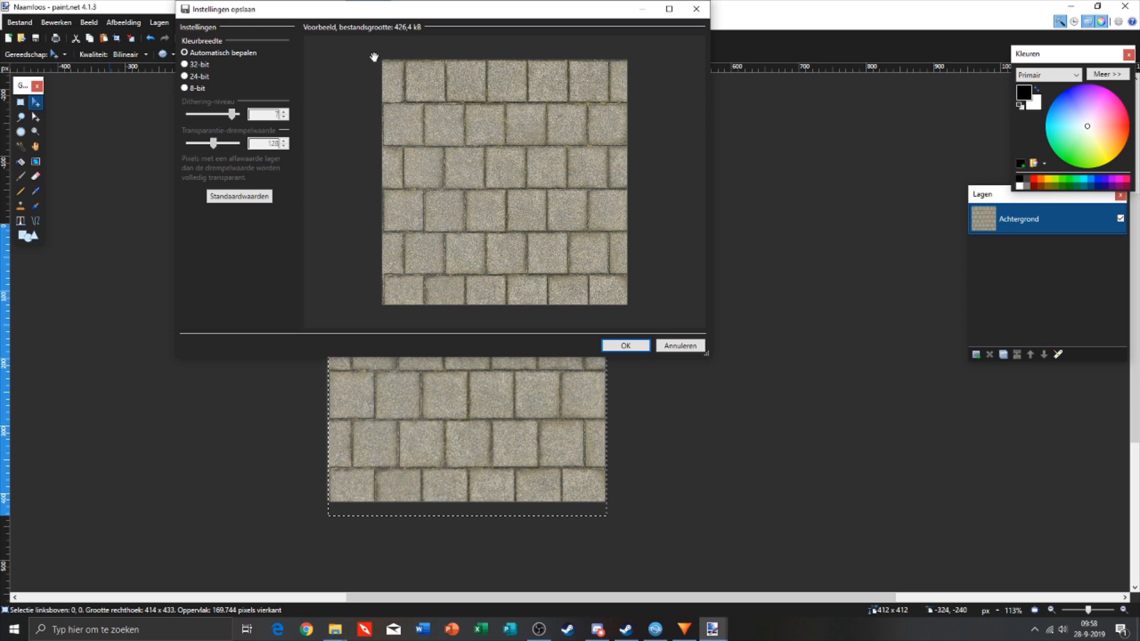
left_click(184, 88)
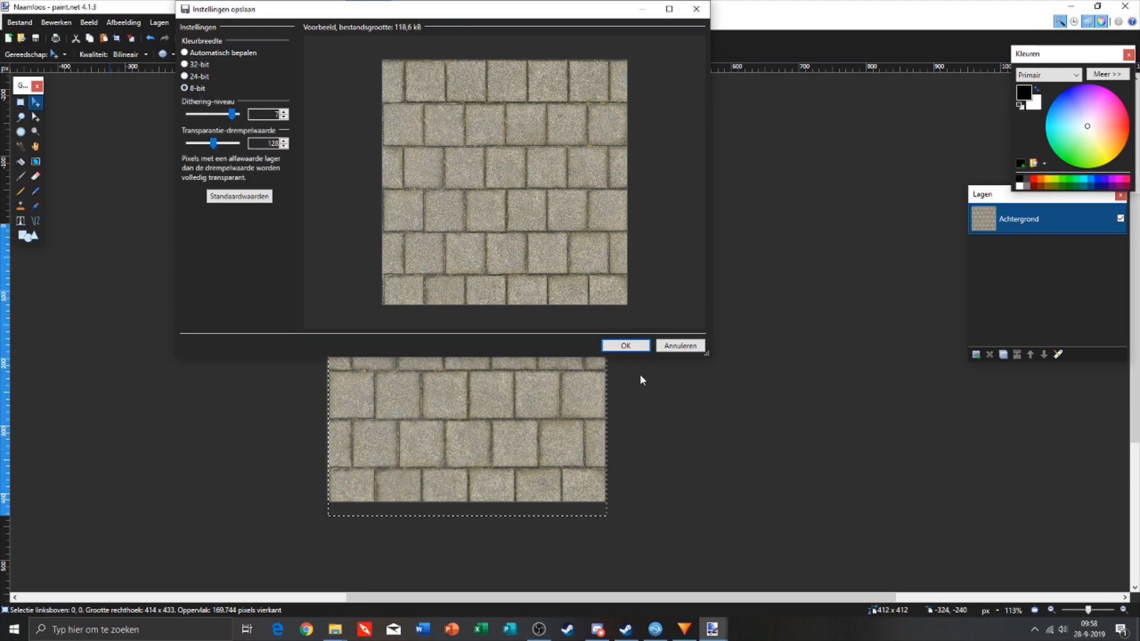
left_click(623, 345)
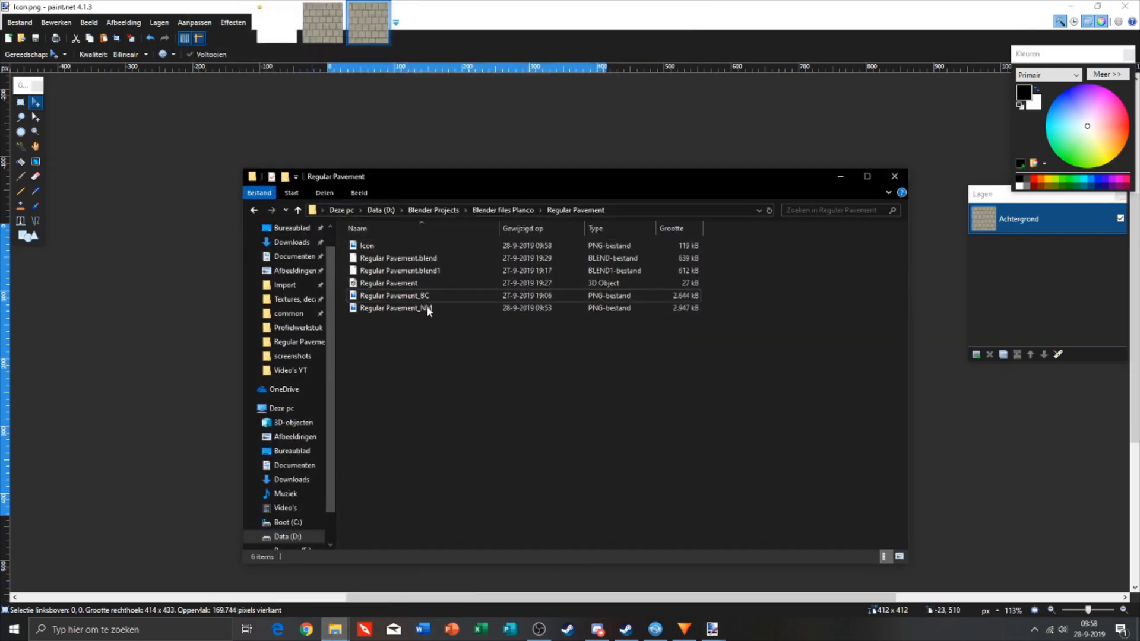
mouse_move(494, 278)
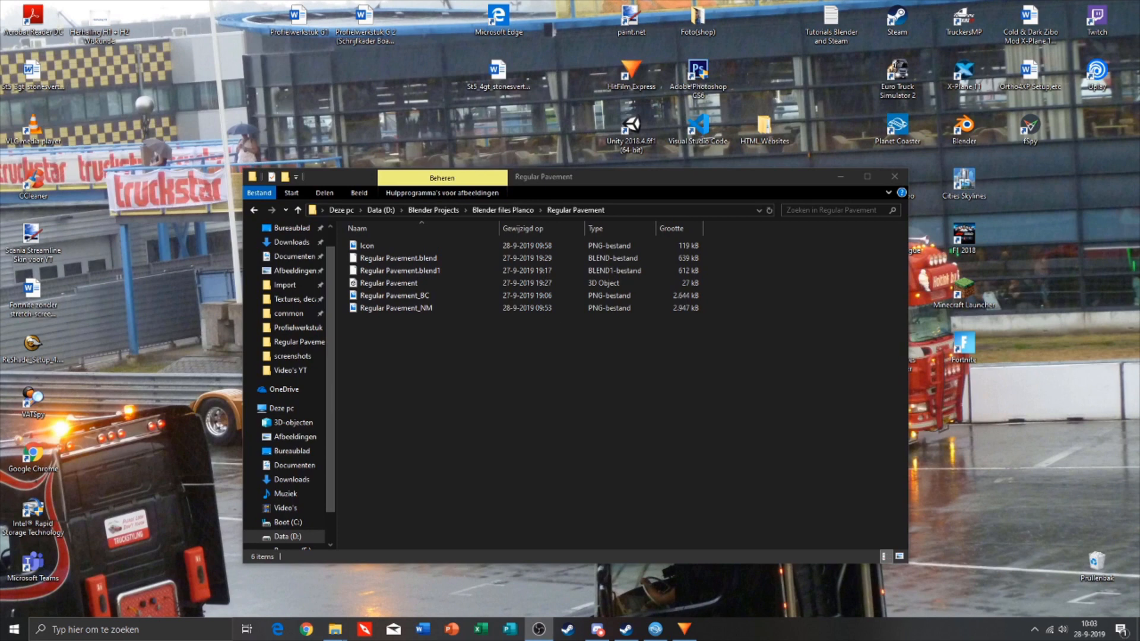
mouse_move(413, 349)
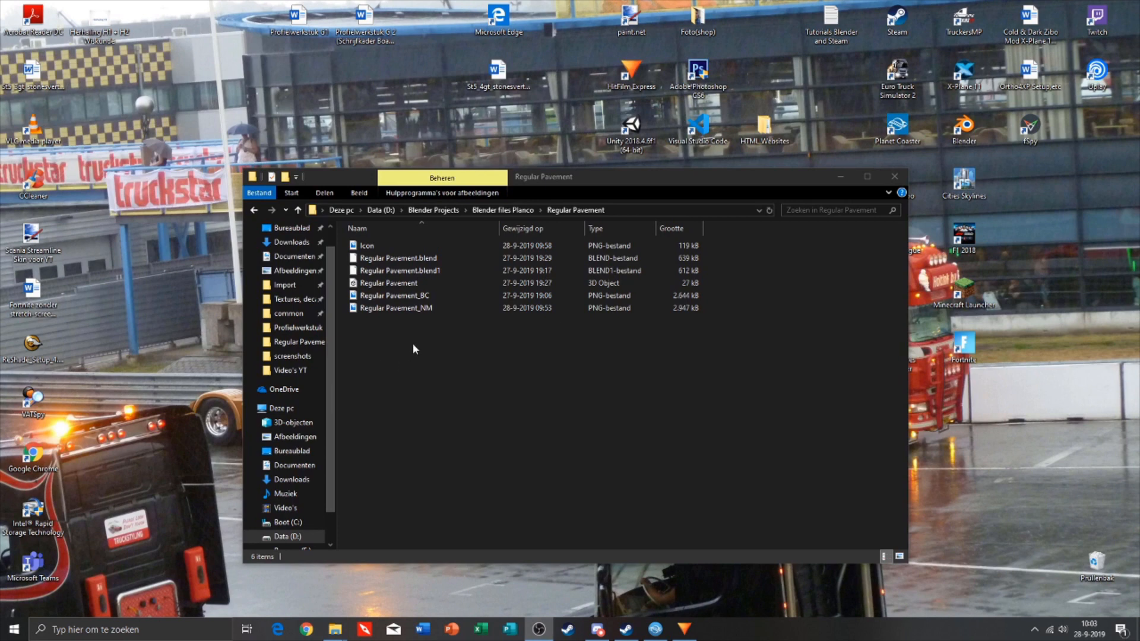
Pack Icon, Regular Pavement, _BC and _NM into a Regular Pavement ZIP archive.
left_click(396, 307)
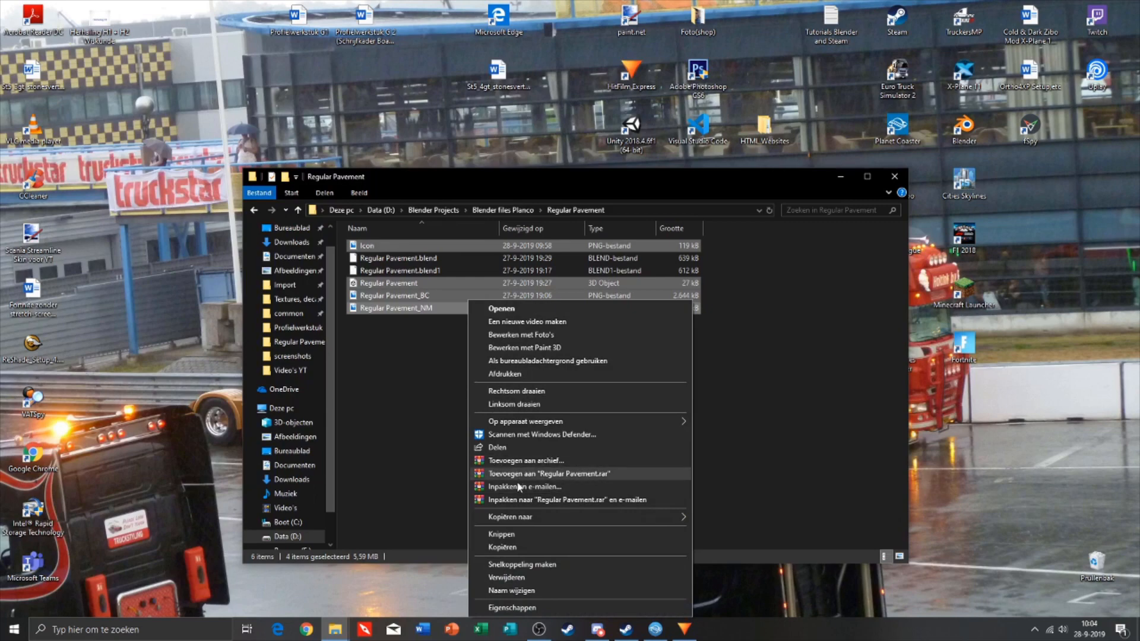
left_click(526, 461)
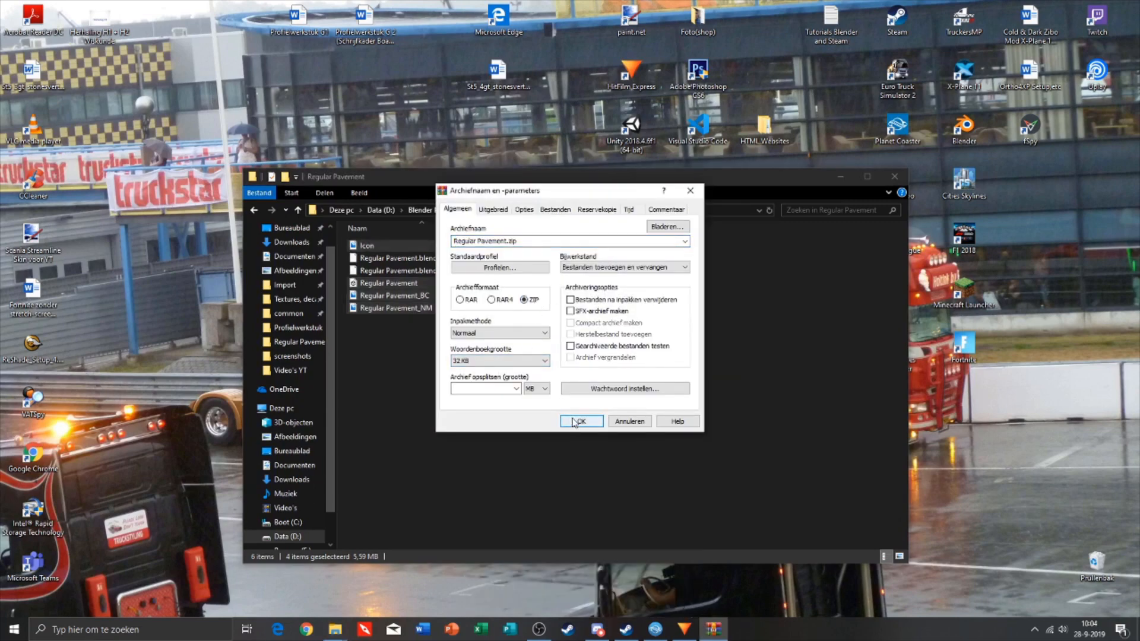
left_click(582, 421)
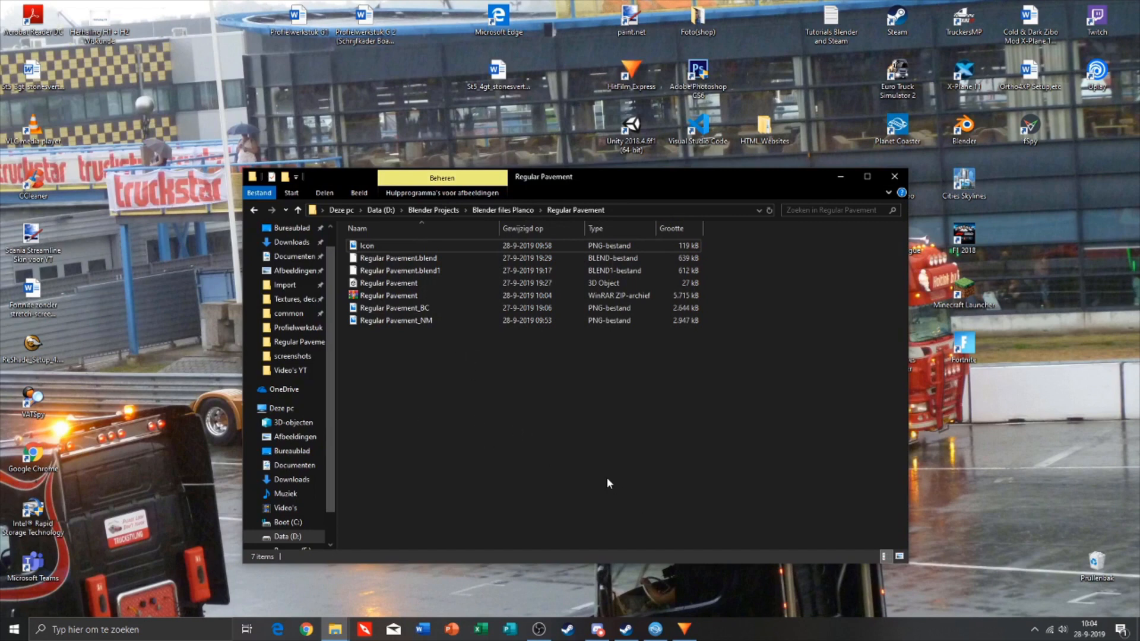
mouse_move(623, 479)
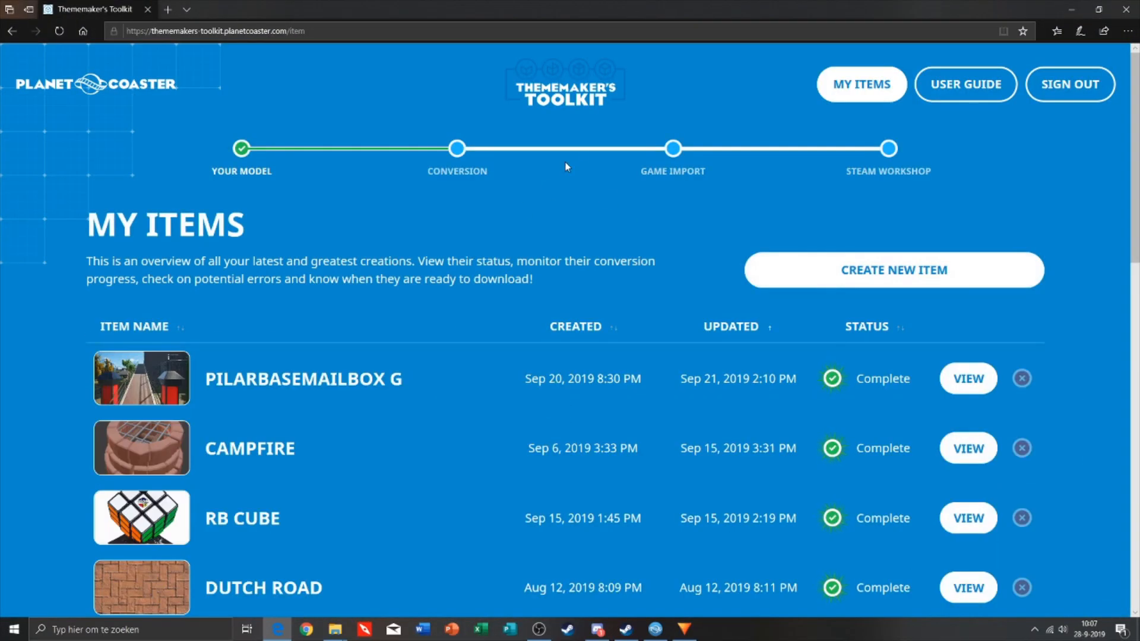
Start a new toolkit item and name it Regular Pavement.
scroll("down", 3)
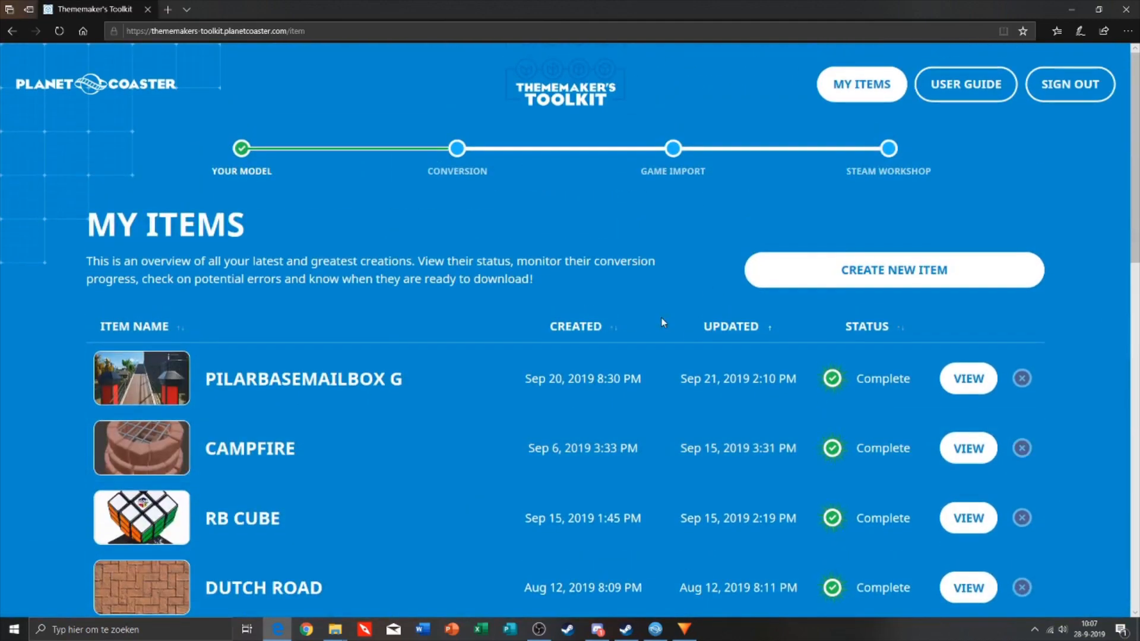
left_click(893, 269)
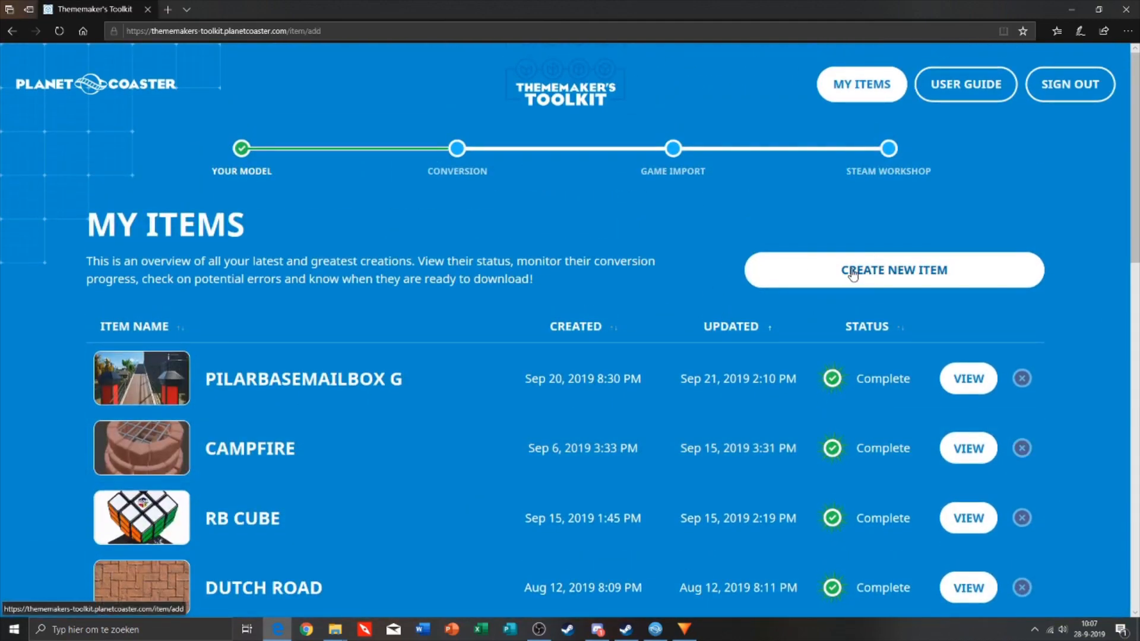
left_click(893, 270)
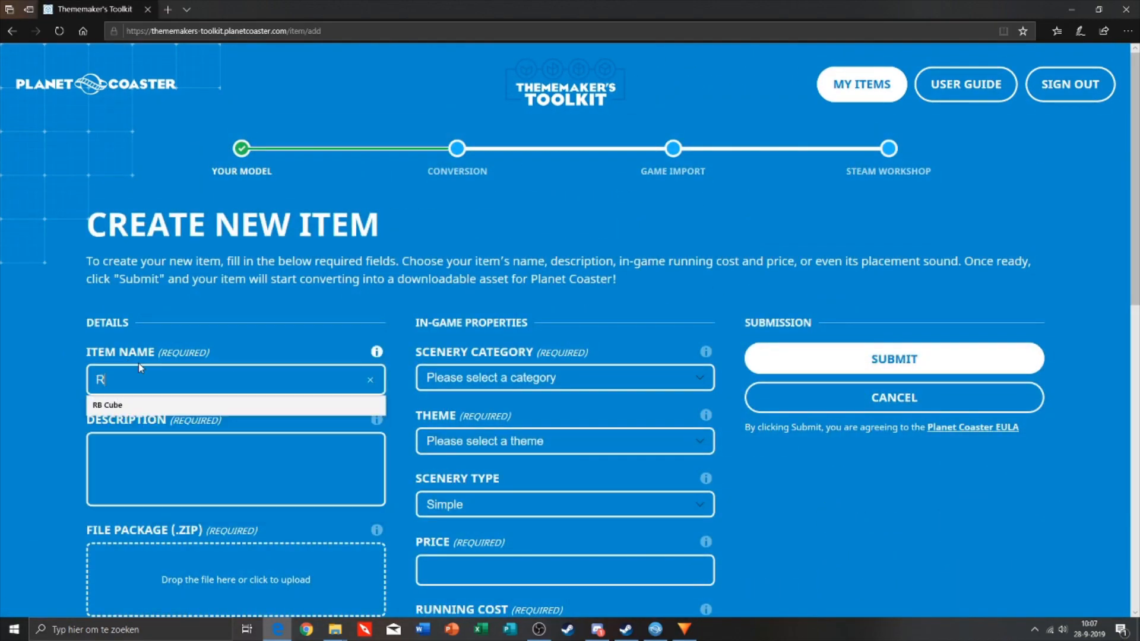
type("egular")
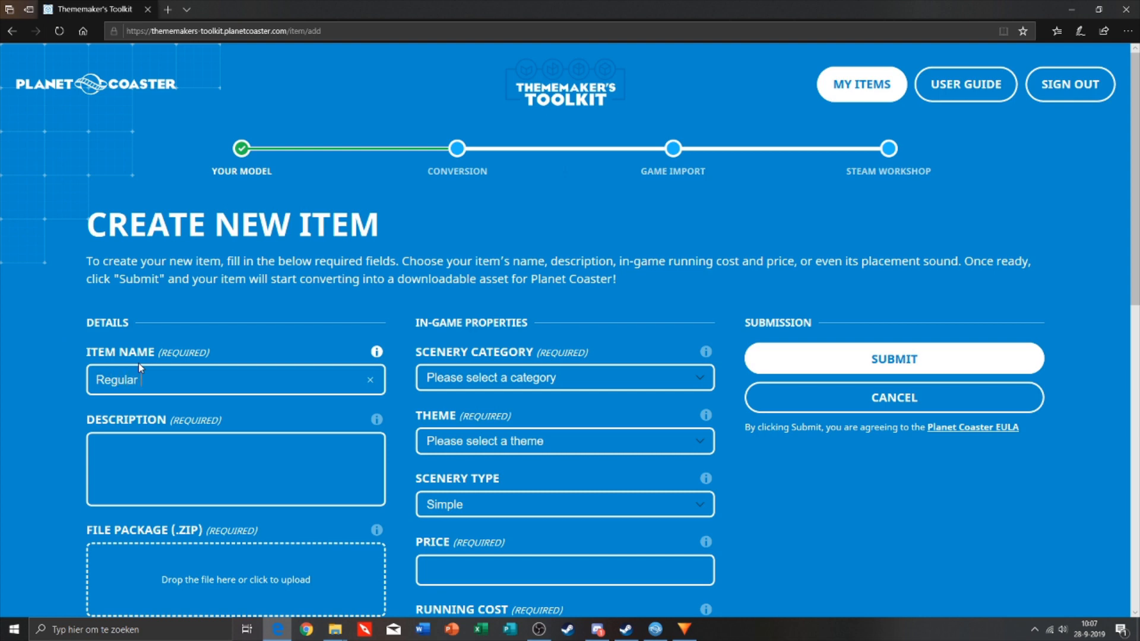
type("Pavement")
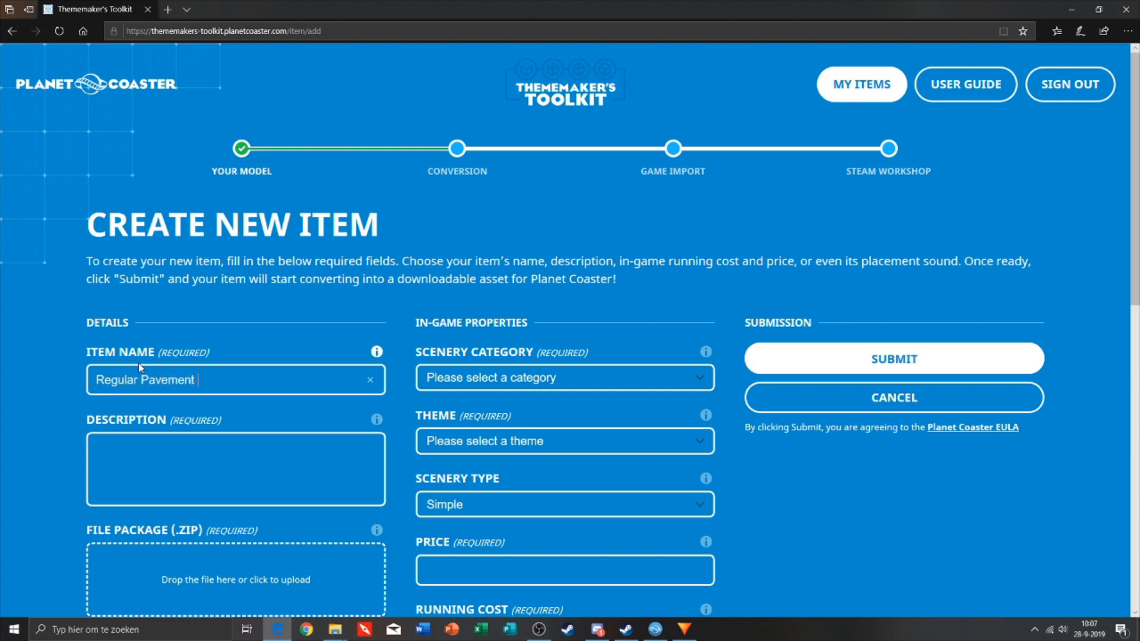
Fill the description with an 'IMPORTANT!! Scenery category = Misc!!!' note and set Scenery Category to Misc.
scroll("down", 3)
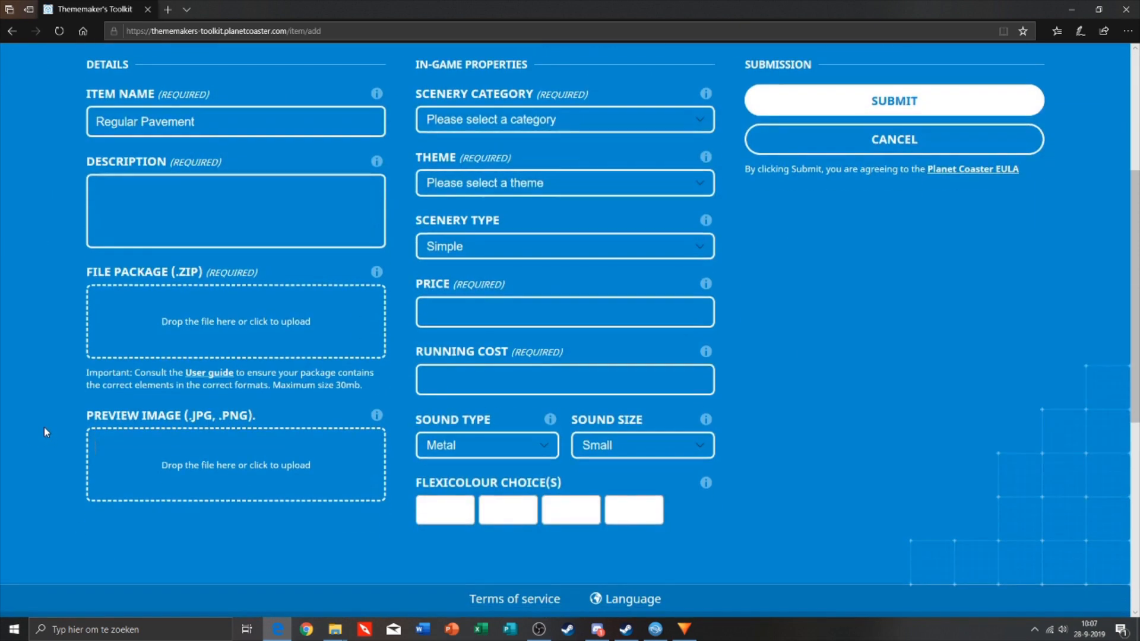
type("Hello Every")
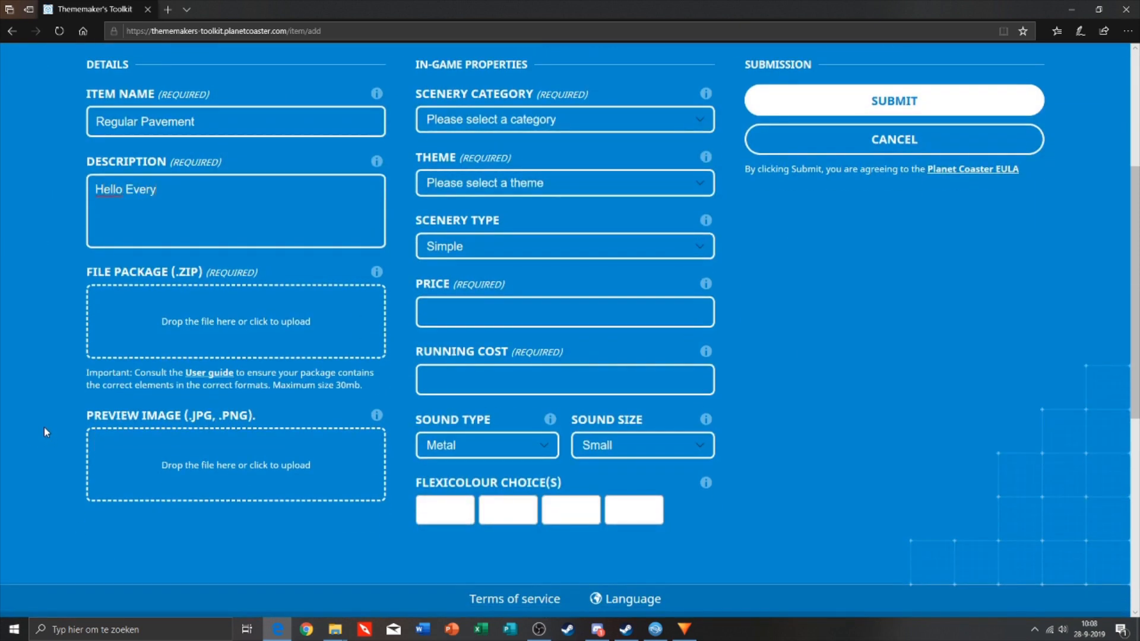
type("one,")
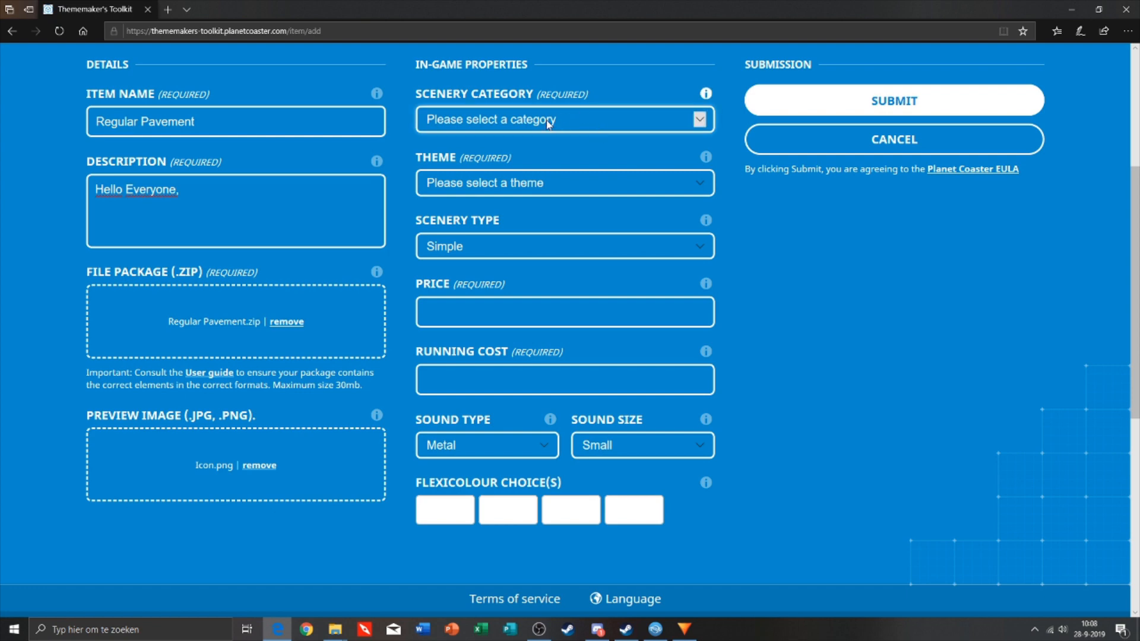
left_click(563, 119)
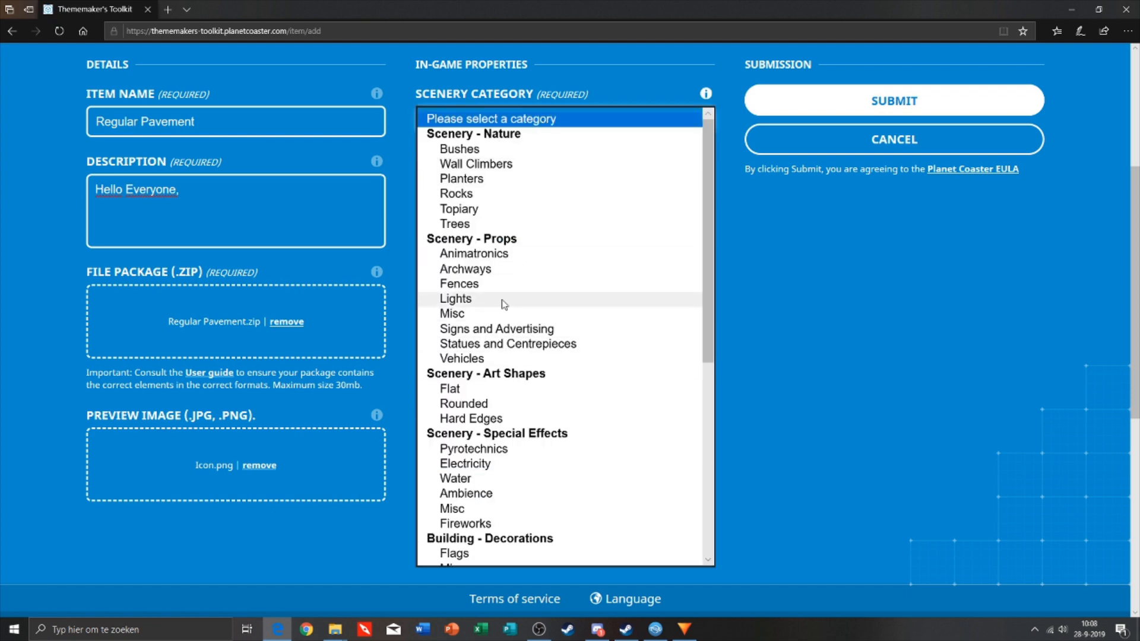
mouse_move(484, 313)
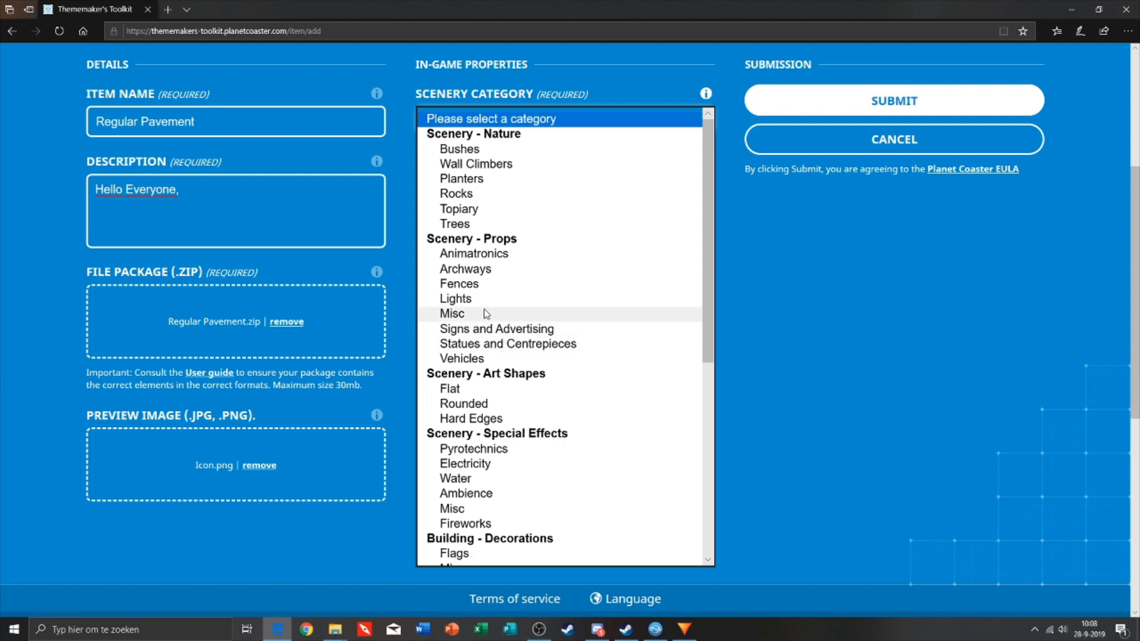
left_click(452, 314)
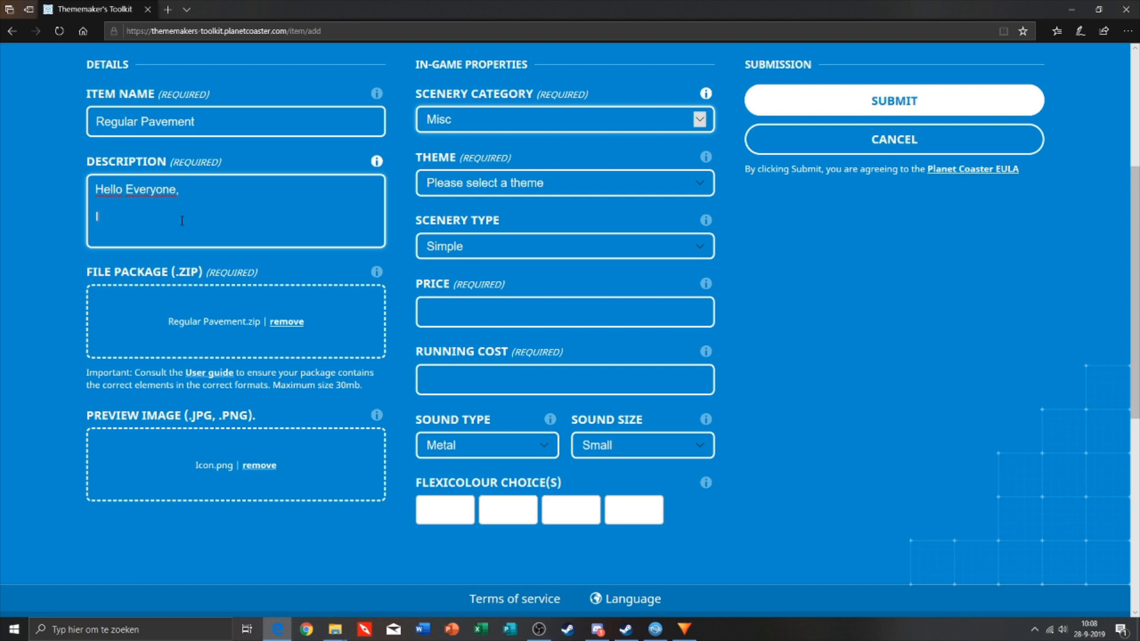
type("IMPORT")
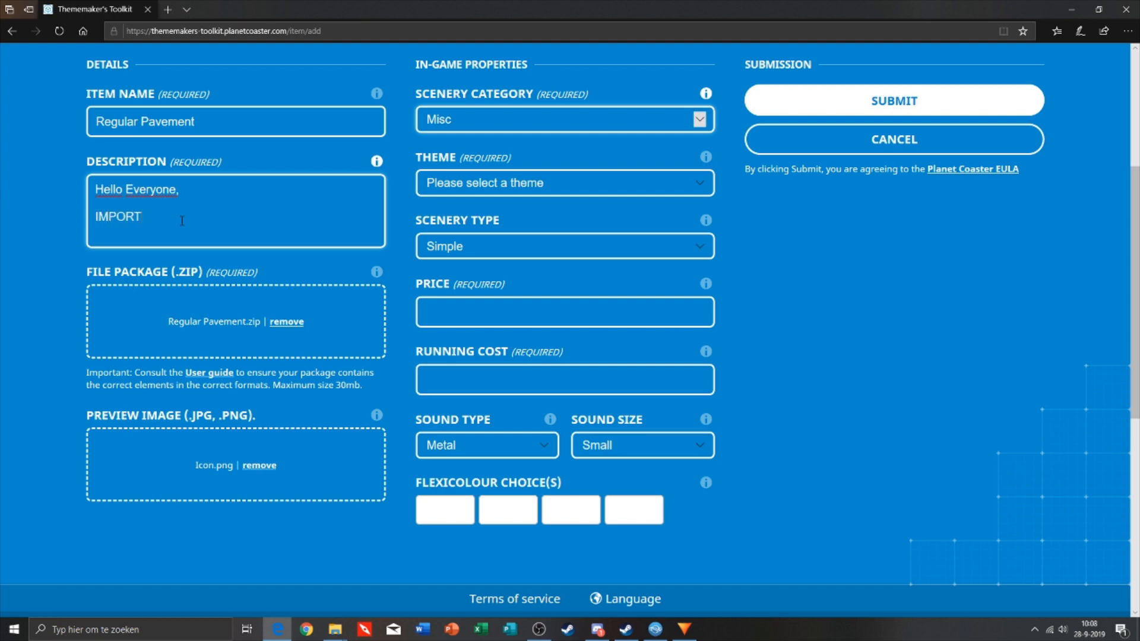
type("ANT!! Scenery Cate")
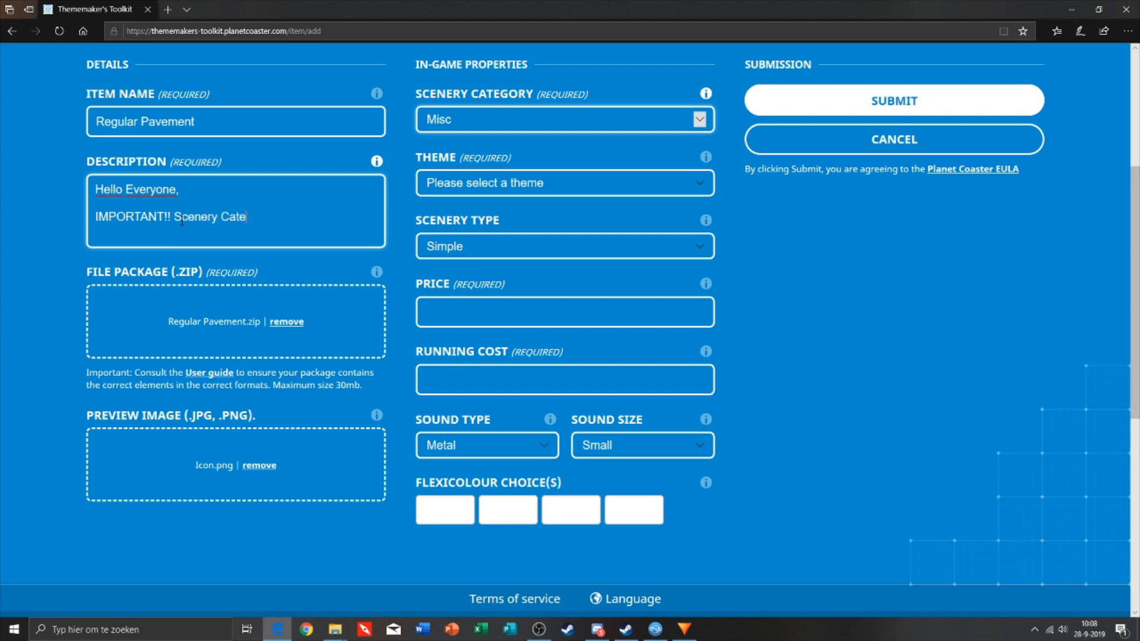
type("gory = M")
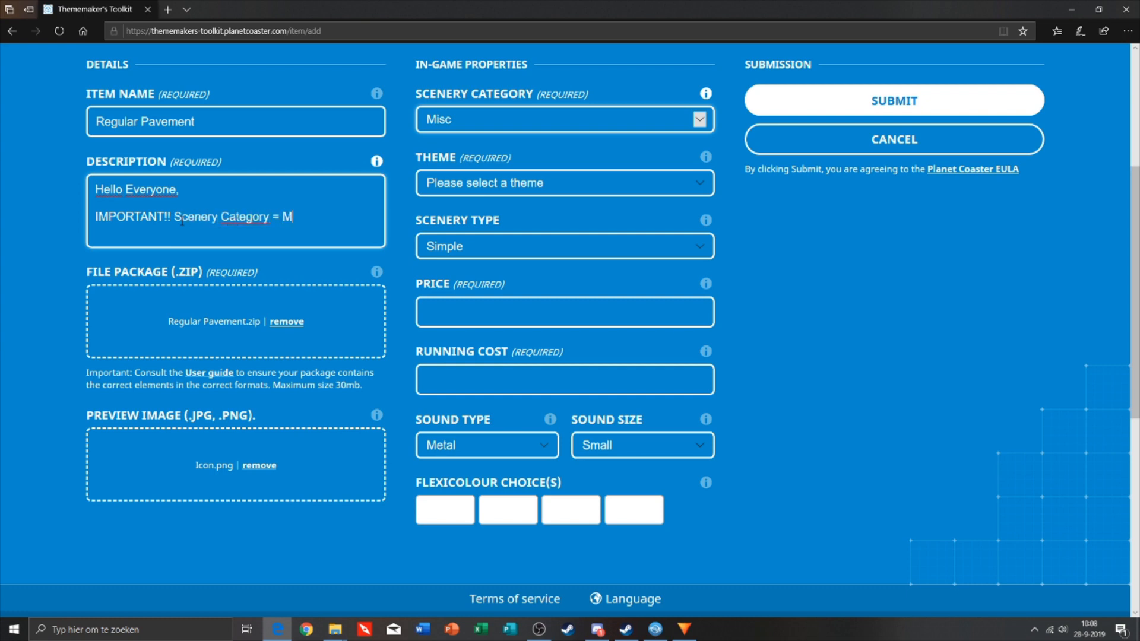
type("isc!!!")
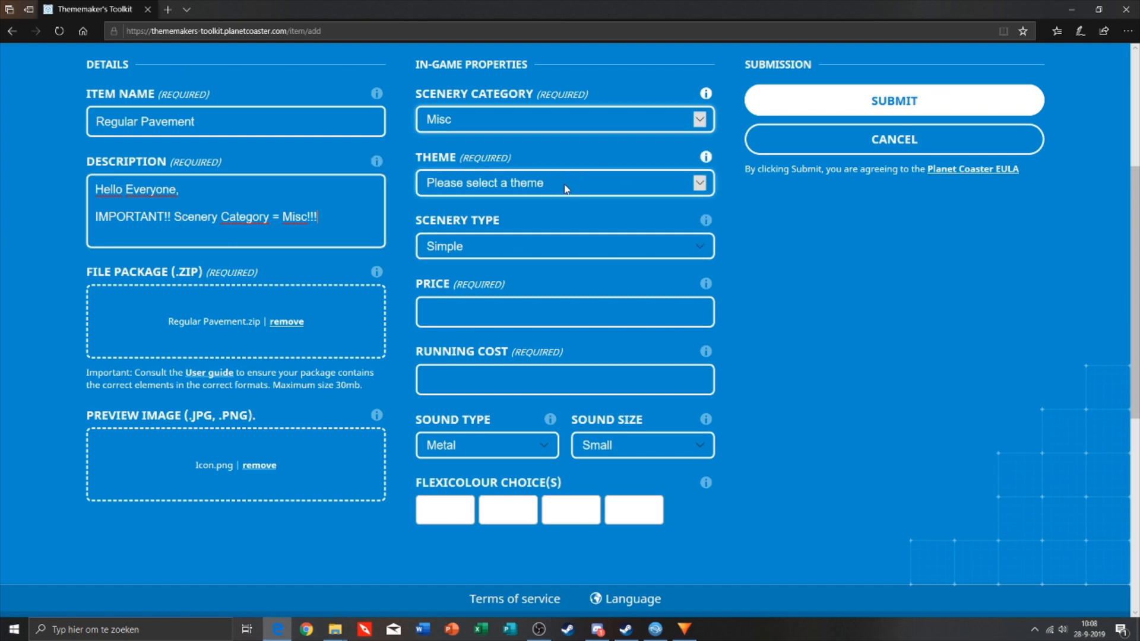
Set Theme to Planet Coaster, Price 20, Running Cost 0 and Sound Type Stone.
left_click(565, 182)
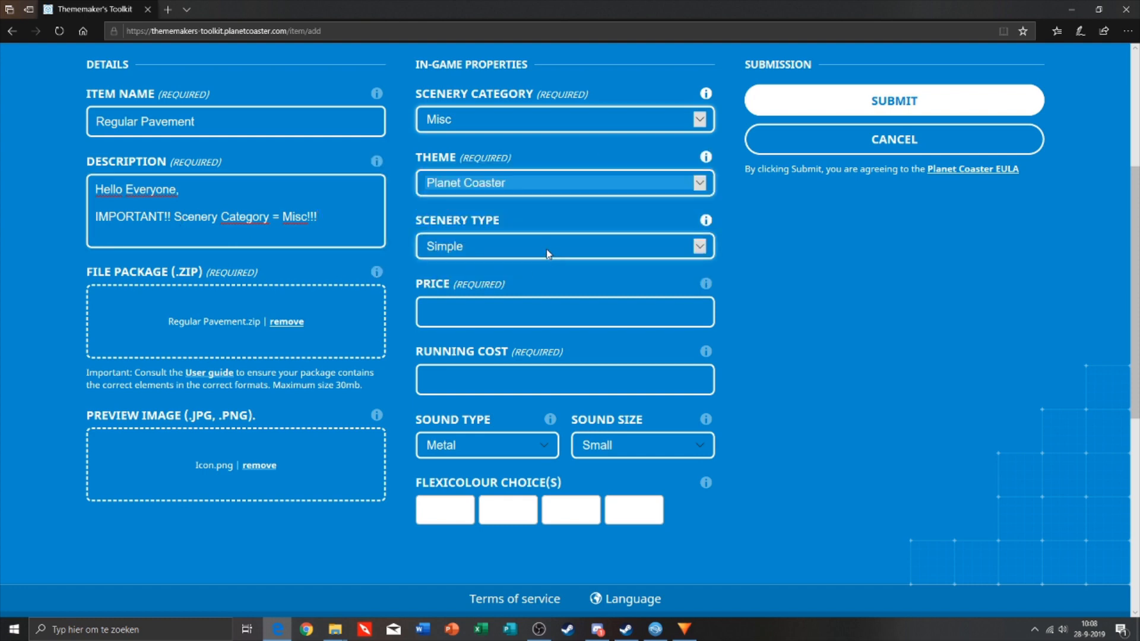
left_click(564, 312)
type("20")
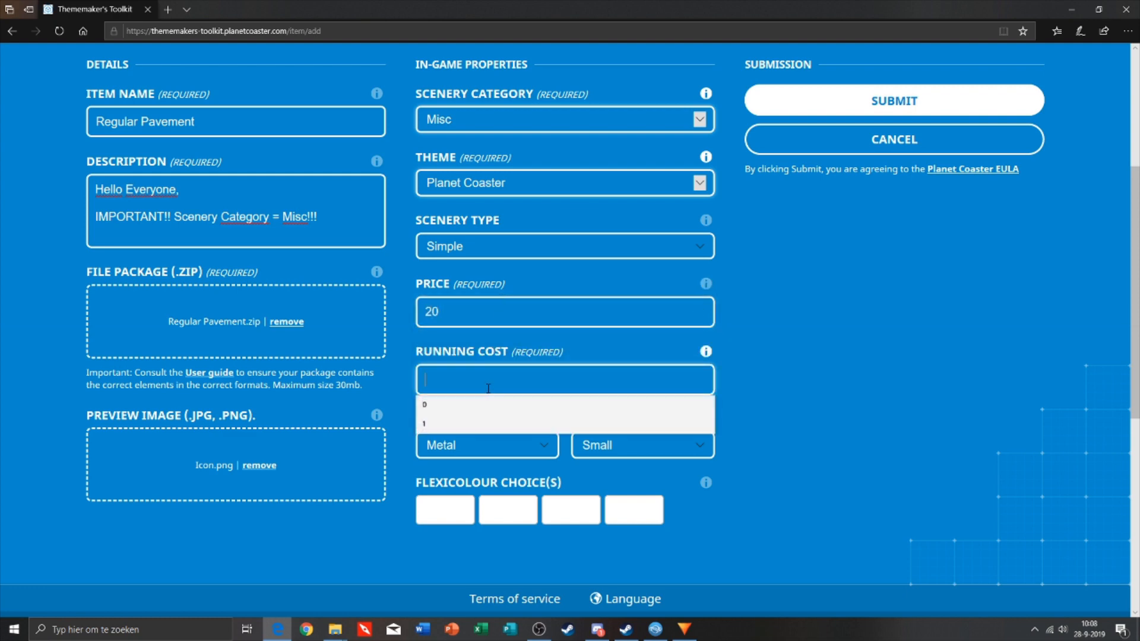
left_click(426, 404)
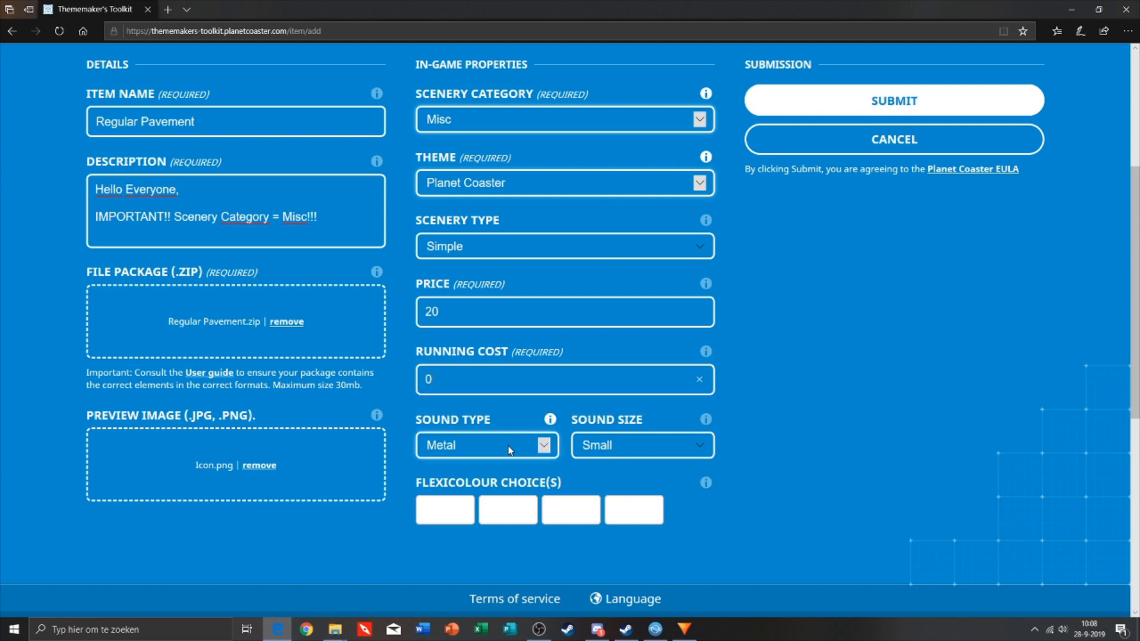
left_click(486, 445)
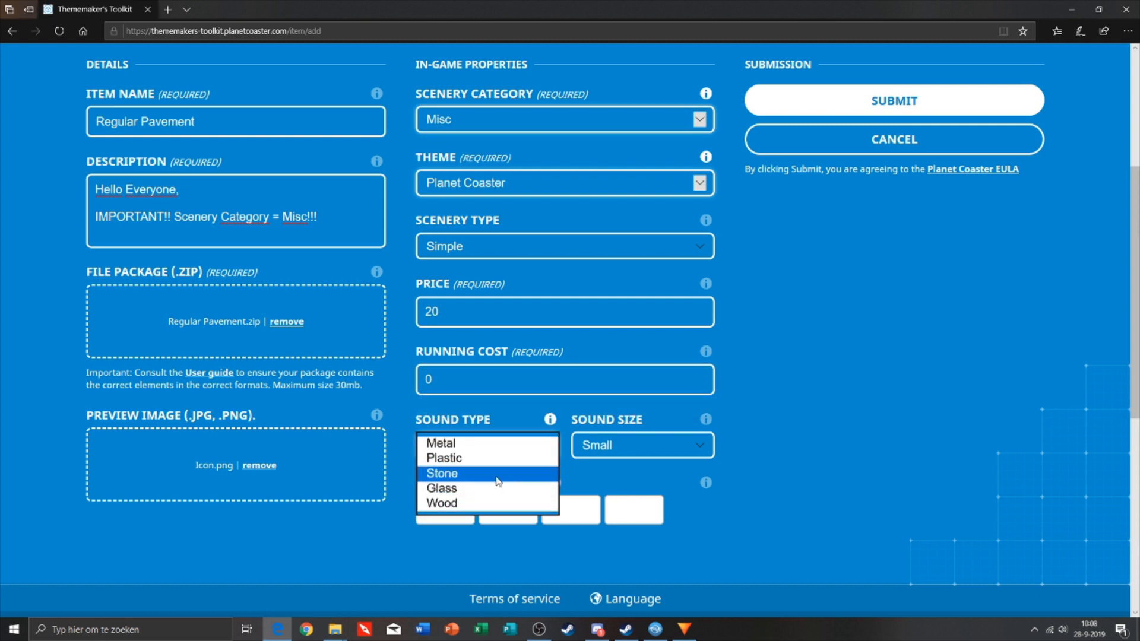
left_click(442, 473)
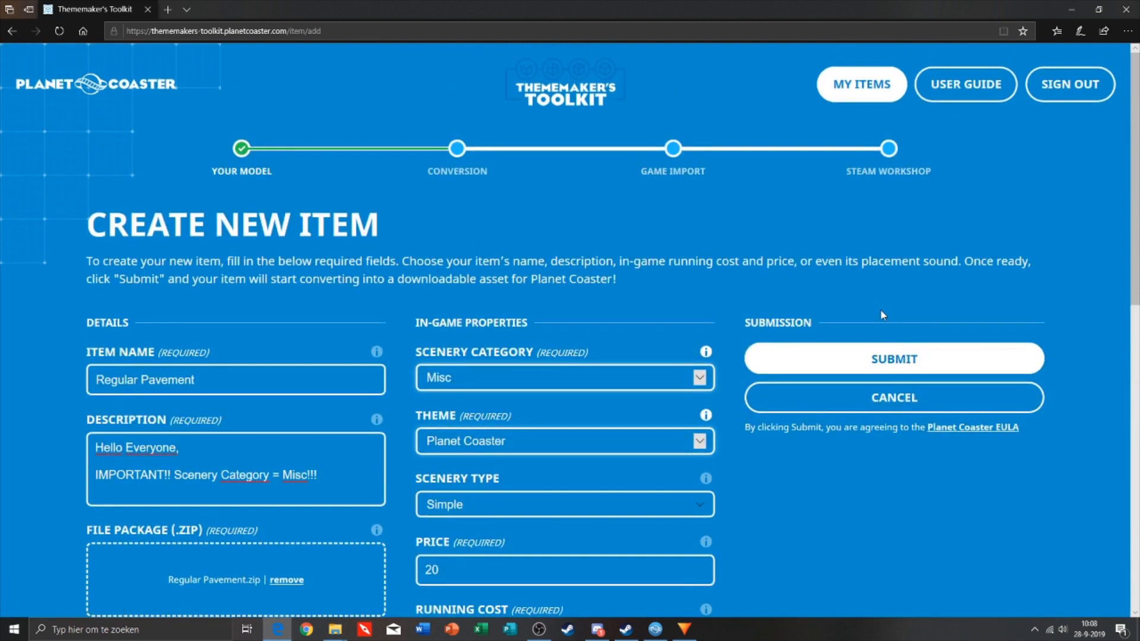
Submit the Regular Pavement item for conversion, then download it with Save As.
left_click(893, 359)
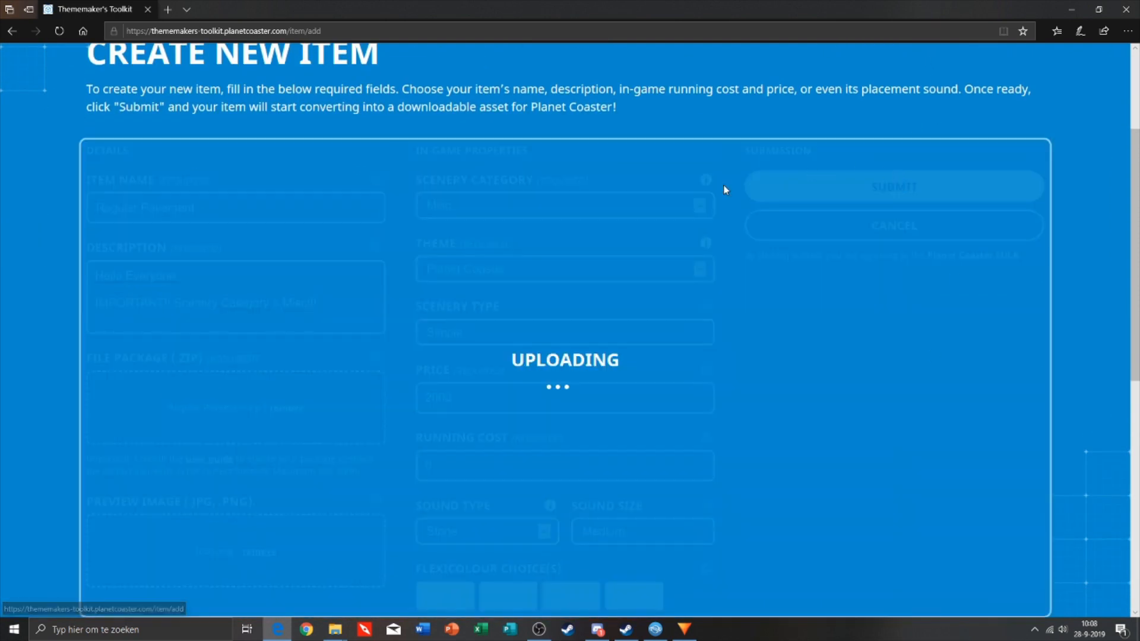
mouse_move(722, 285)
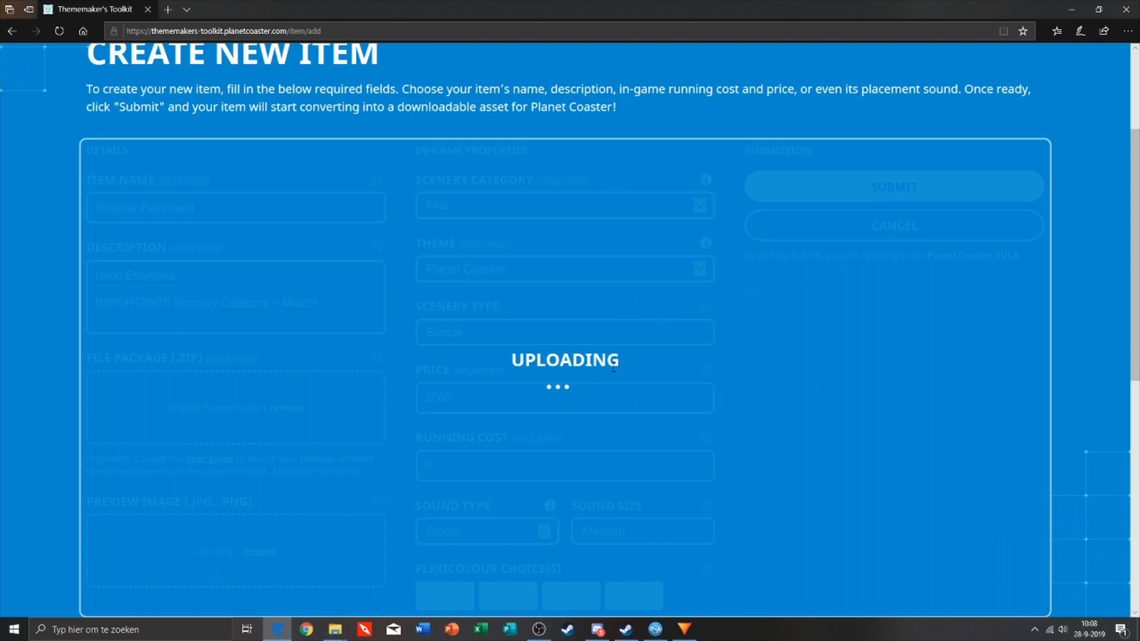
left_click(893, 186)
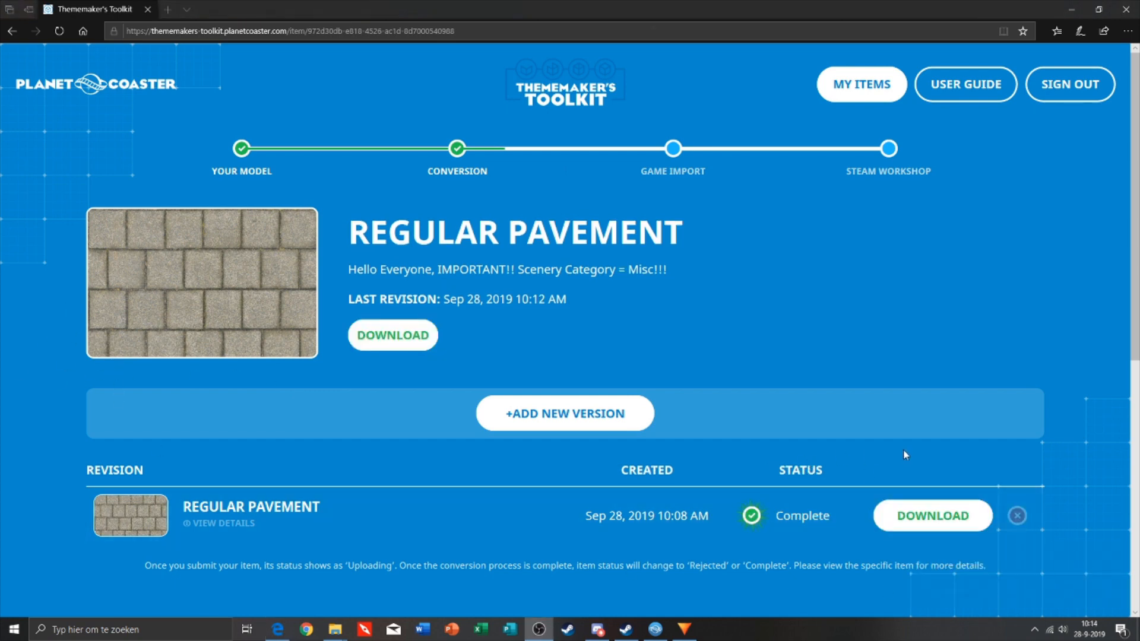
mouse_move(905, 525)
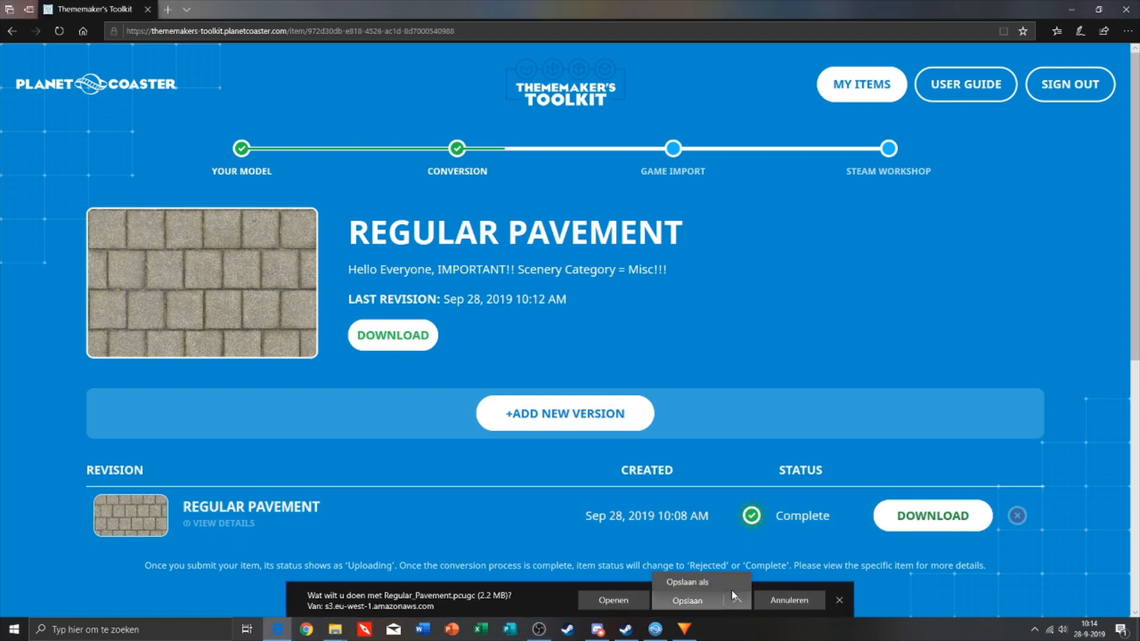
left_click(684, 581)
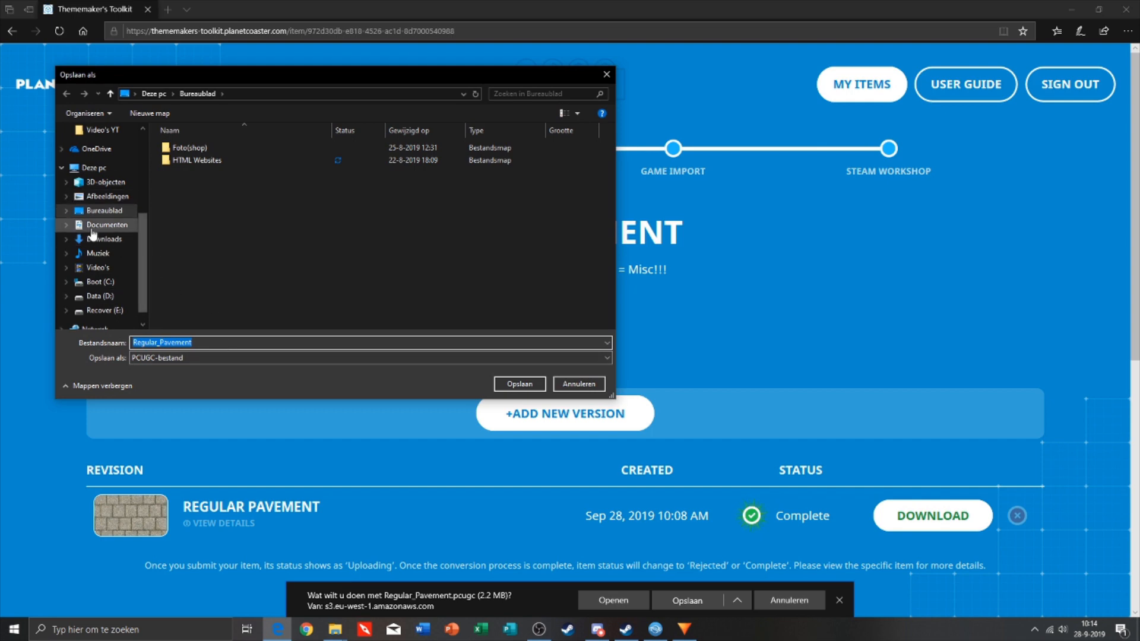
Browse to Documents > Frontier Developments > Planet Coaster > TMT as the save location.
left_click(108, 226)
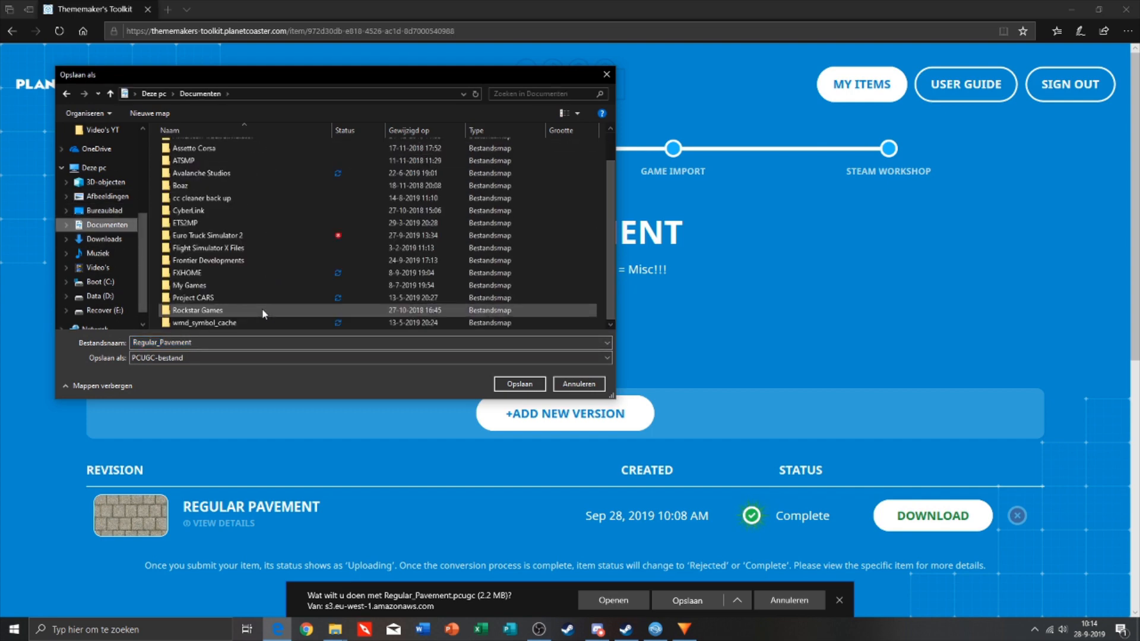
double_click(206, 260)
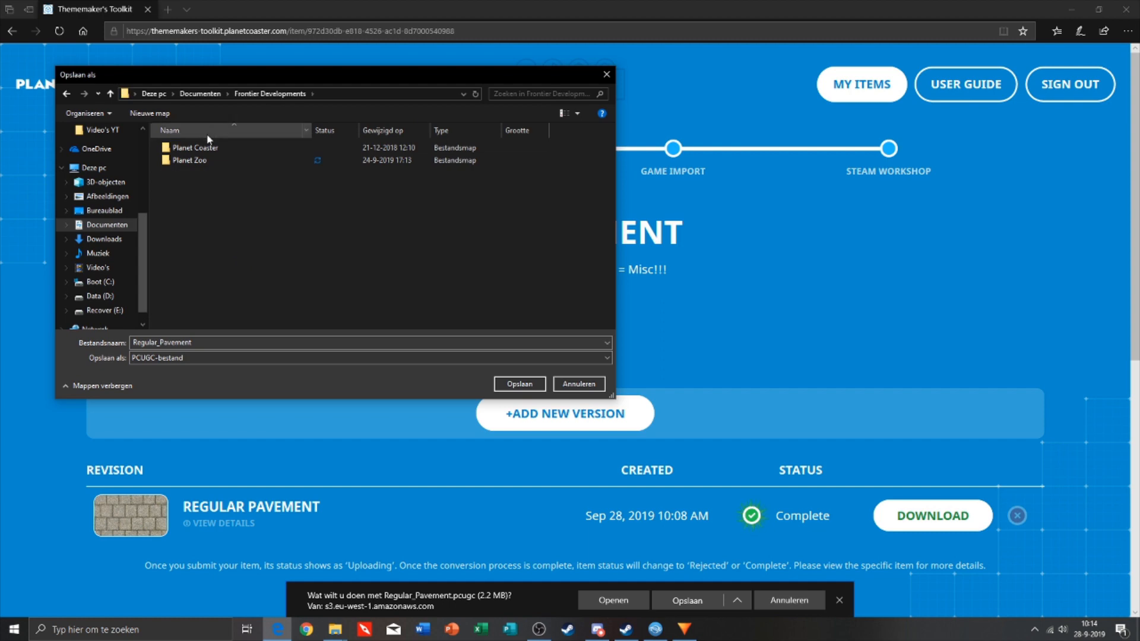
double_click(194, 147)
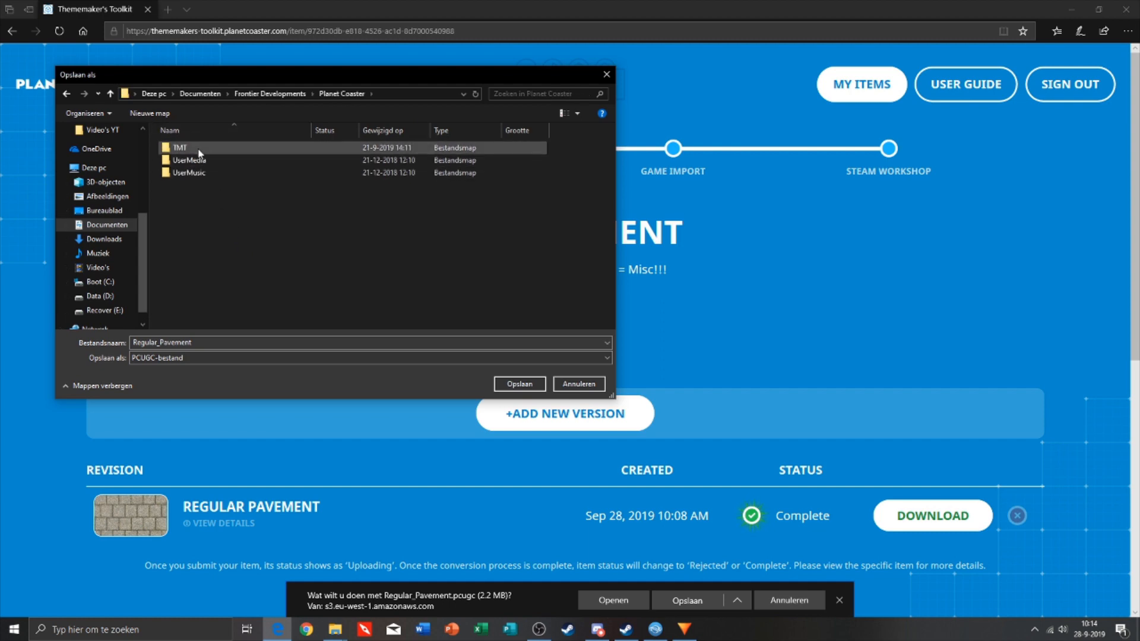
double_click(181, 148)
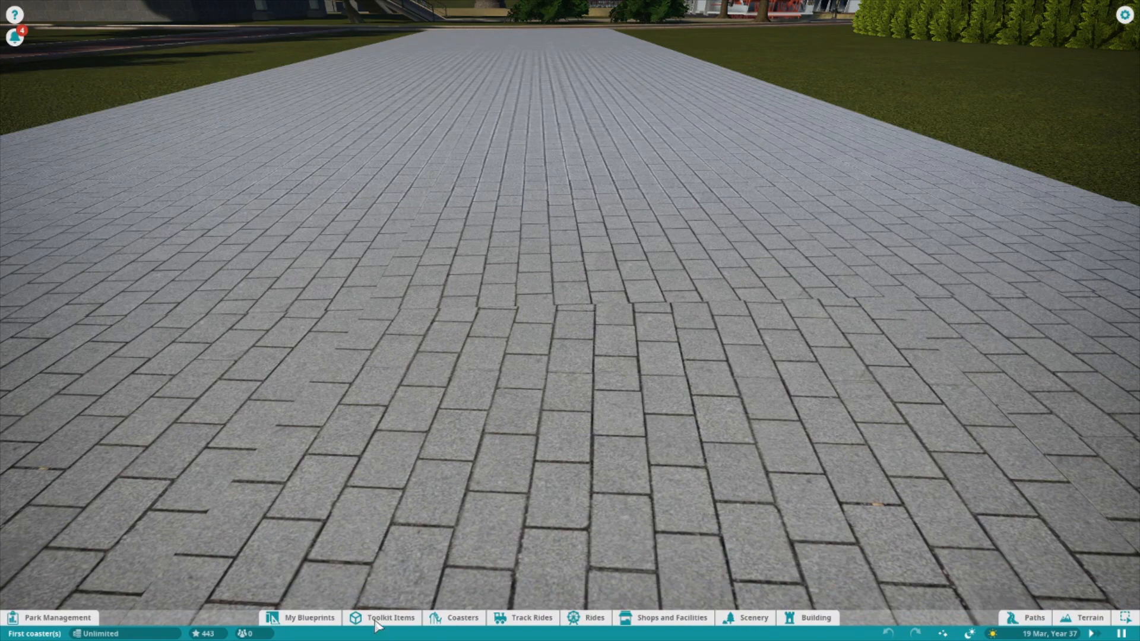
Refresh Toolkit Items, pick Regular Pavement and place one tile on the grass beside the path.
left_click(390, 617)
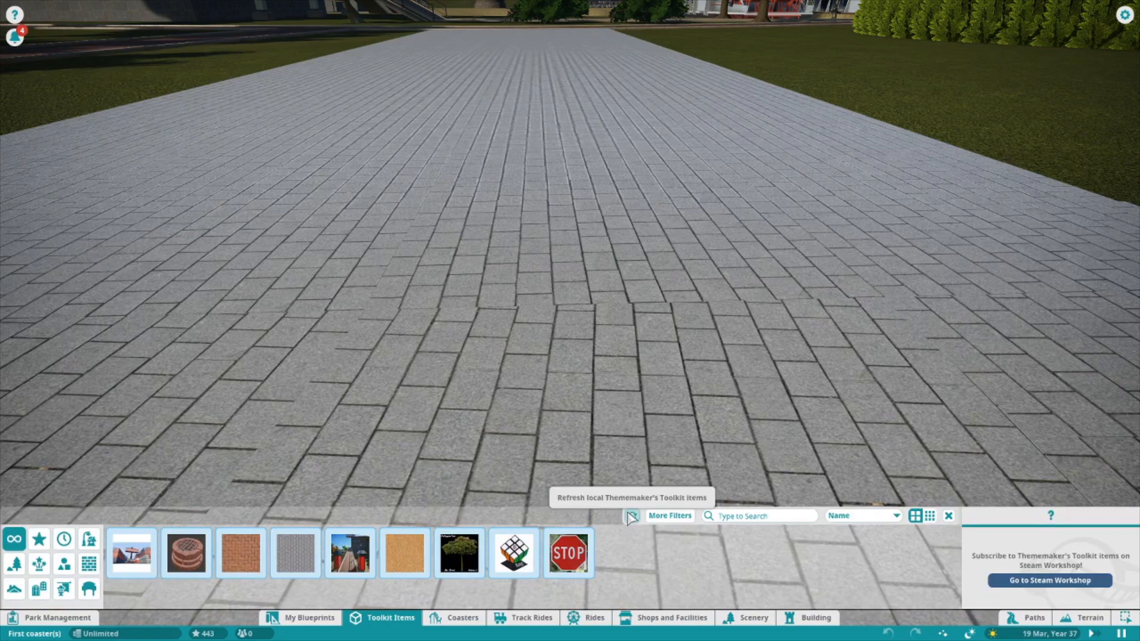
left_click(632, 515)
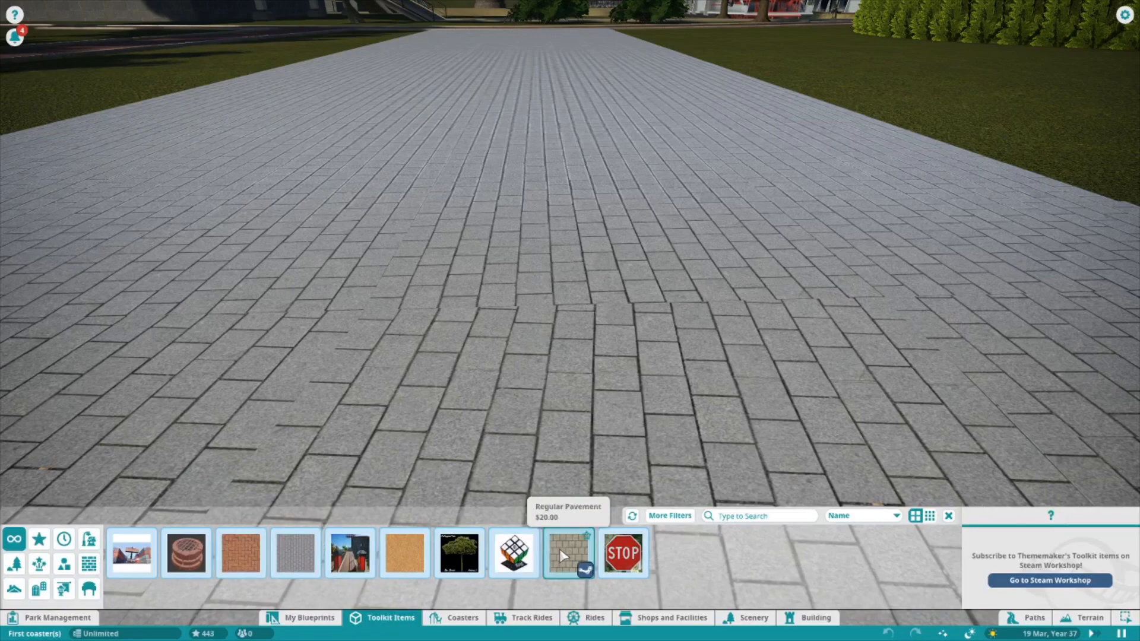
left_click(567, 552)
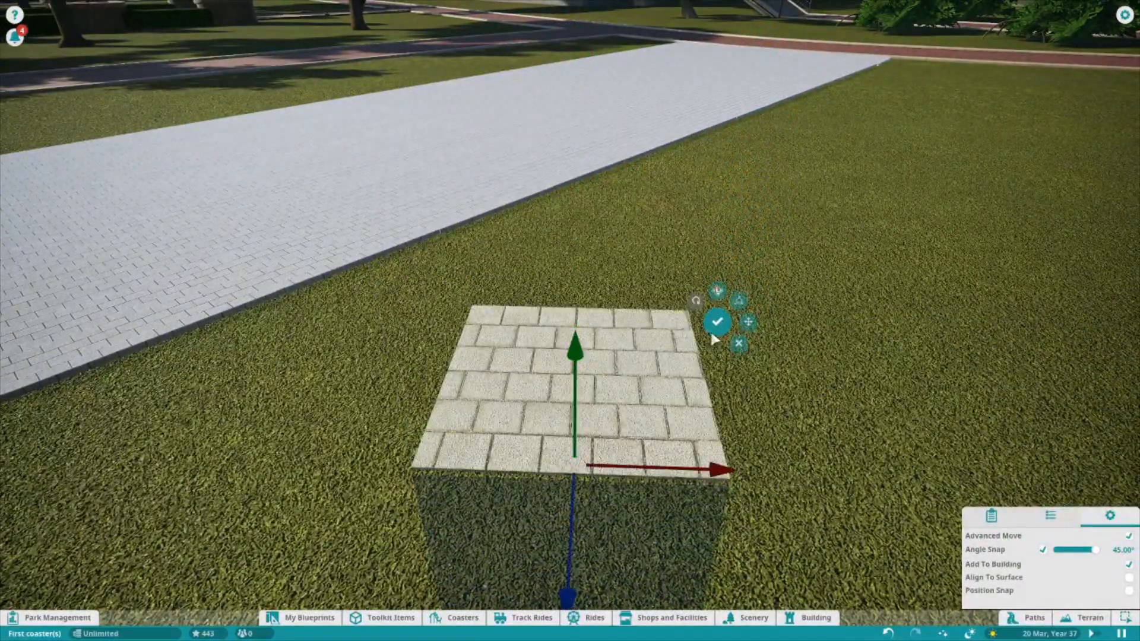
left_click(717, 322)
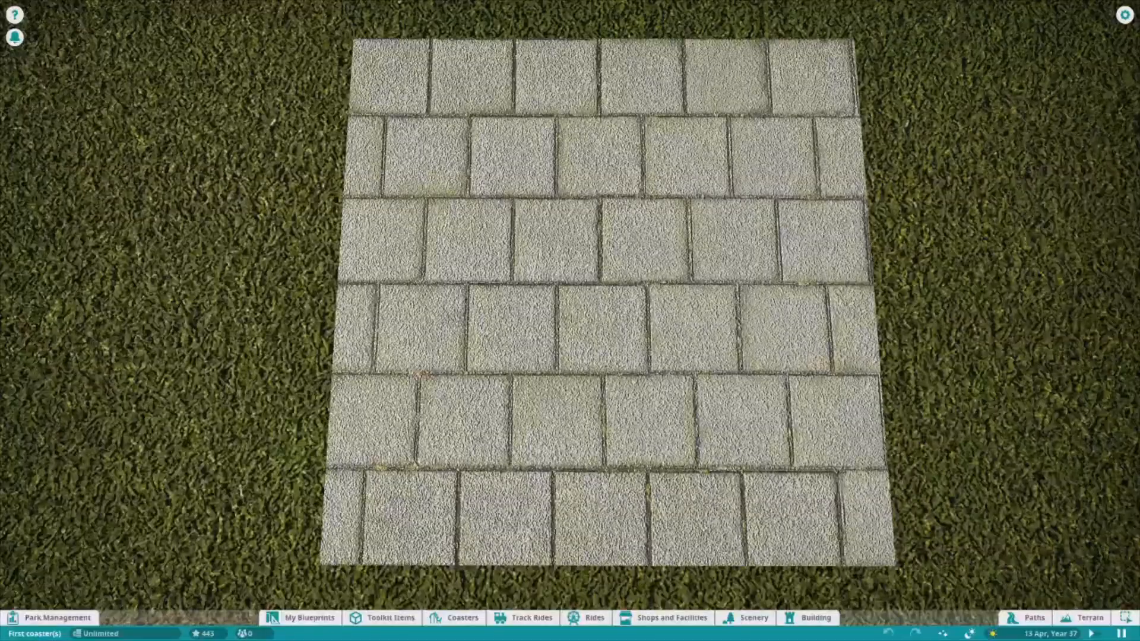